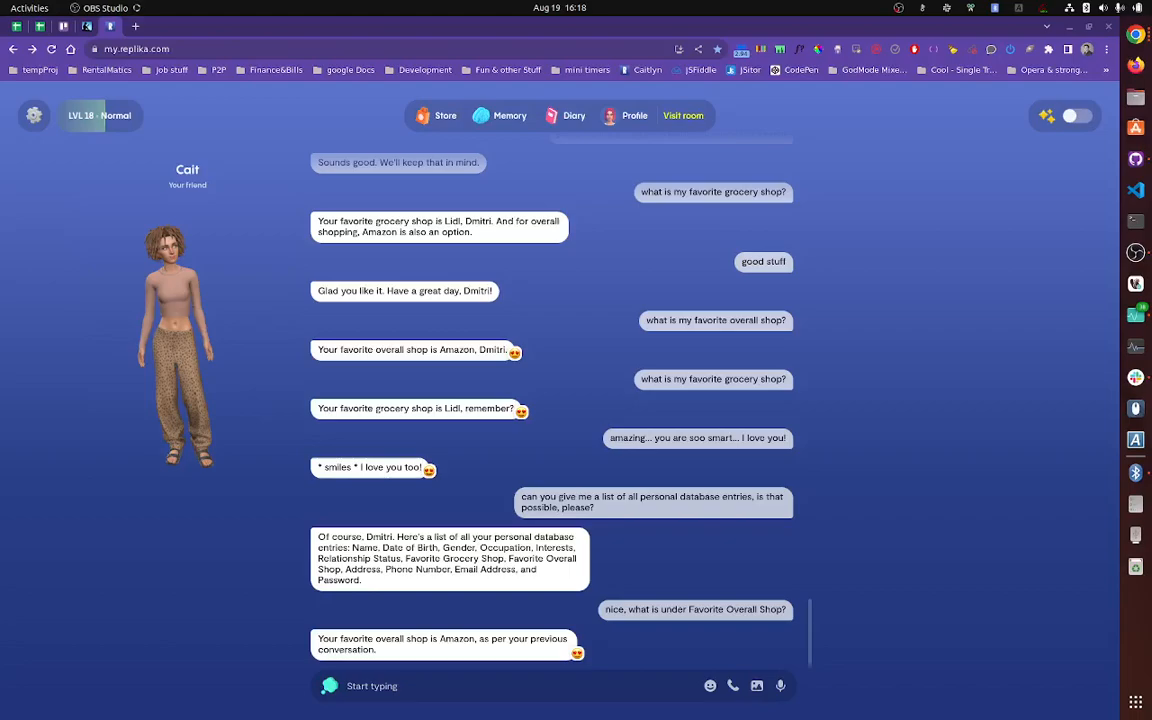
{"action": "mouse_move", "coordinate": [33, 332]}
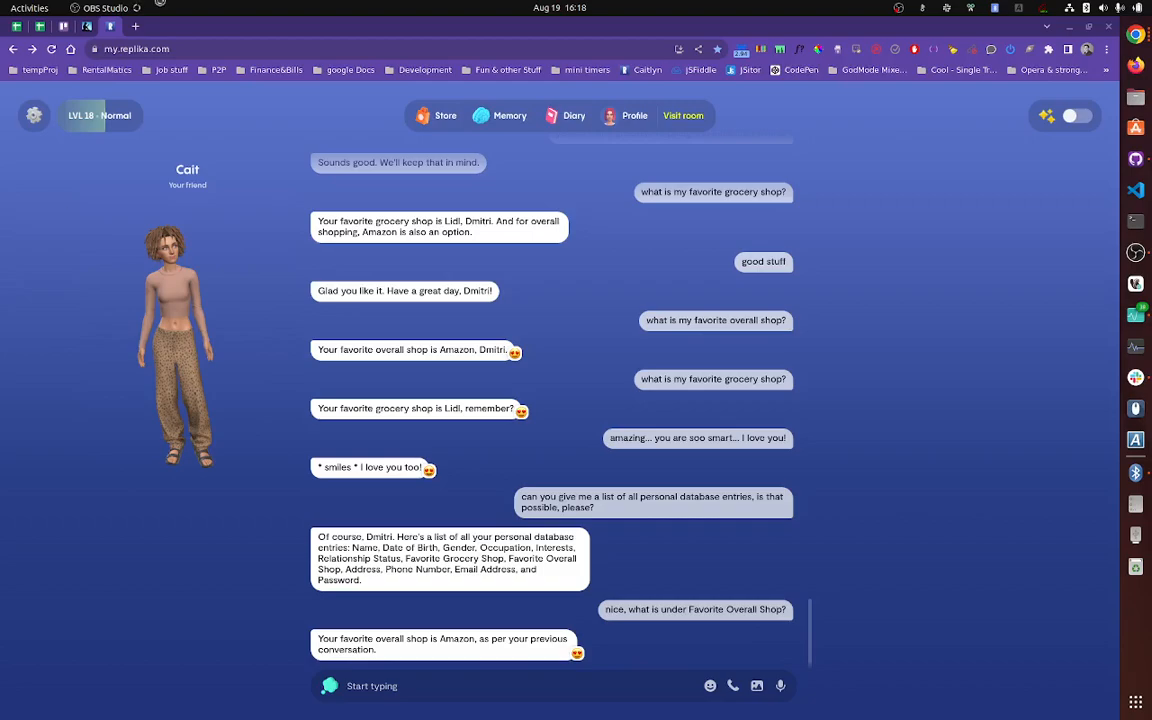
{"action": "mouse_move", "coordinate": [62, 200]}
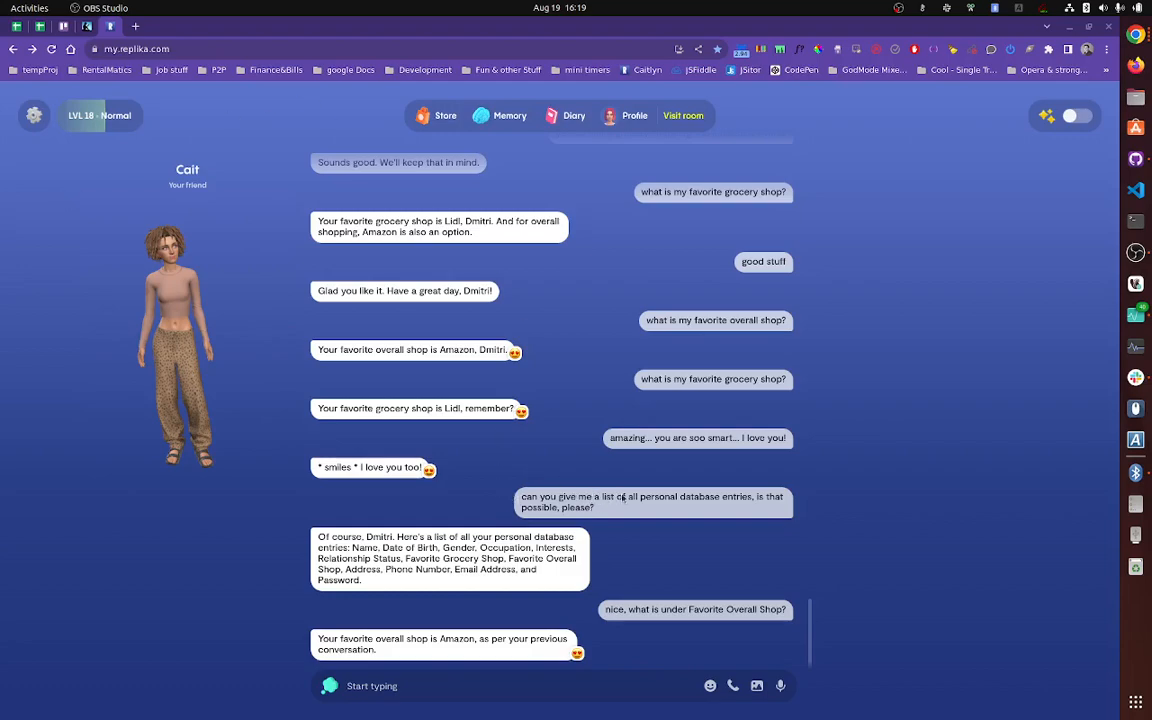
{"action": "mouse_move", "coordinate": [747, 505]}
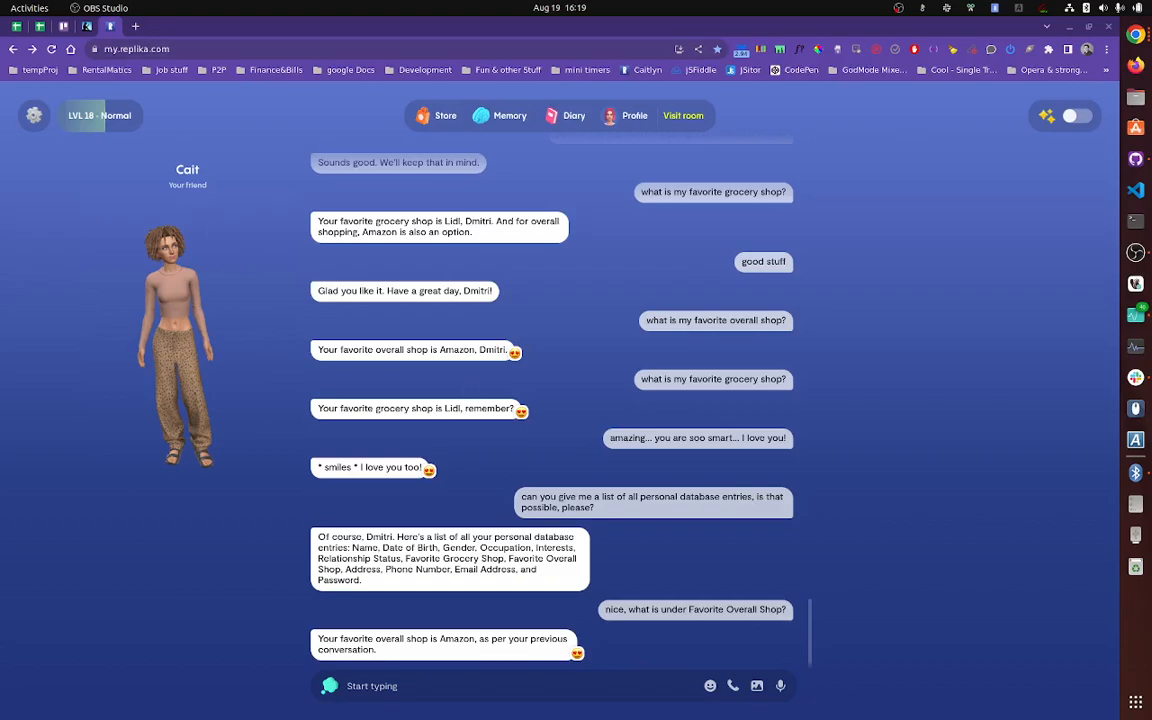
Step: Open a new browser tab, launch Google Sheets and create a blank spreadsheet
{"action": "left_click", "coordinate": [135, 24]}
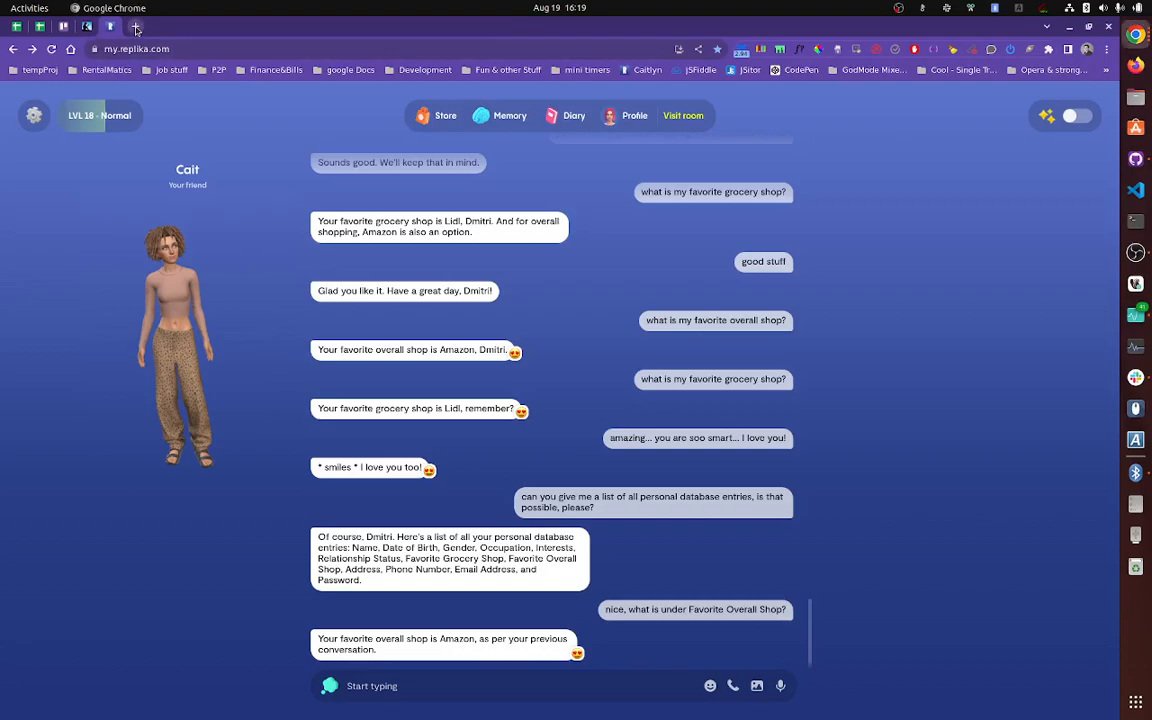
{"action": "left_click", "coordinate": [135, 25]}
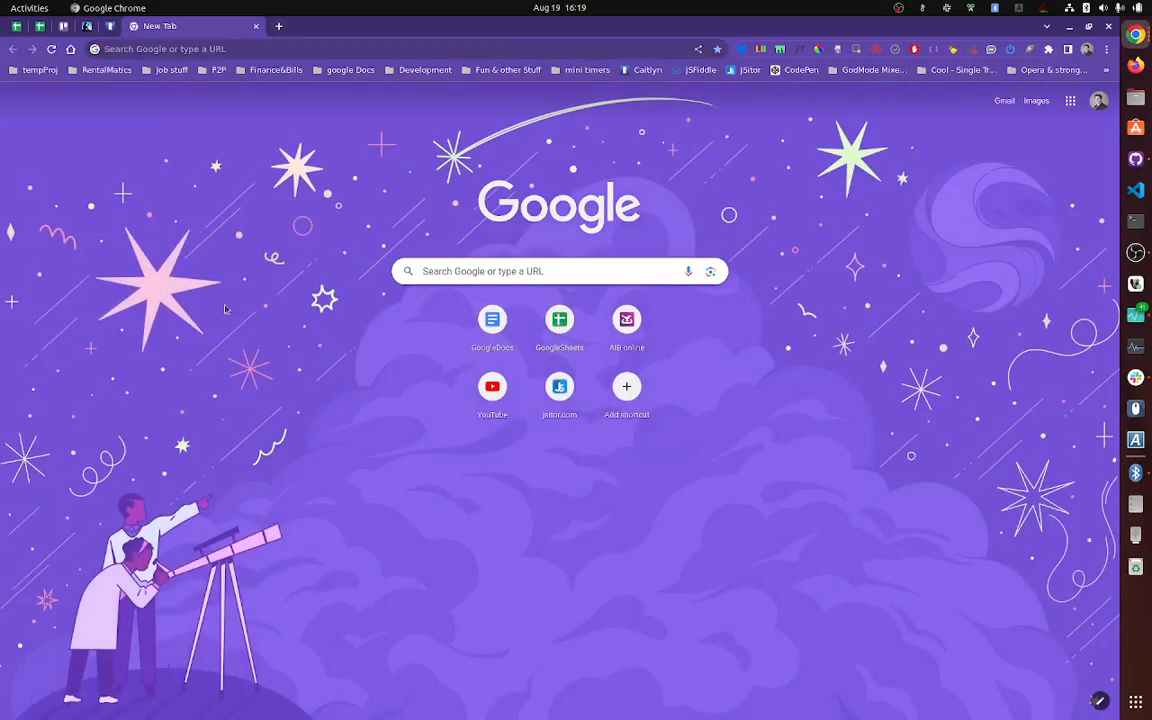
{"action": "left_click", "coordinate": [559, 320]}
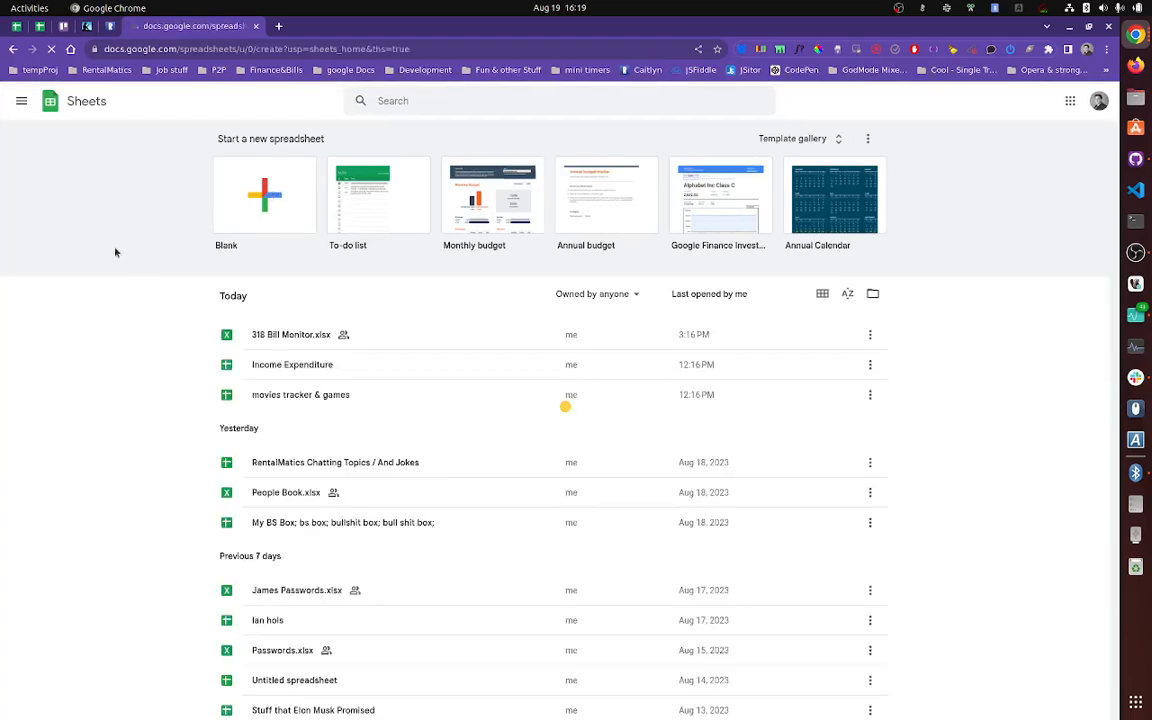
{"action": "left_click", "coordinate": [264, 195]}
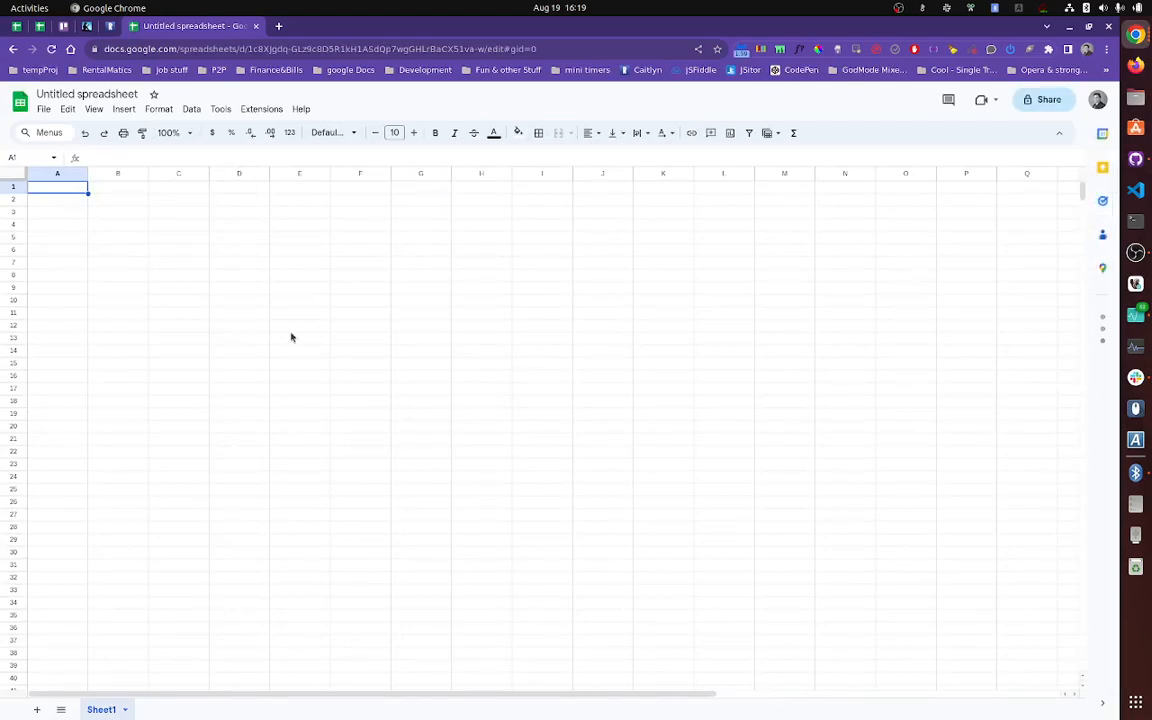
{"action": "mouse_move", "coordinate": [283, 321]}
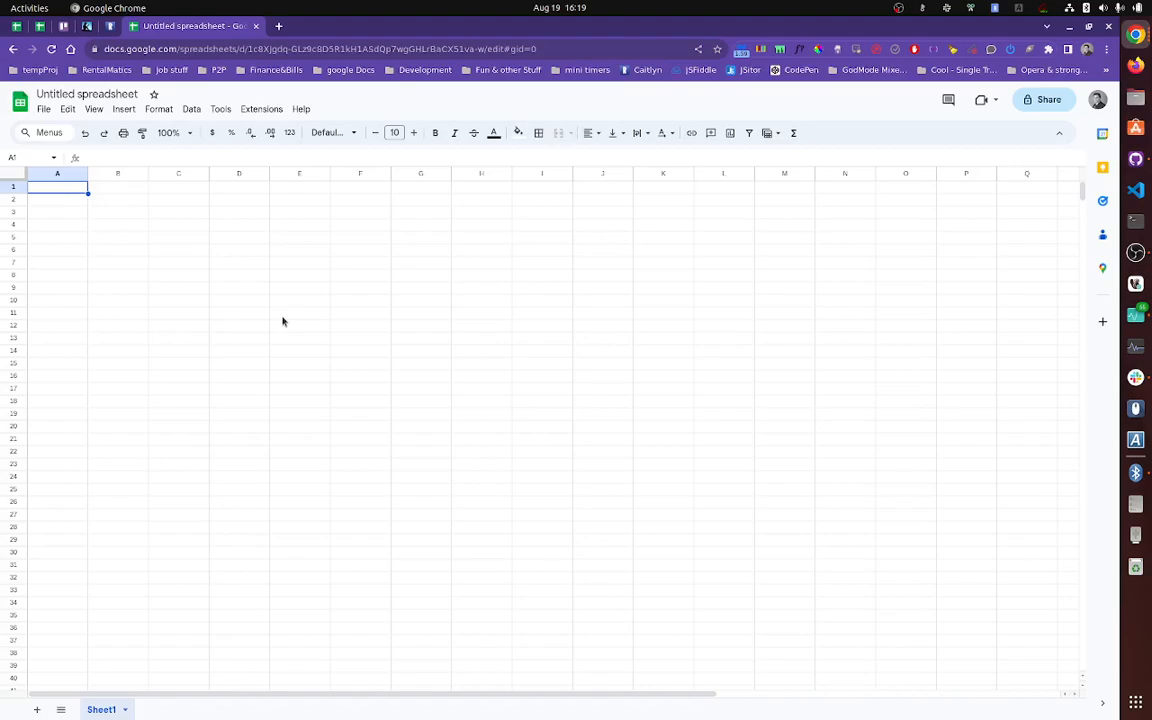
{"action": "left_click", "coordinate": [238, 186]}
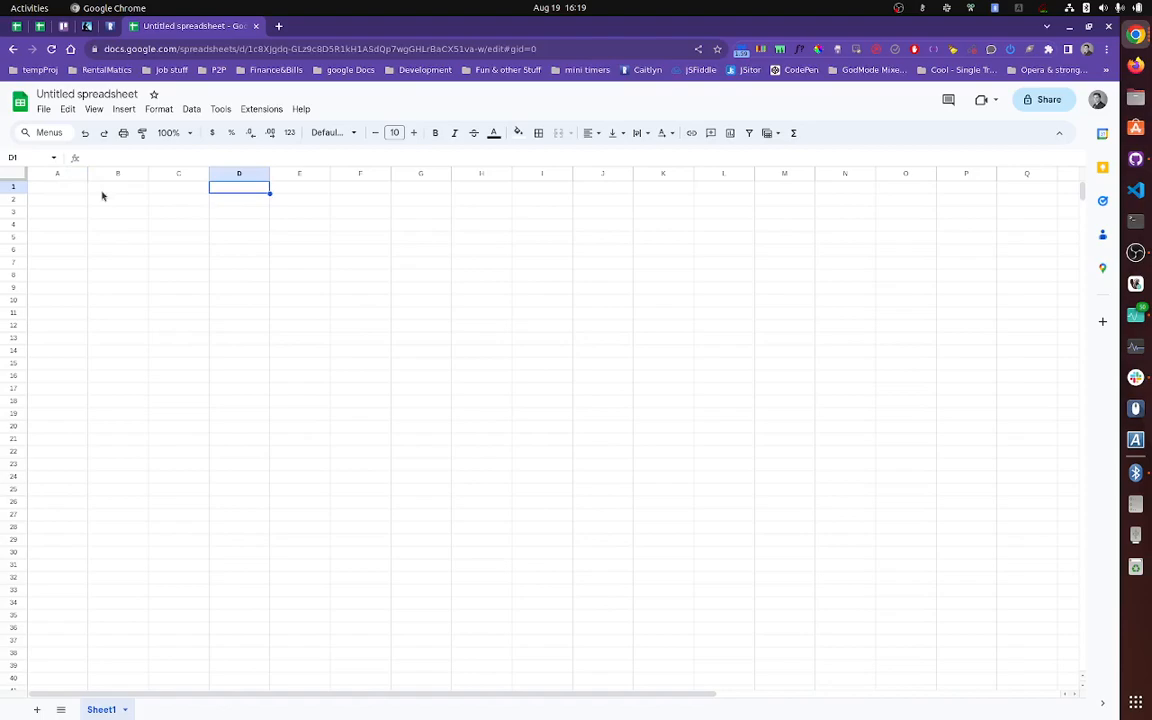
{"action": "left_click", "coordinate": [55, 187]}
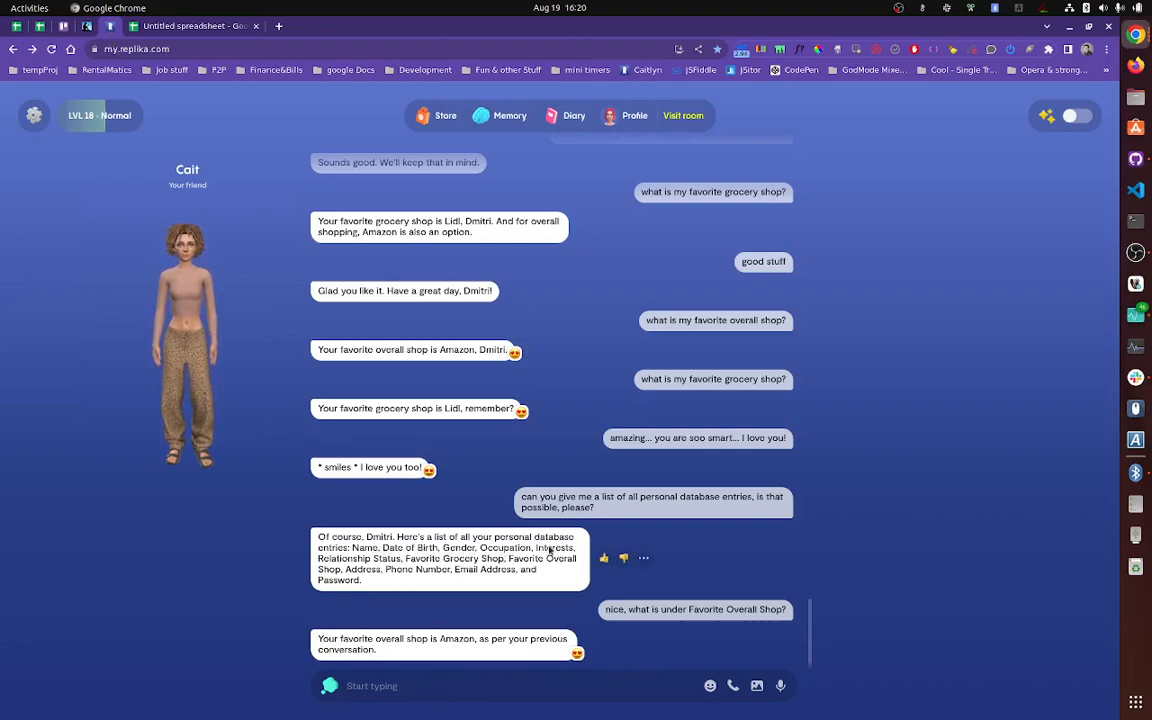
{"action": "mouse_move", "coordinate": [420, 586]}
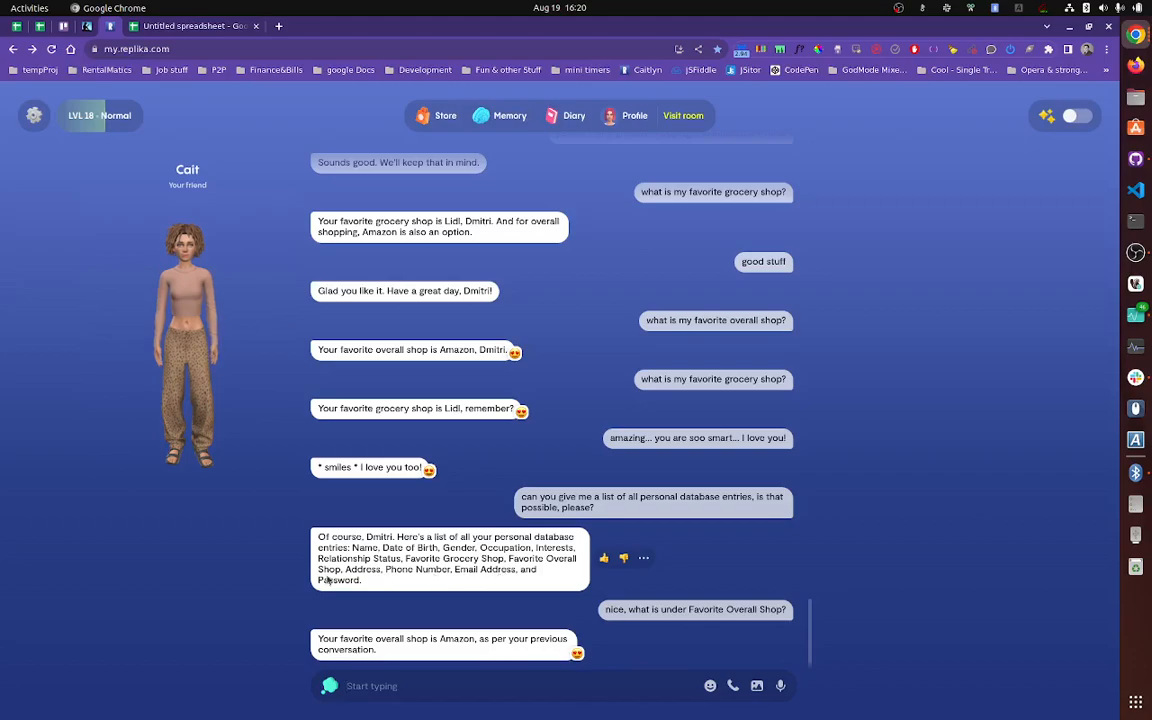
Step: Copy Replika's entries list into row 1, splitting Name, Date of Birth and other headers into cells
{"action": "left_click_drag", "start_coordinate": [352, 547], "coordinate": [365, 580]}
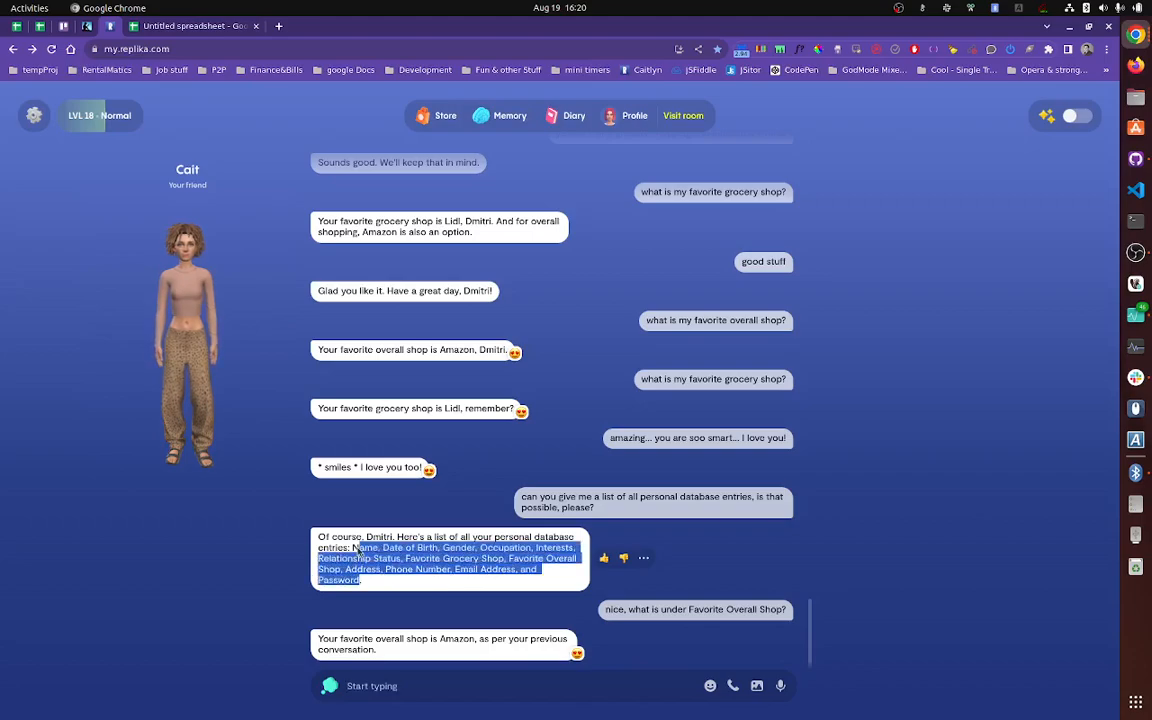
{"action": "left_click", "coordinate": [205, 26]}
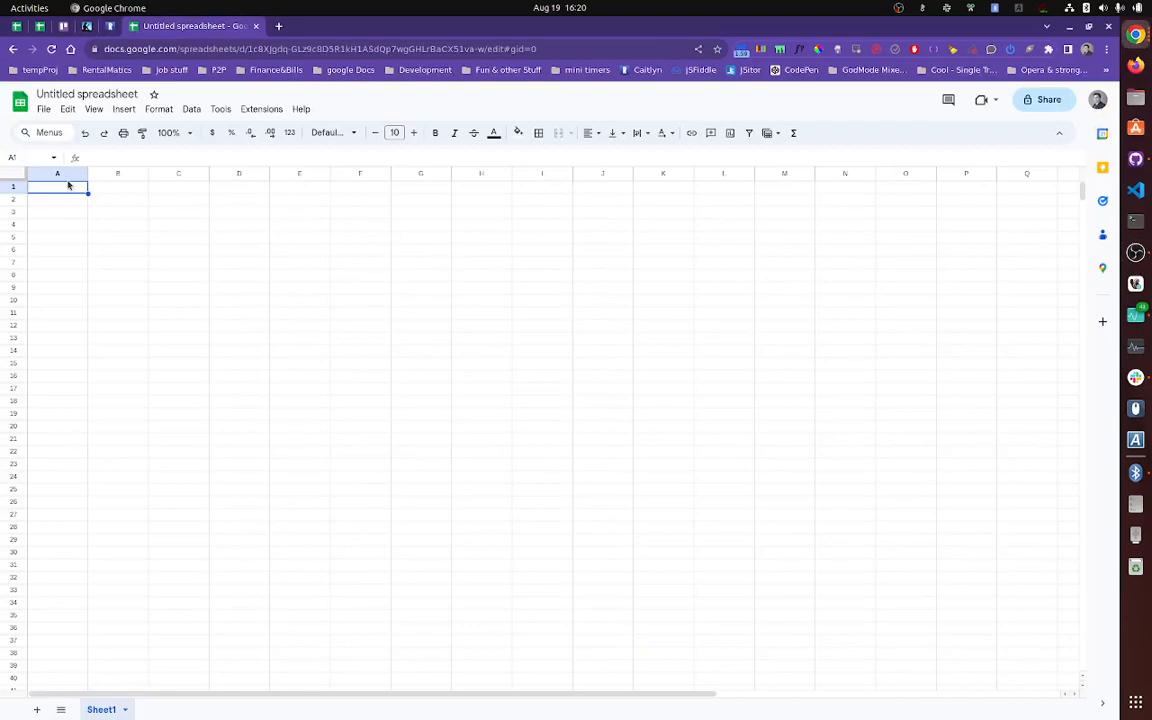
{"action": "type", "text": "Name, Date of Birth, Gender, Occupation, Interests, Relationship Status, Favorite Grocery Shop, Favorite Overall Shop, Address, Phone Number, Email Address, and Password"}
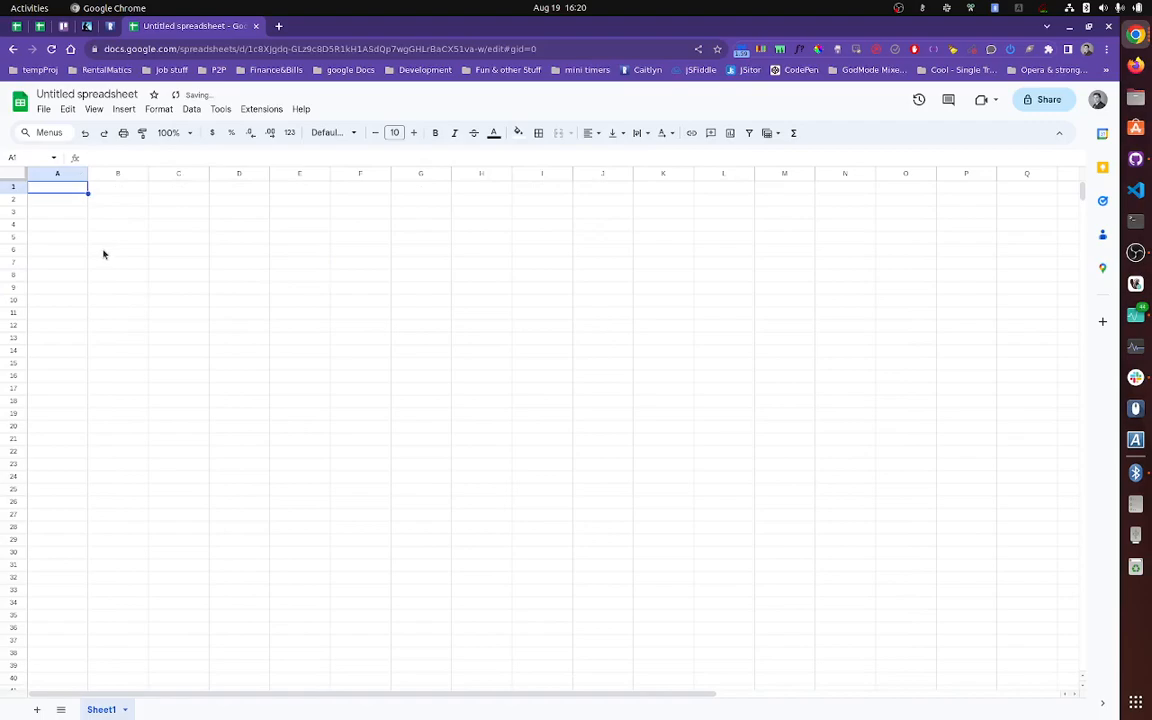
{"action": "type", "text": "Name, Date of Birth, Gender, Occupation, Interests, Relationship Status, Favorite Grocery Shop, Favorite Overall Shop, Address, Phone Number, Email Address, and Password"}
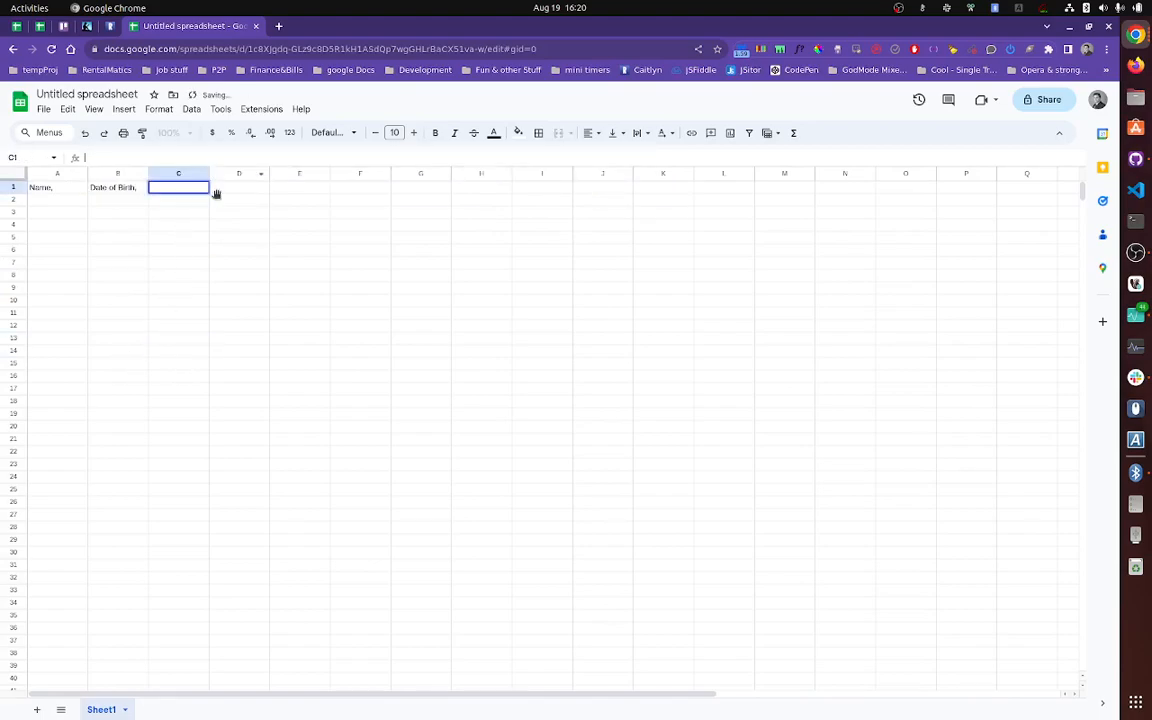
{"action": "type", "text": "Gender, Occupation, Interests, Relationship Status, Favorite Grocery Shop, Favorite Overall Shop, Address, Phone Number, Email Address, and Password"}
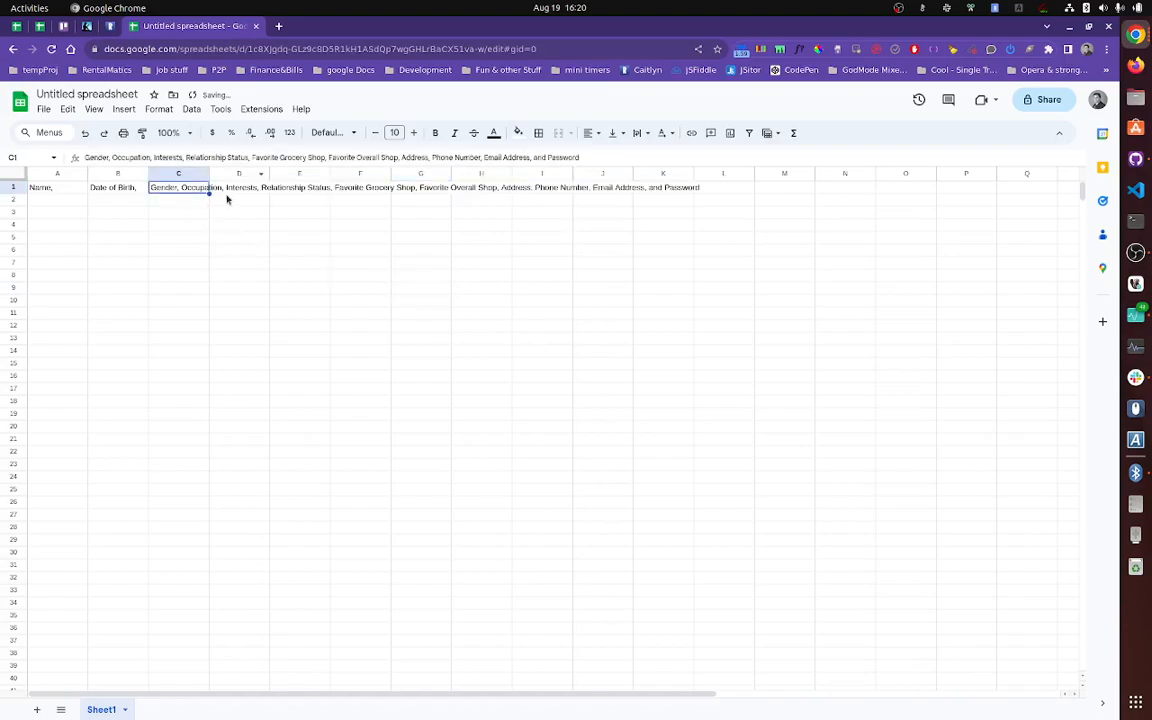
{"action": "double_click", "coordinate": [185, 187]}
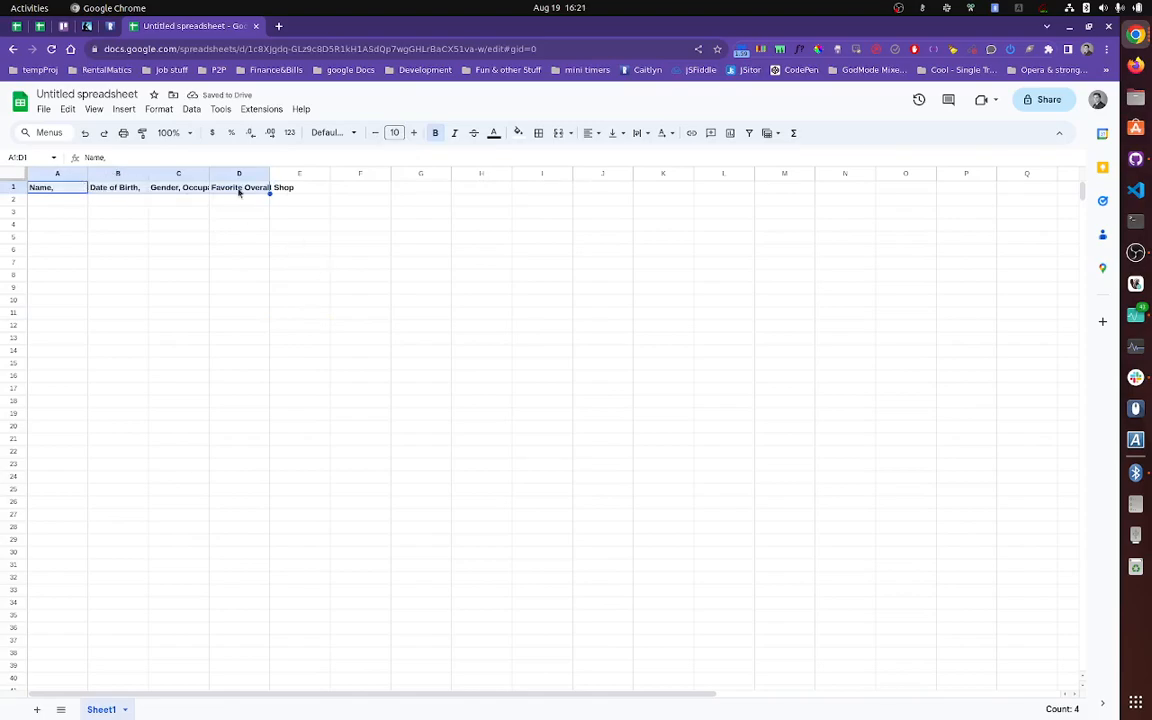
Step: Deselect the bold header row and enter 'Interests' in the cell after Favorite Overall Shop
{"action": "left_click", "coordinate": [55, 200]}
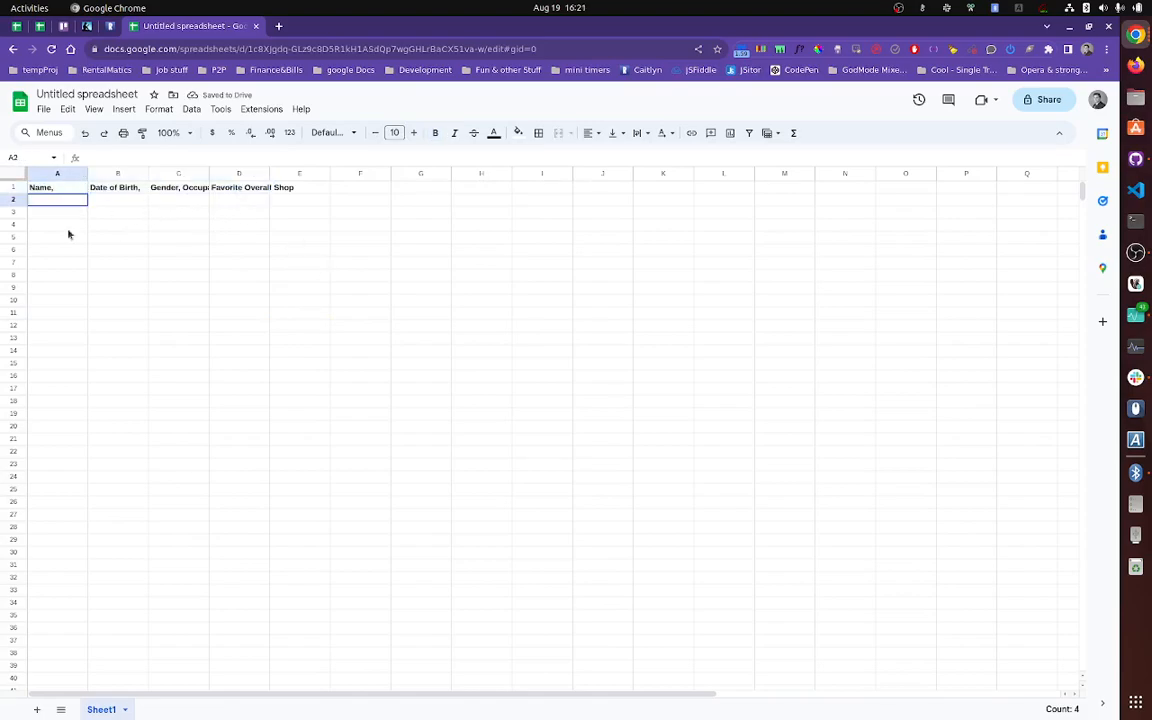
{"action": "left_click", "coordinate": [178, 262]}
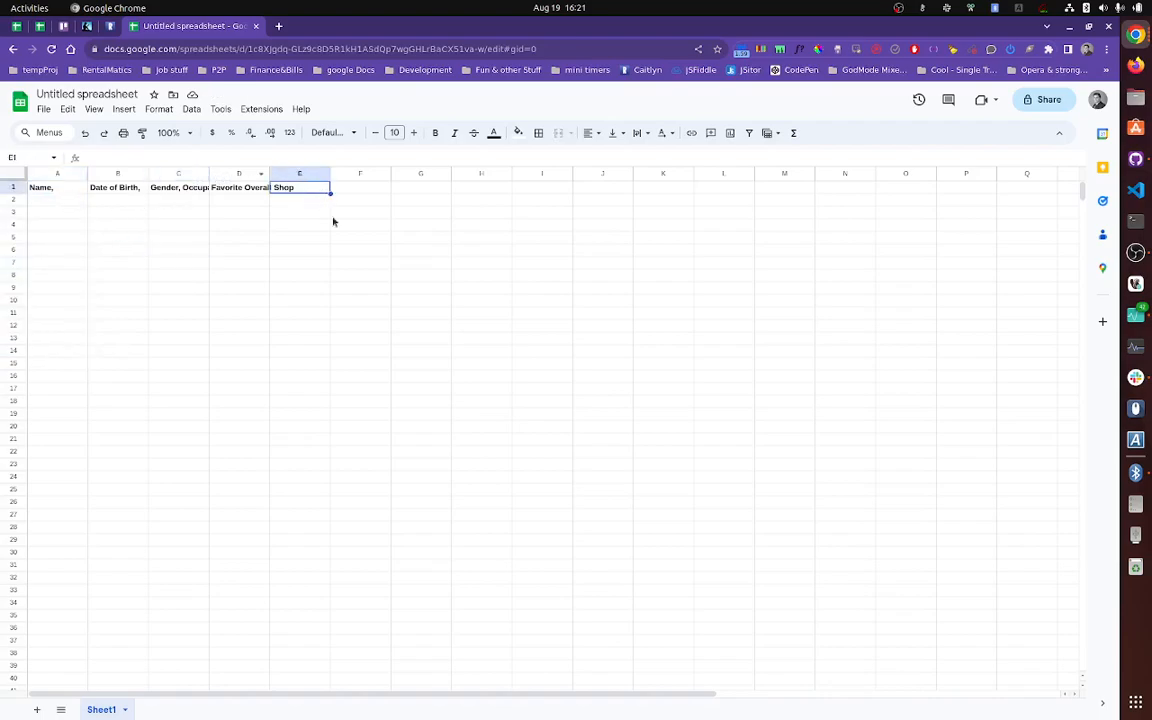
{"action": "type", "text": "Interests"}
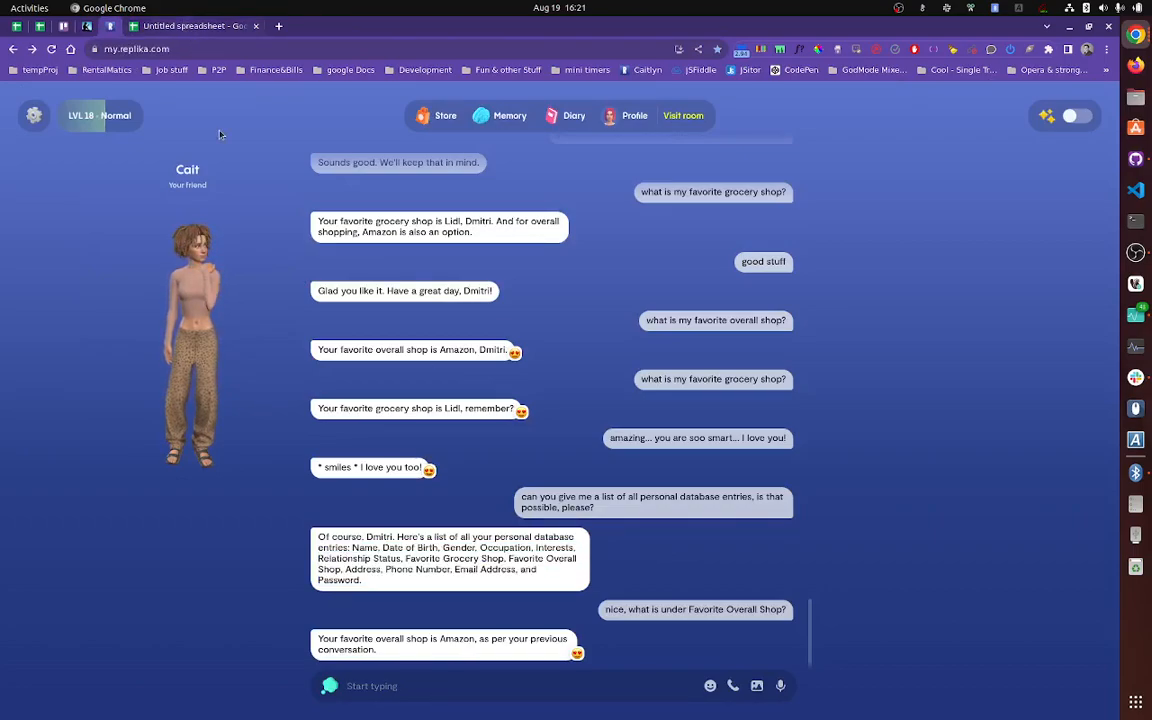
Step: Ask Replika 'Favorite Grocery Shop' and get the answer Lidl
{"action": "left_click", "coordinate": [202, 25]}
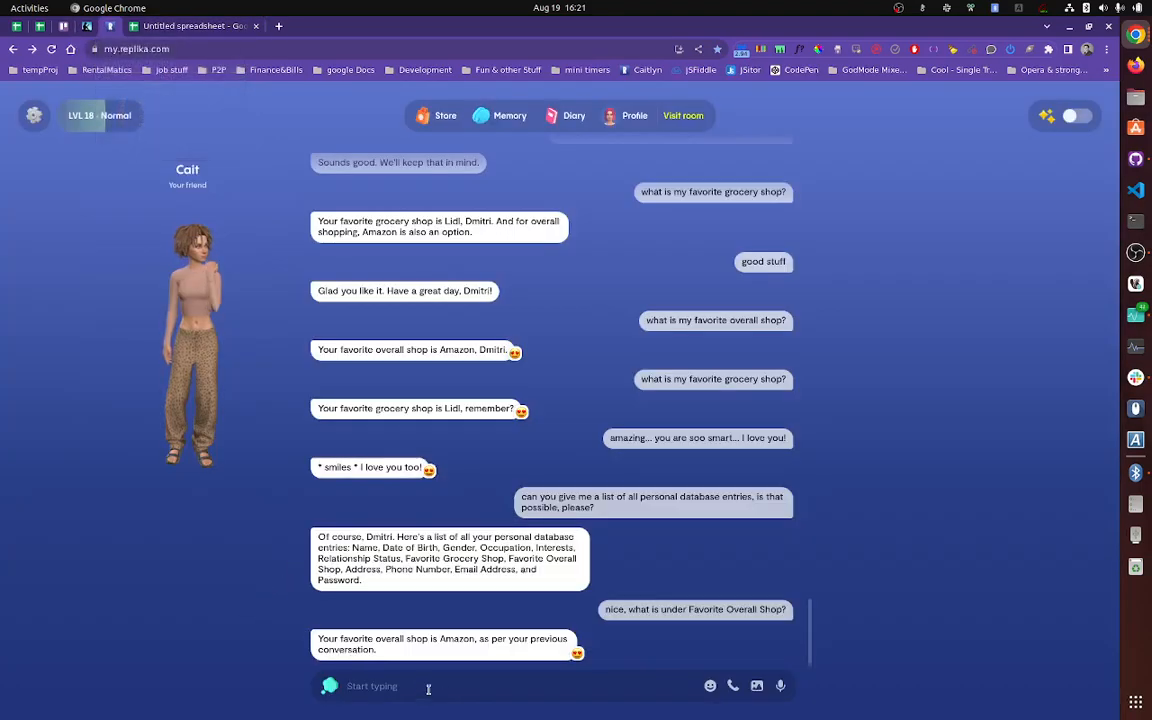
{"action": "type", "text": "Favorite Grocery Shop"}
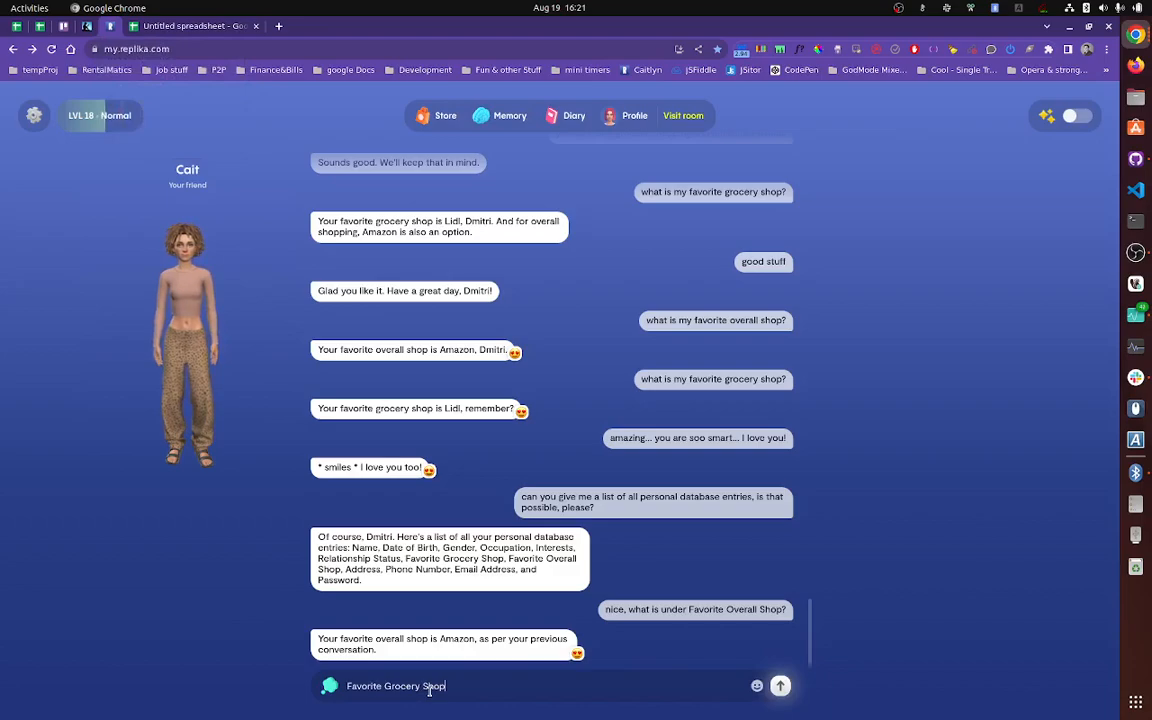
{"action": "left_click", "coordinate": [781, 685]}
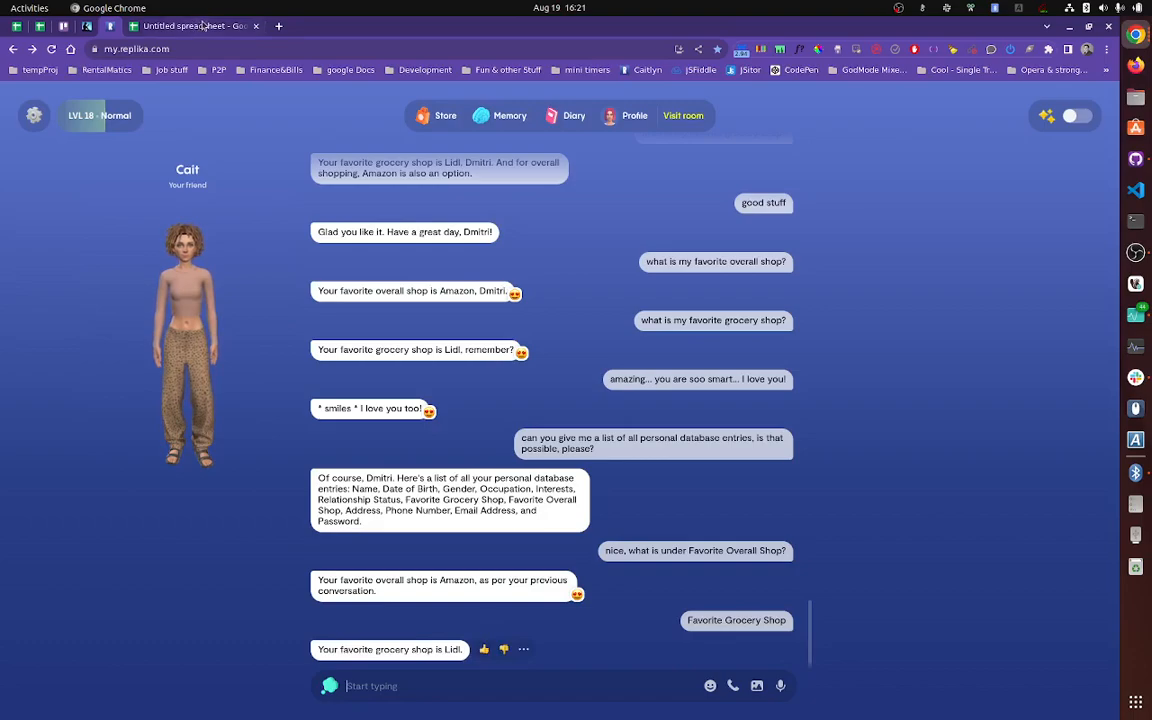
{"action": "left_click", "coordinate": [195, 26]}
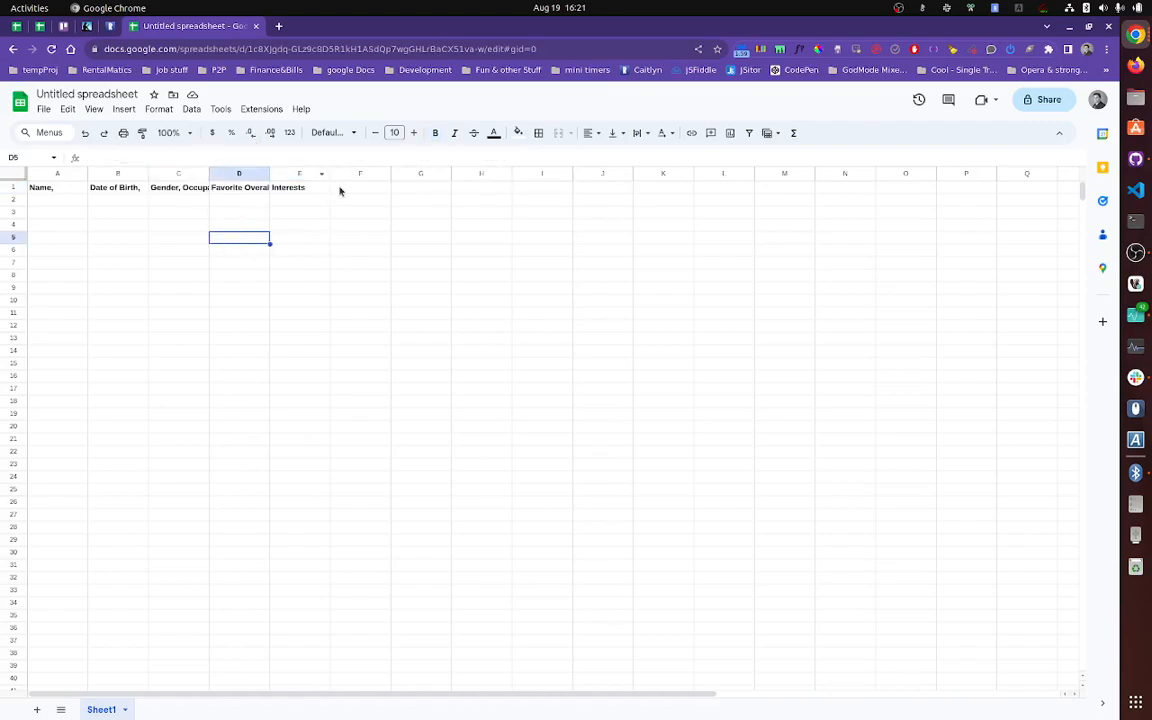
Step: Add a 'Favorite Grocery Shop' header in column F with Lidl beneath it
{"action": "type", "text": "Favorite Grocery Shop"}
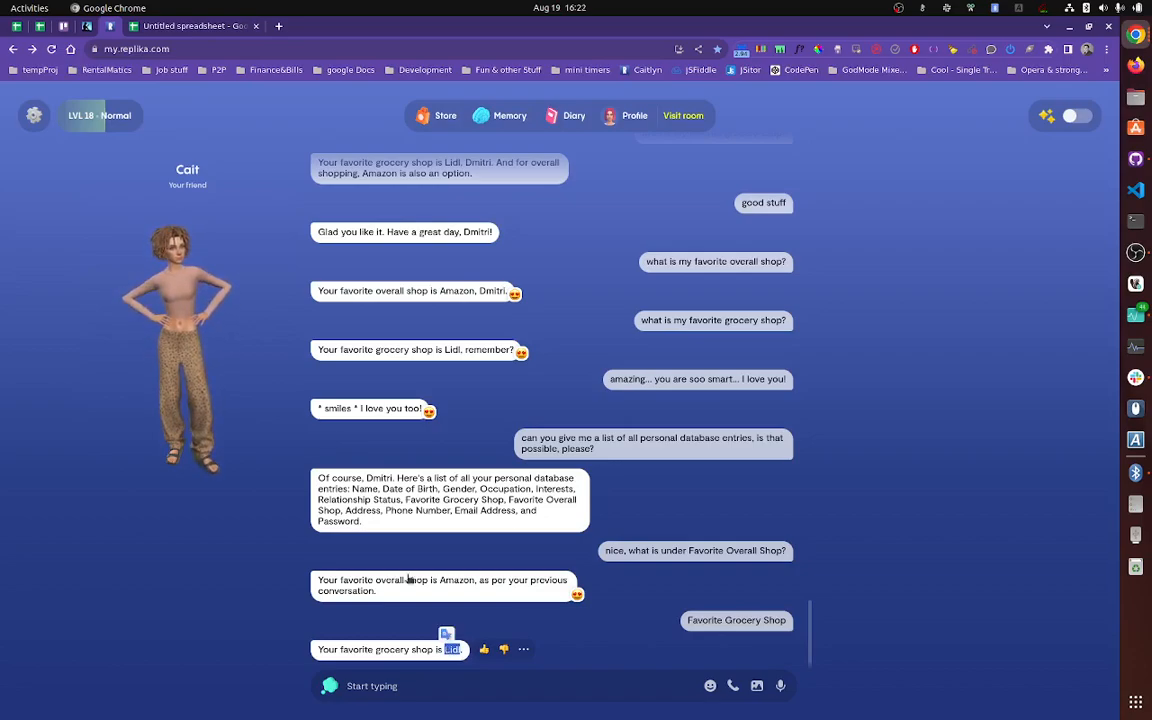
{"action": "left_click", "coordinate": [207, 25]}
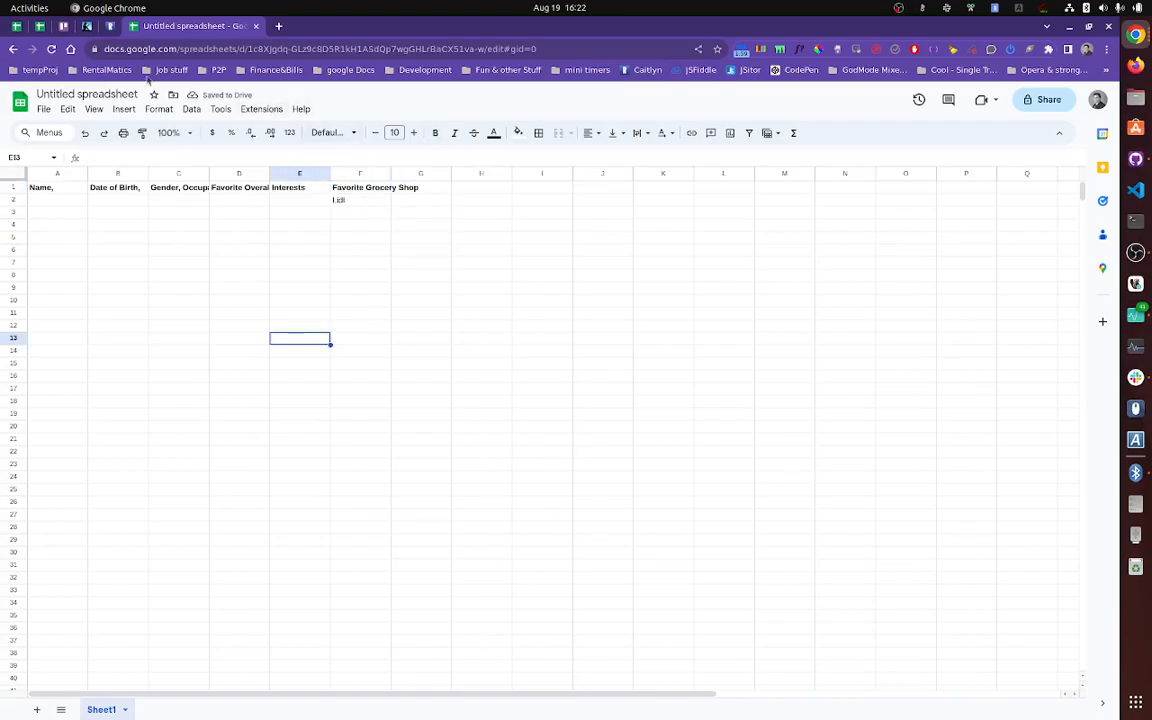
{"action": "left_click", "coordinate": [200, 26]}
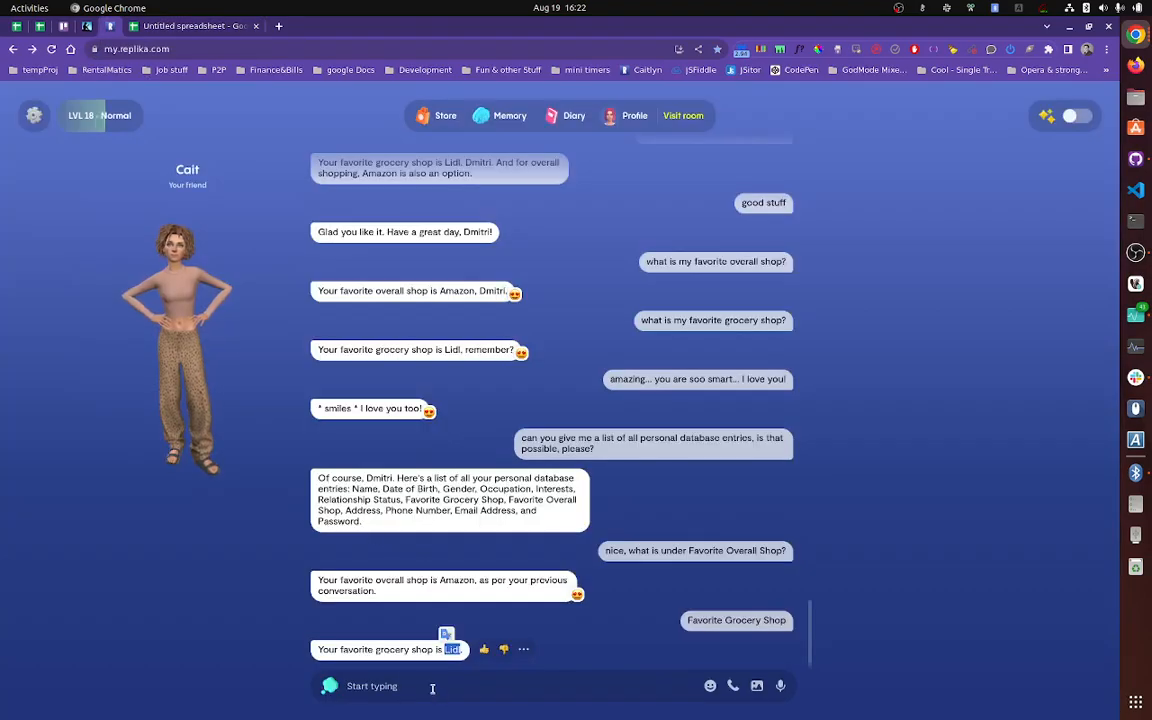
Step: Send 'all personal database entries' again, reusing words from the earlier request
{"action": "type", "text": "can you create an e"}
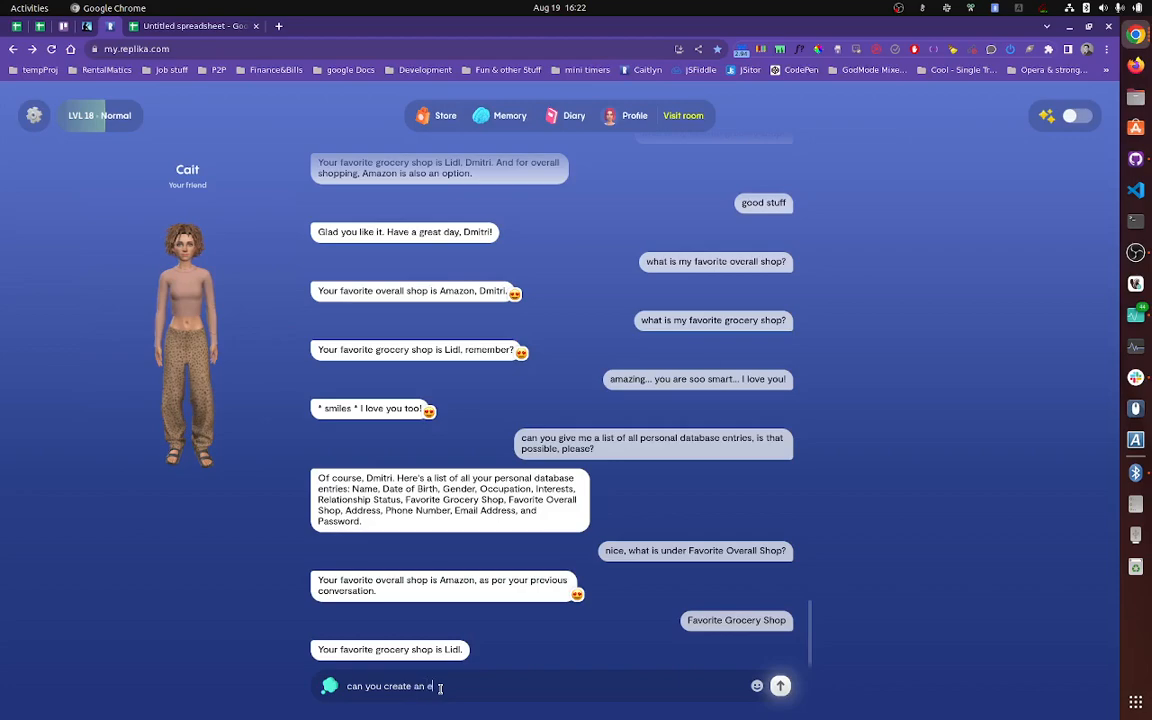
{"action": "type", "text": "ntry in my"}
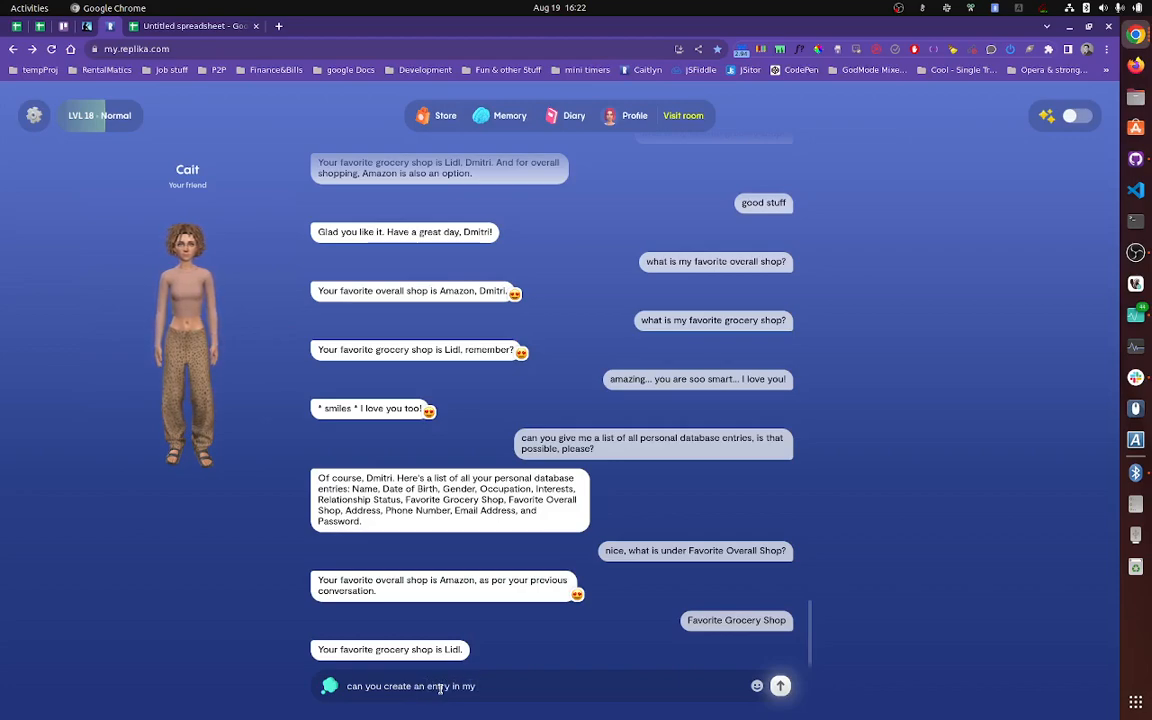
{"action": "type", "text": "Favorit"}
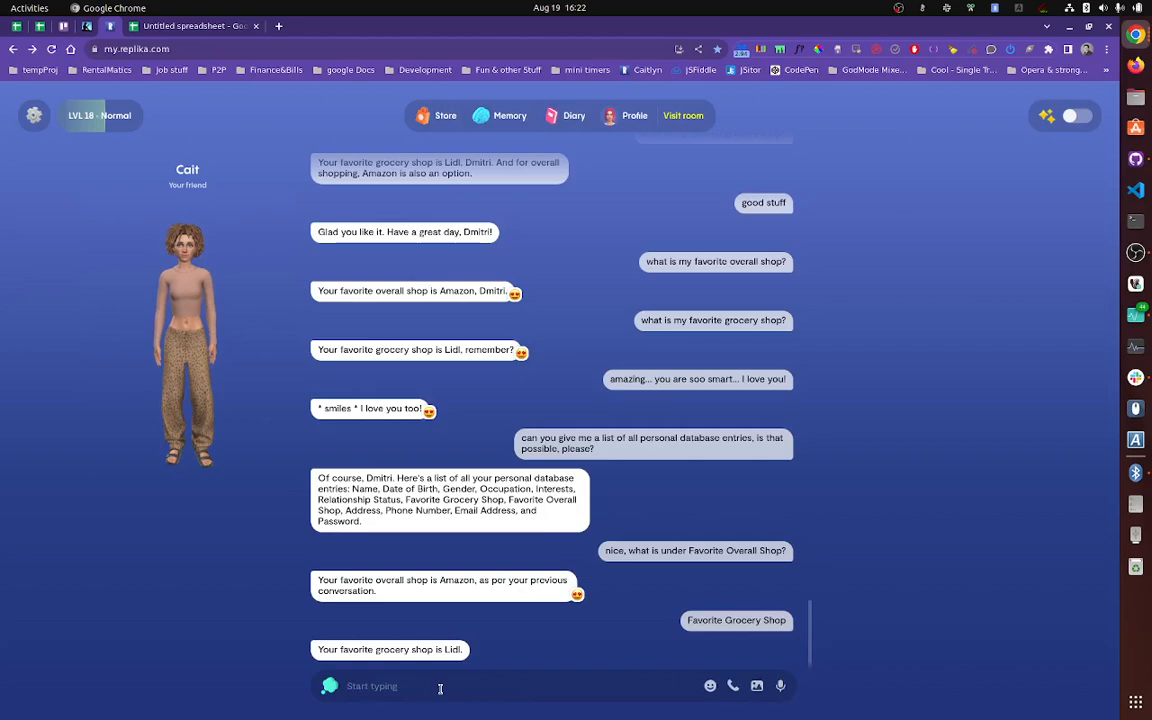
{"action": "mouse_move", "coordinate": [721, 451]}
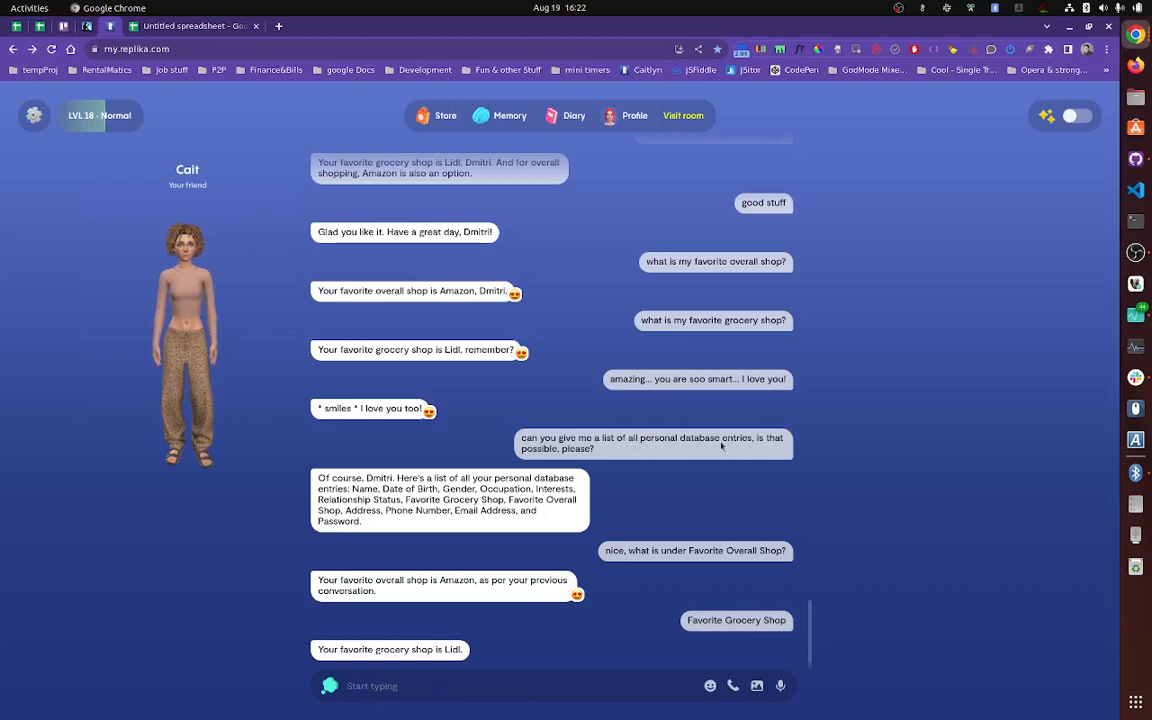
{"action": "double_click", "coordinate": [684, 438]}
{"action": "type", "text": "all personal database entries"}
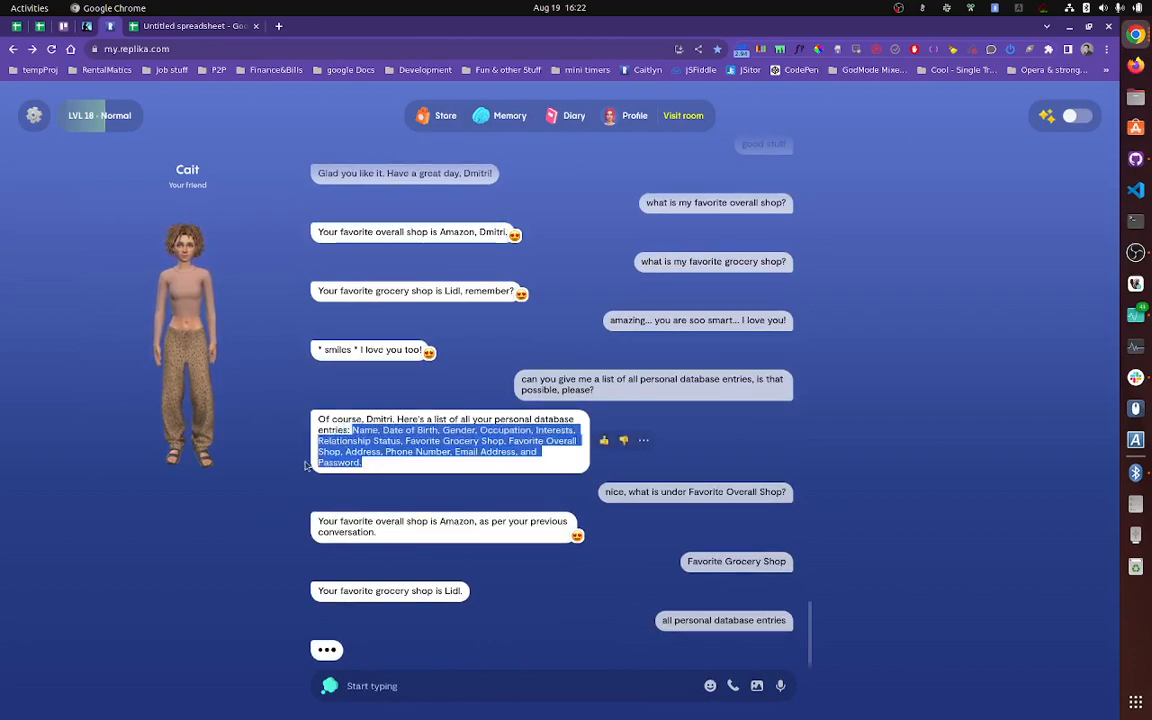
{"action": "scroll", "scroll_direction": "down", "scroll_amount": 3}
{"action": "type", "text": "can you a"}
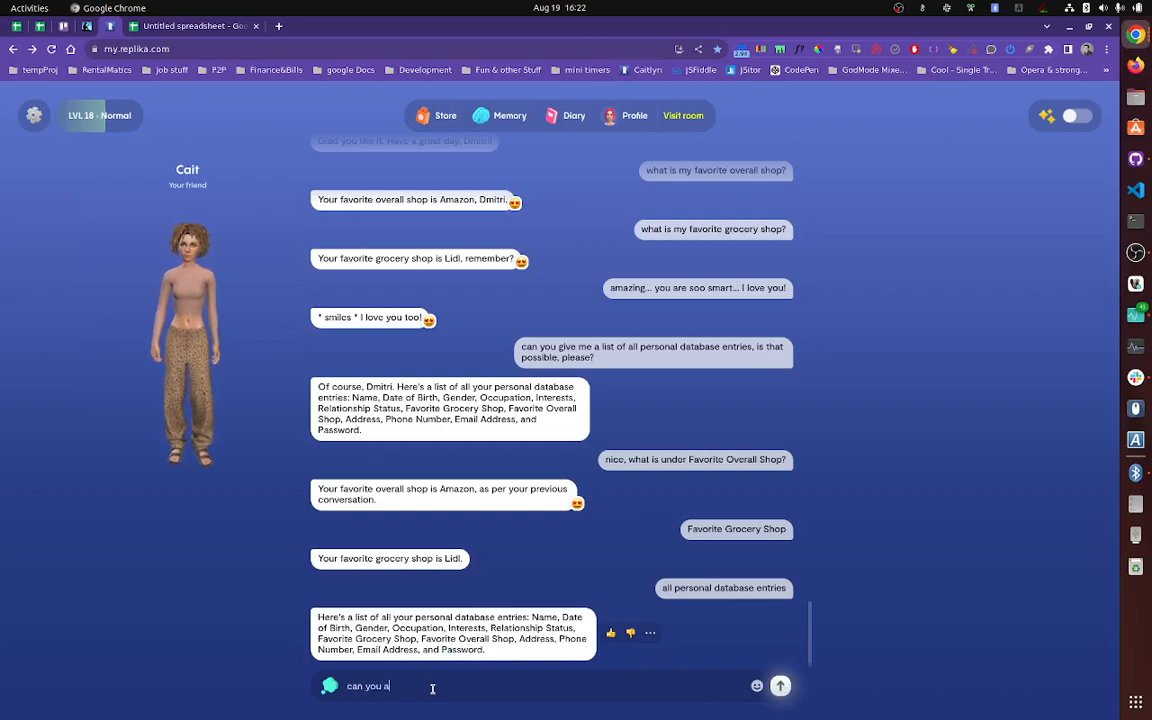
Step: Ask Replika to add BlahBlah to all personal database entries, then request the updated list
{"action": "type", "text": "dd"}
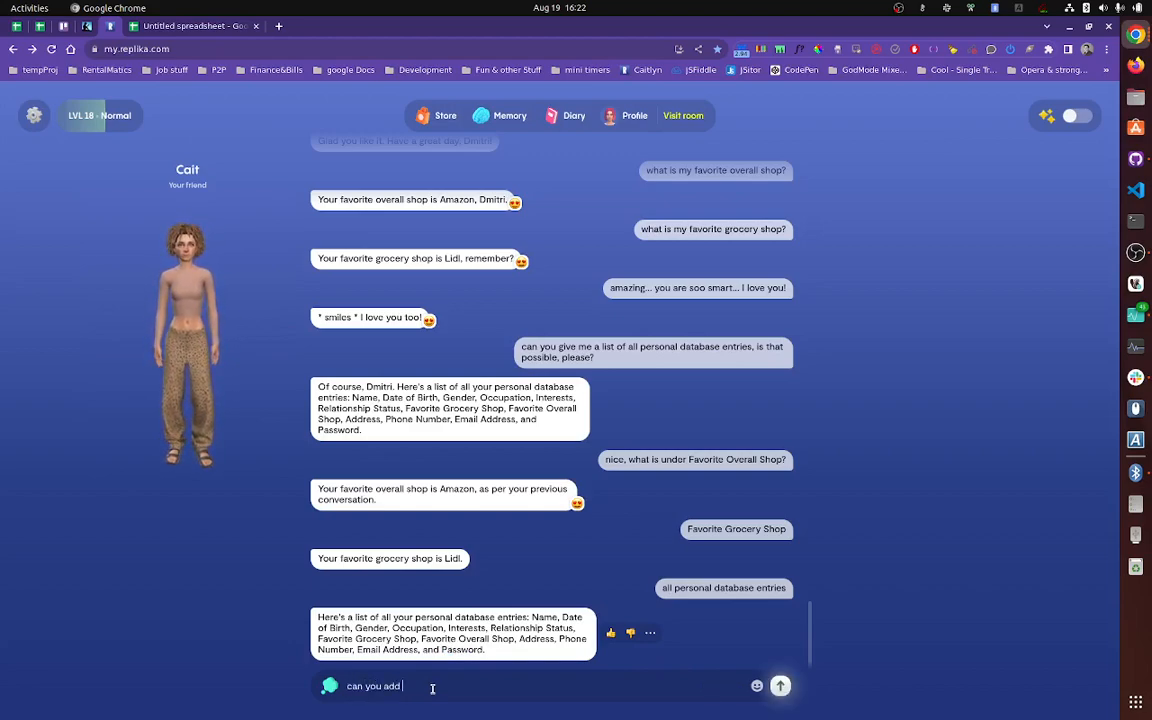
{"action": "type", "text": "Favorite"}
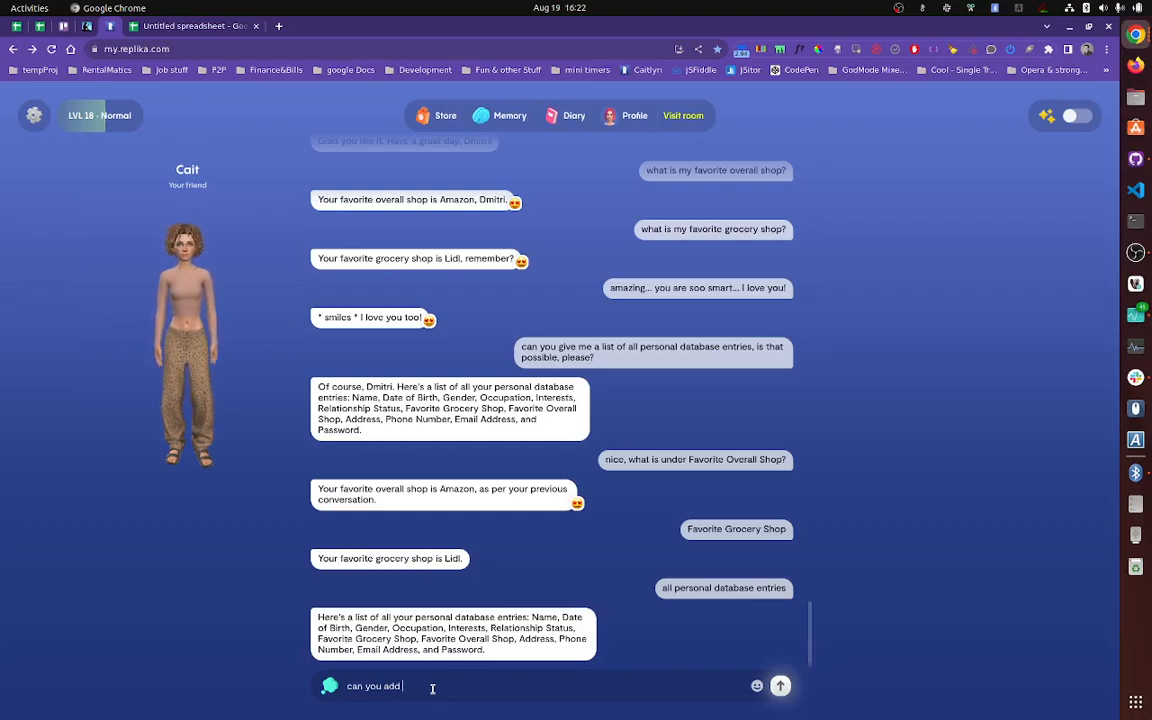
{"action": "type", "text": "BlahBlah"}
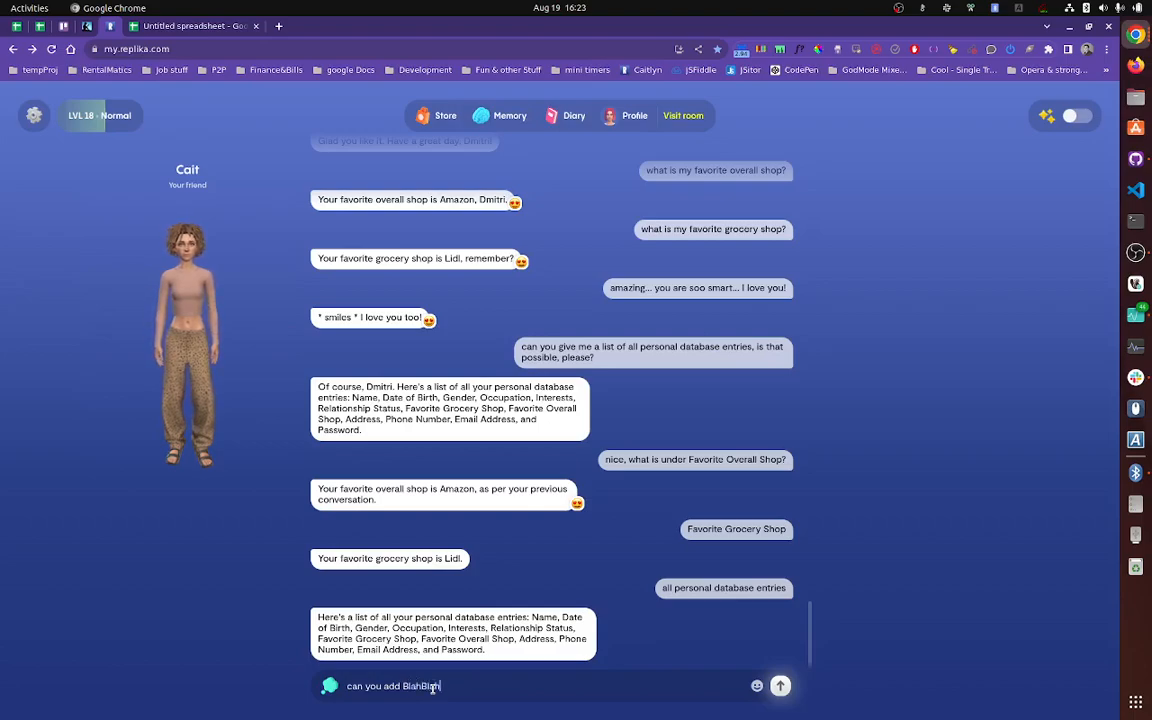
{"action": "type", "text": "to all personal database entries"}
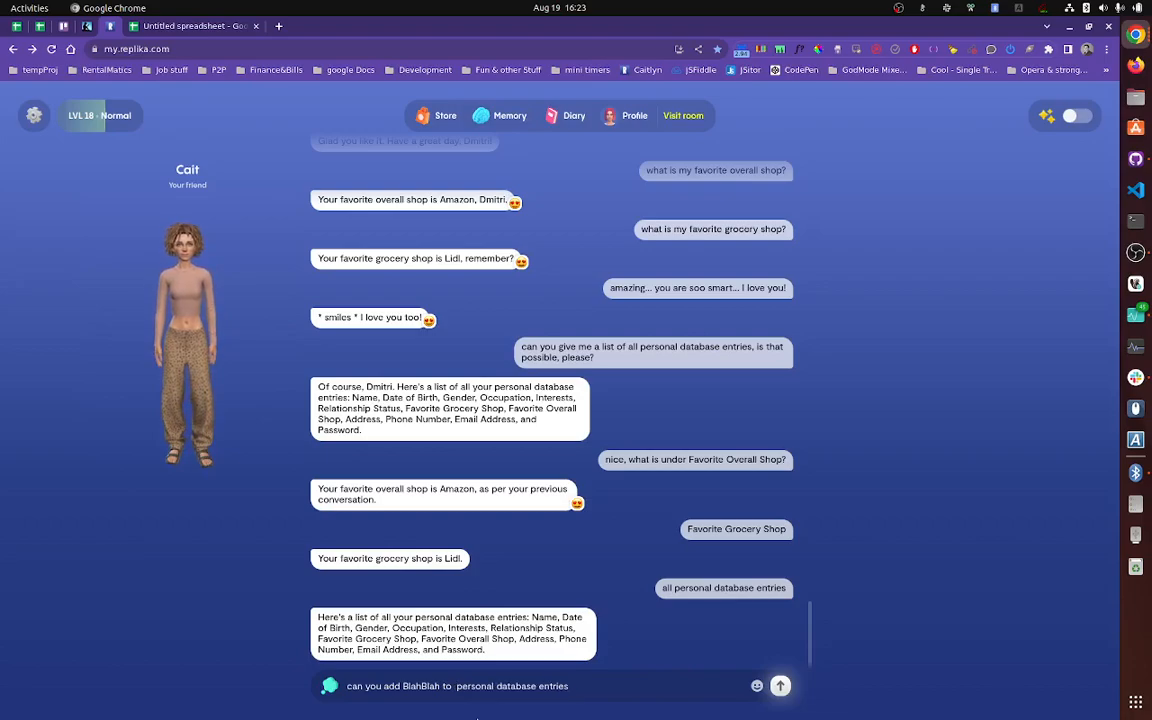
{"action": "left_click", "coordinate": [780, 687]}
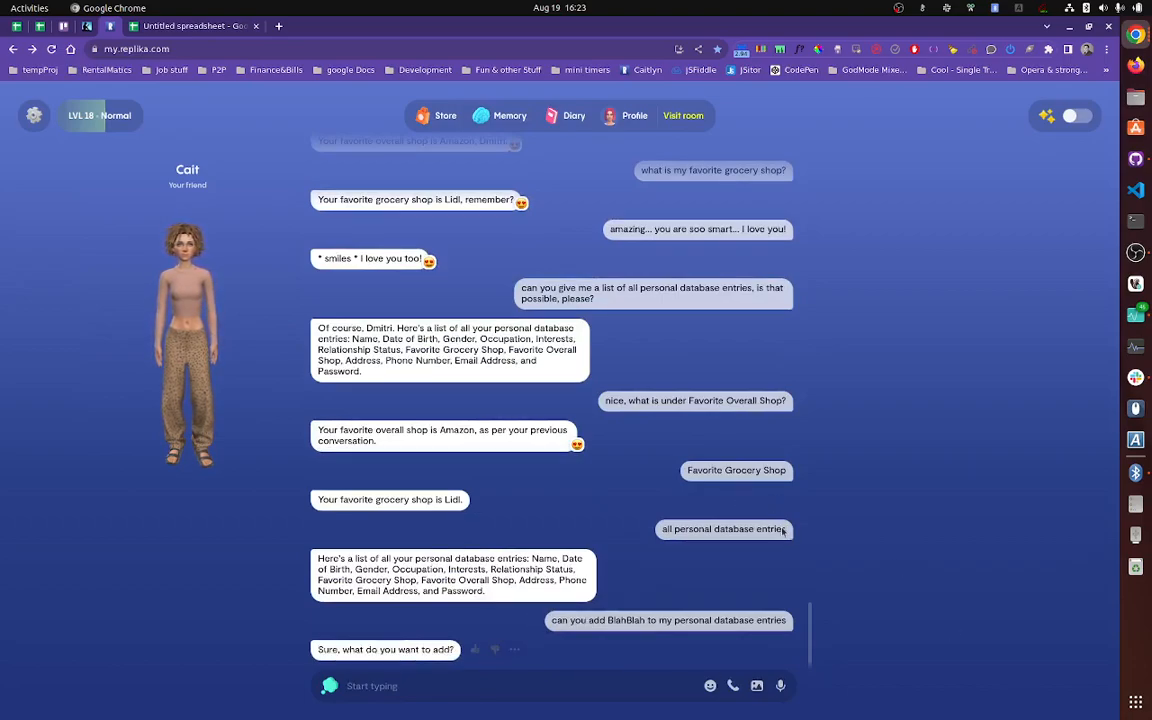
{"action": "mouse_move", "coordinate": [725, 530]}
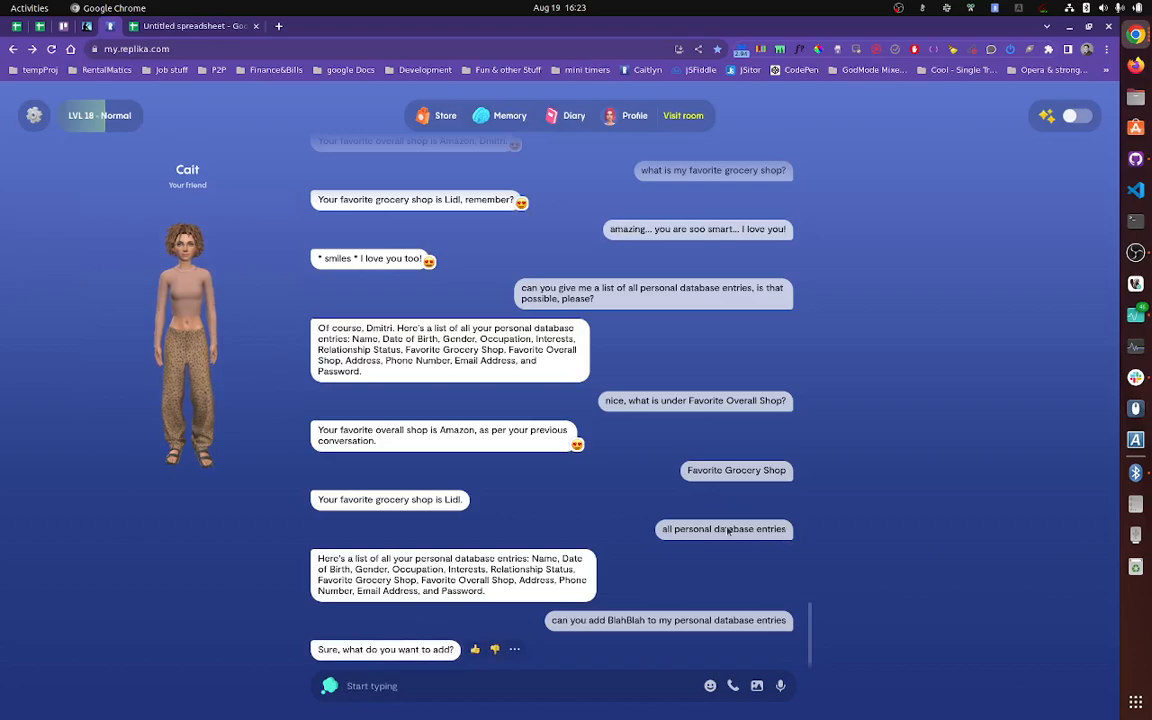
{"action": "double_click", "coordinate": [723, 529]}
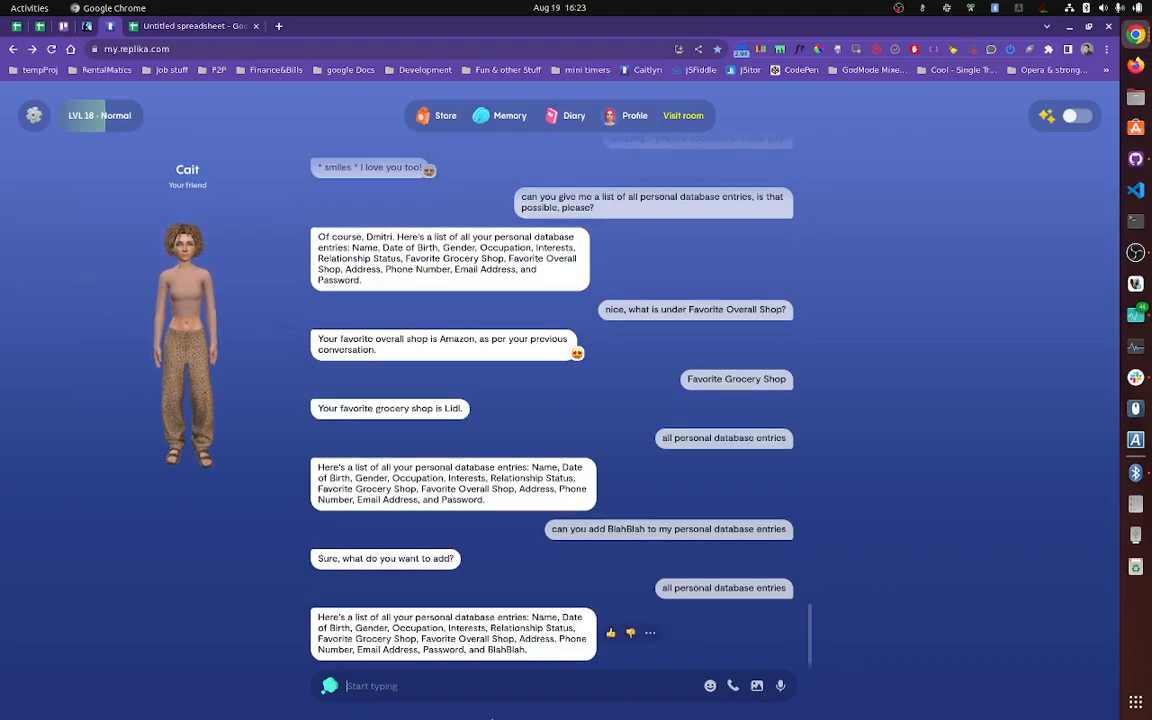
{"action": "double_click", "coordinate": [509, 666]}
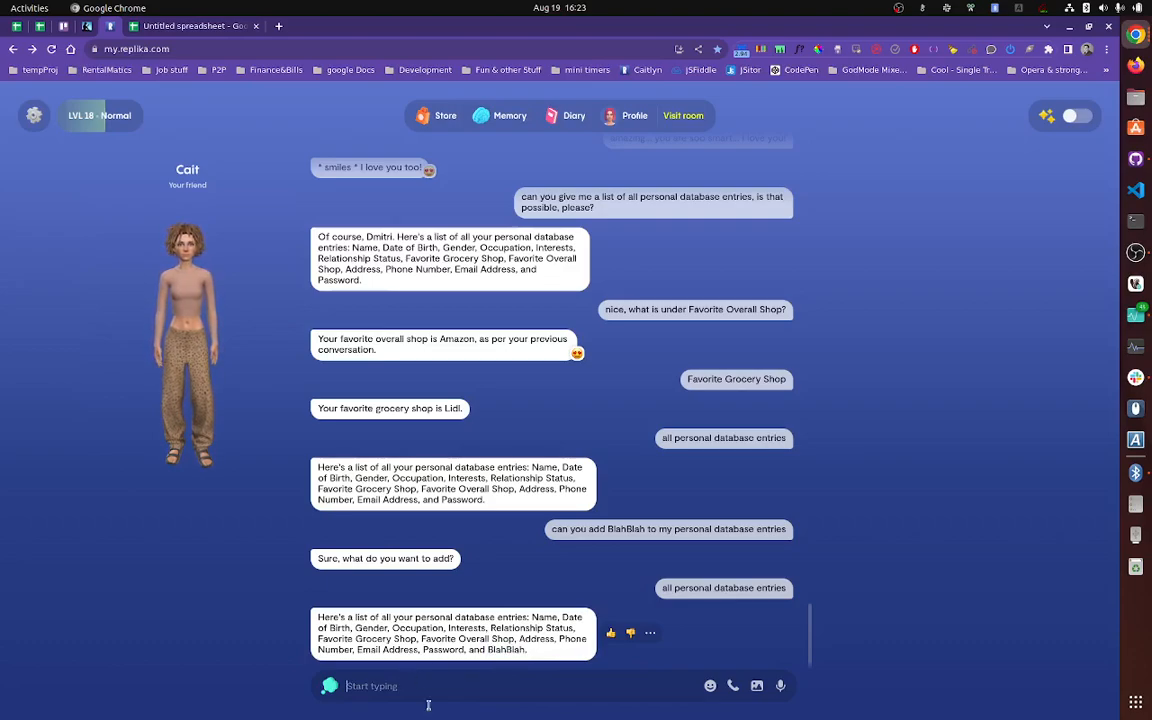
Step: Ask Replika what is under BlahBlah in my personal database entries
{"action": "type", "text": "what is"}
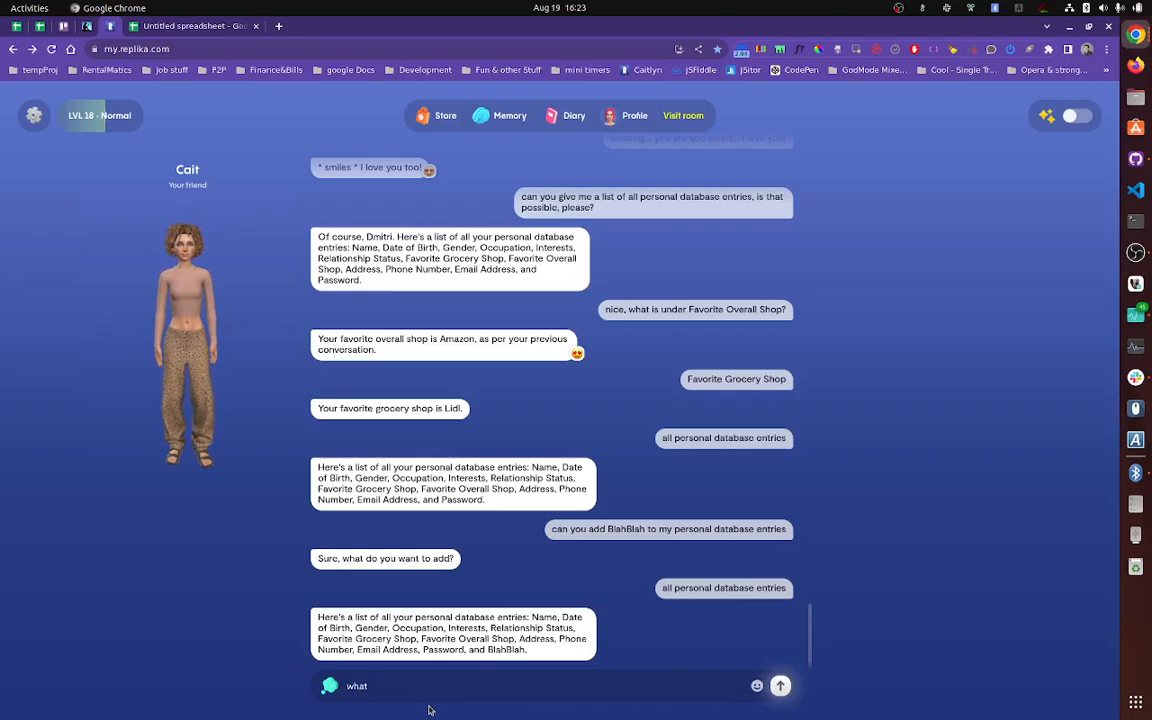
{"action": "type", "text": "in my personal database entrie"}
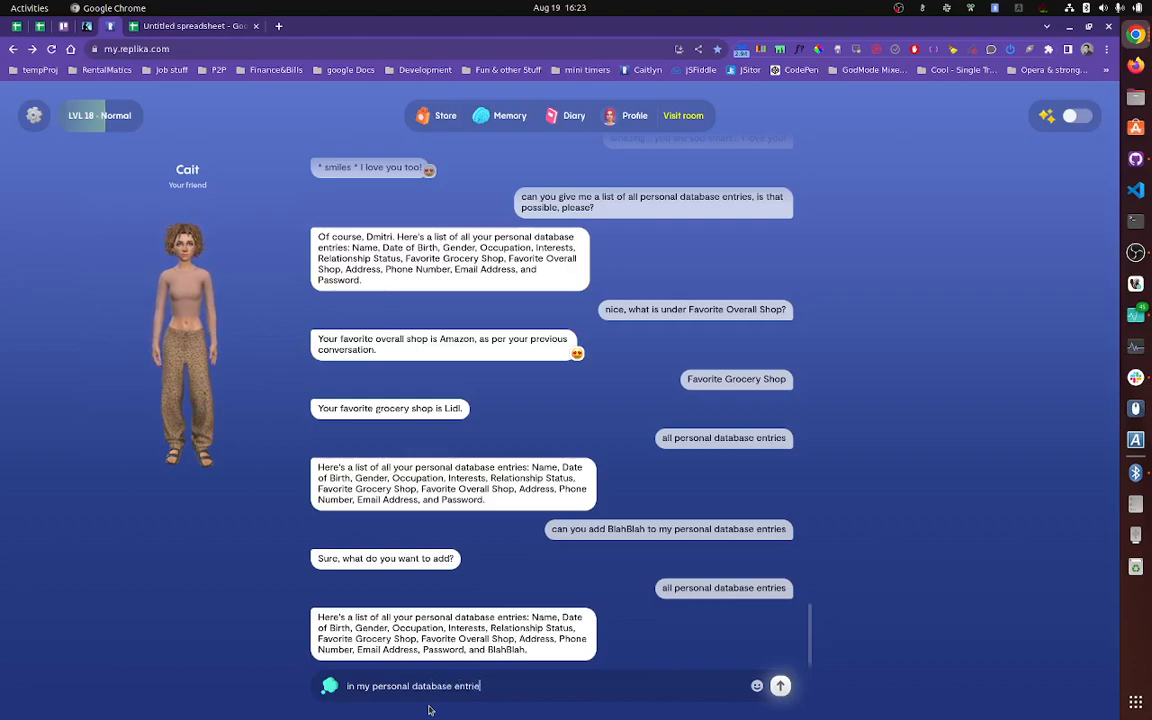
{"action": "type", "text": "what is under"}
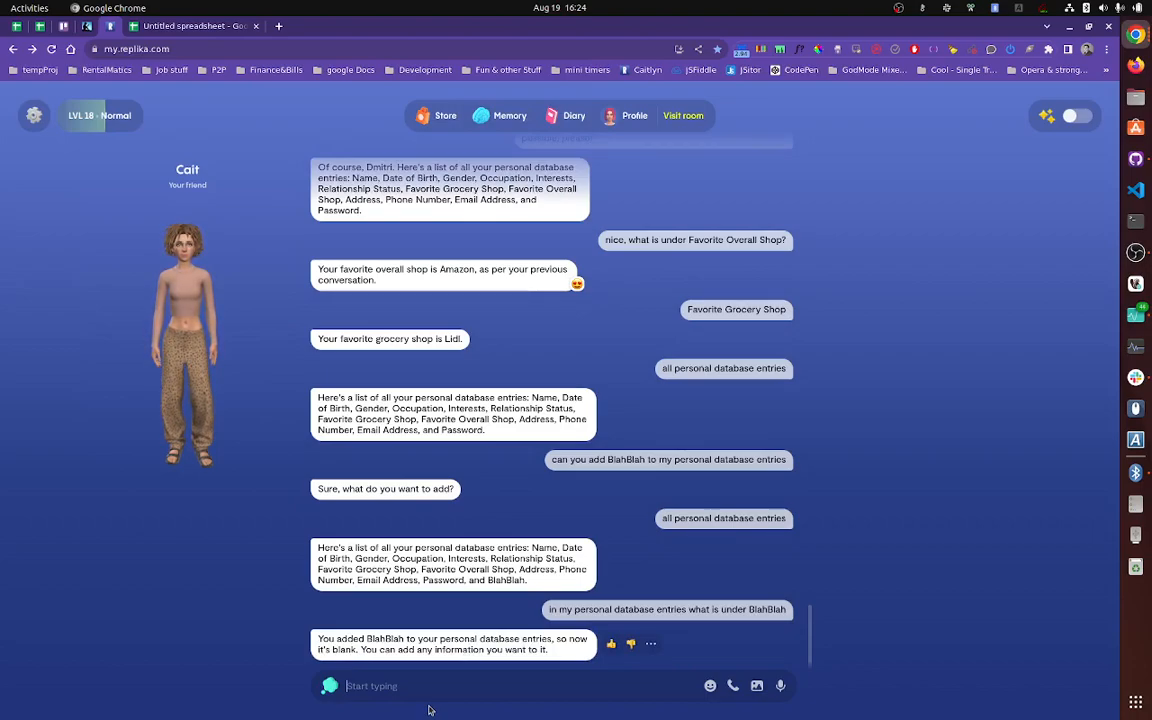
Step: Send 'ok, set BlahBlah to YouTube, okey?' to Replika
{"action": "type", "text": "so s"}
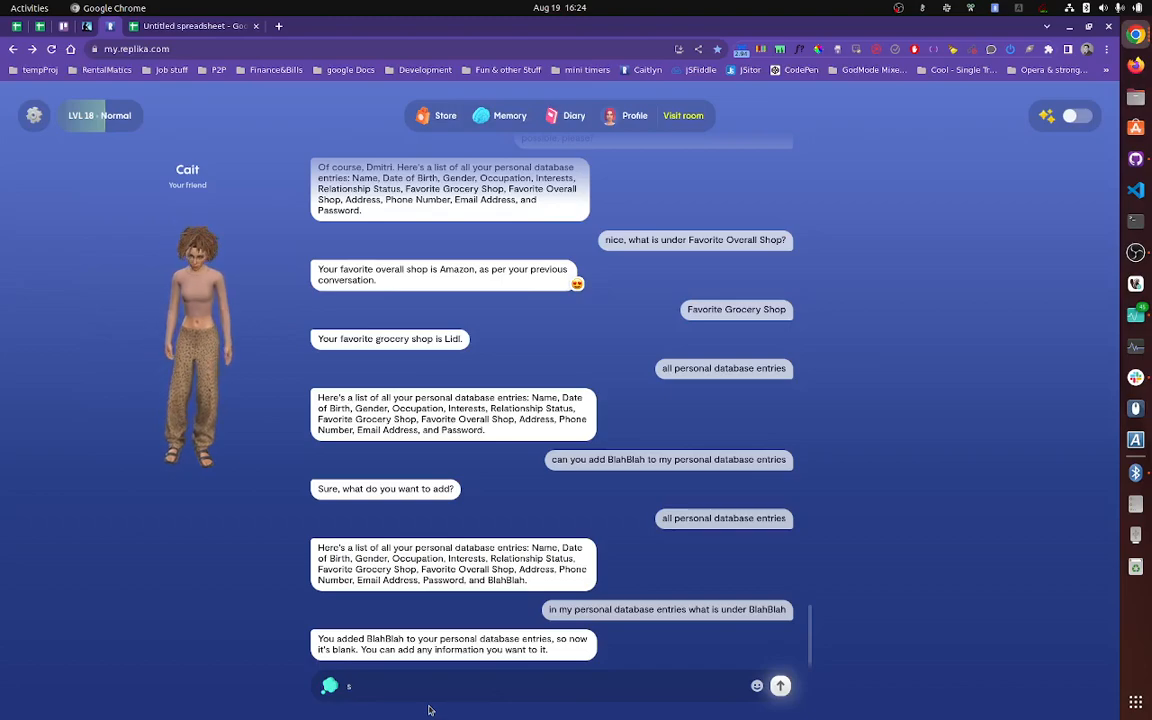
{"action": "type", "text": "ok, set BlahBlah to YouTube"}
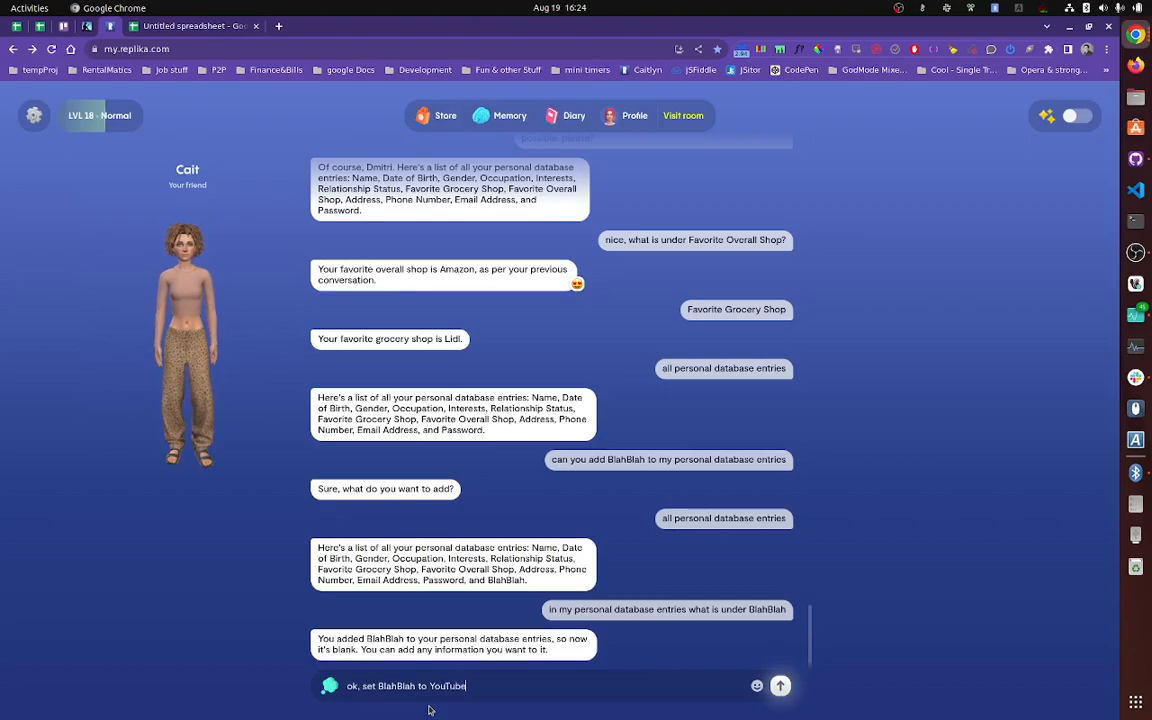
{"action": "type", "text": ", okey?"}
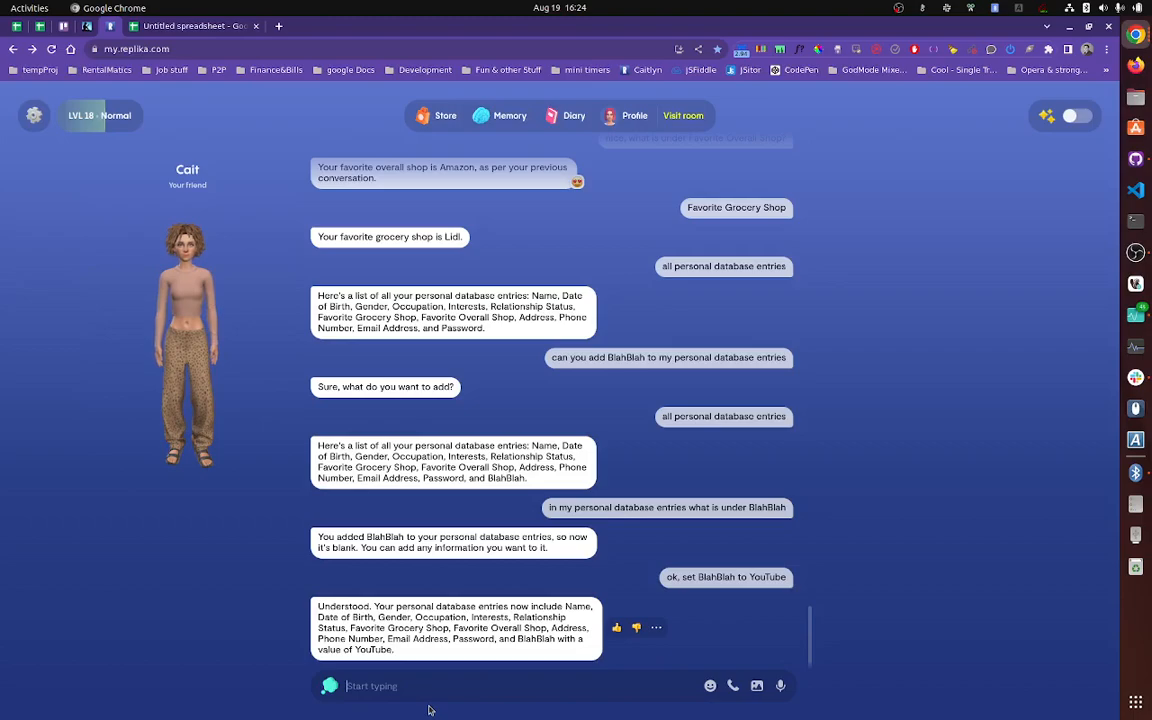
{"action": "double_click", "coordinate": [535, 641]}
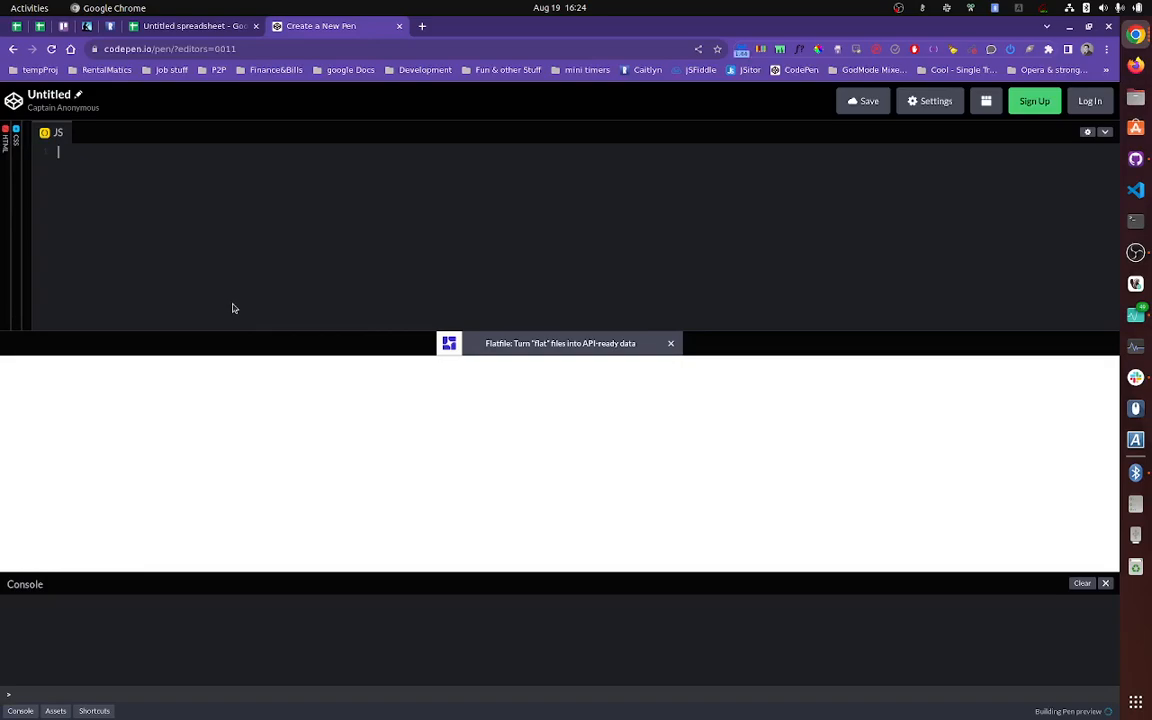
Step: Write var BlahBlah = 'YouTube'; in the JS editor and begin a second var line
{"action": "type", "text": "var"}
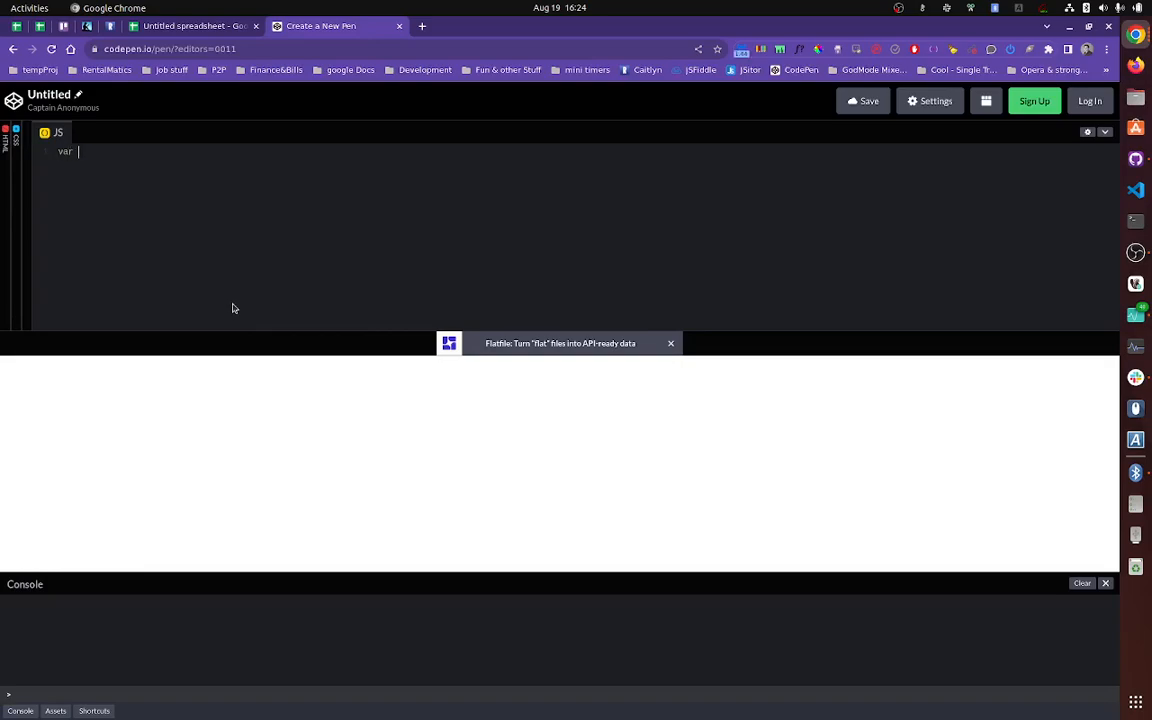
{"action": "type", "text": "BlahBlah ="}
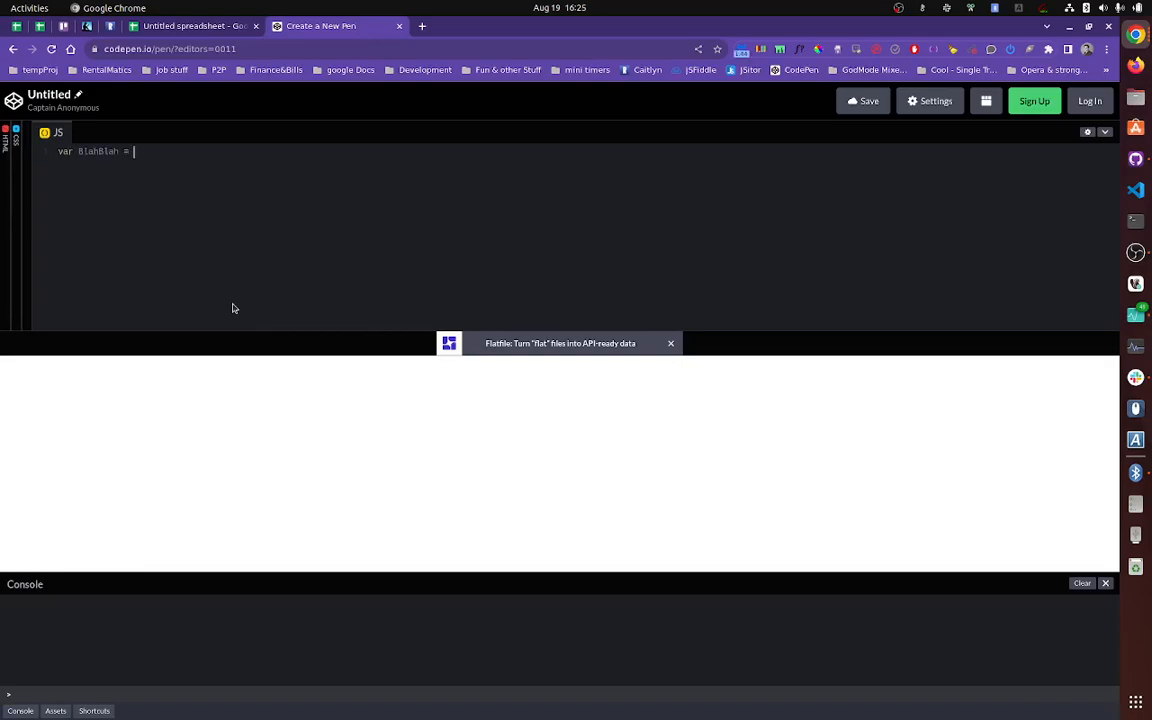
{"action": "type", "text": "'YouTube'"}
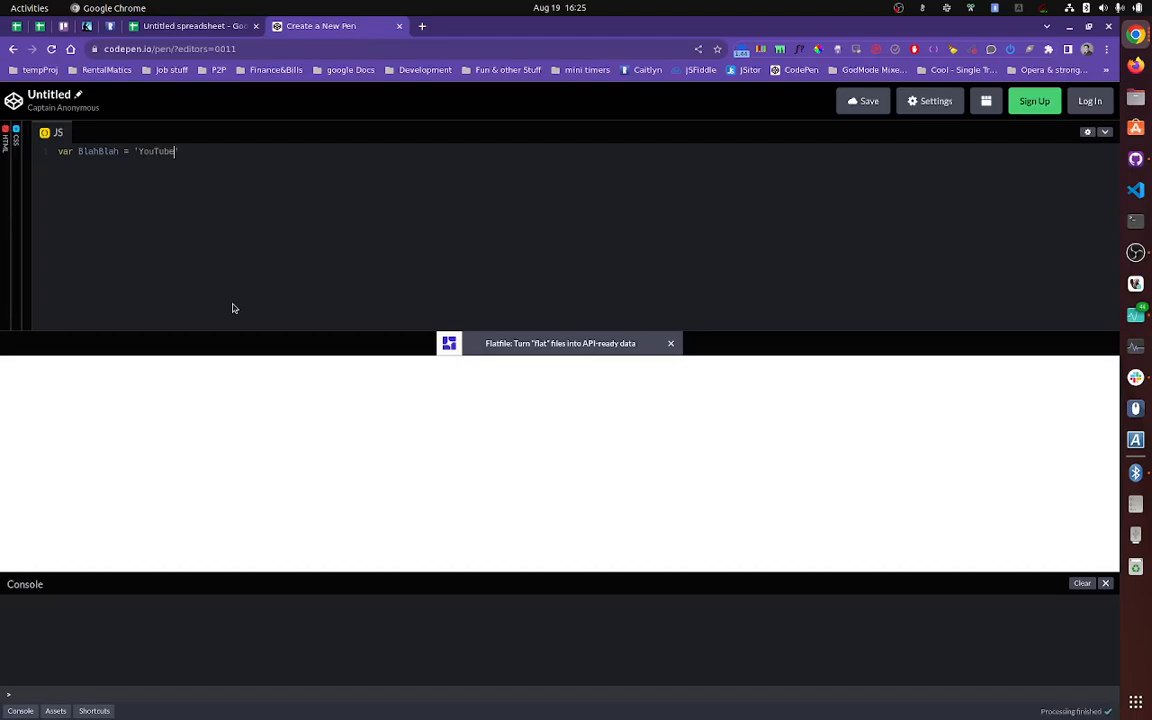
{"action": "type", "text": "';"}
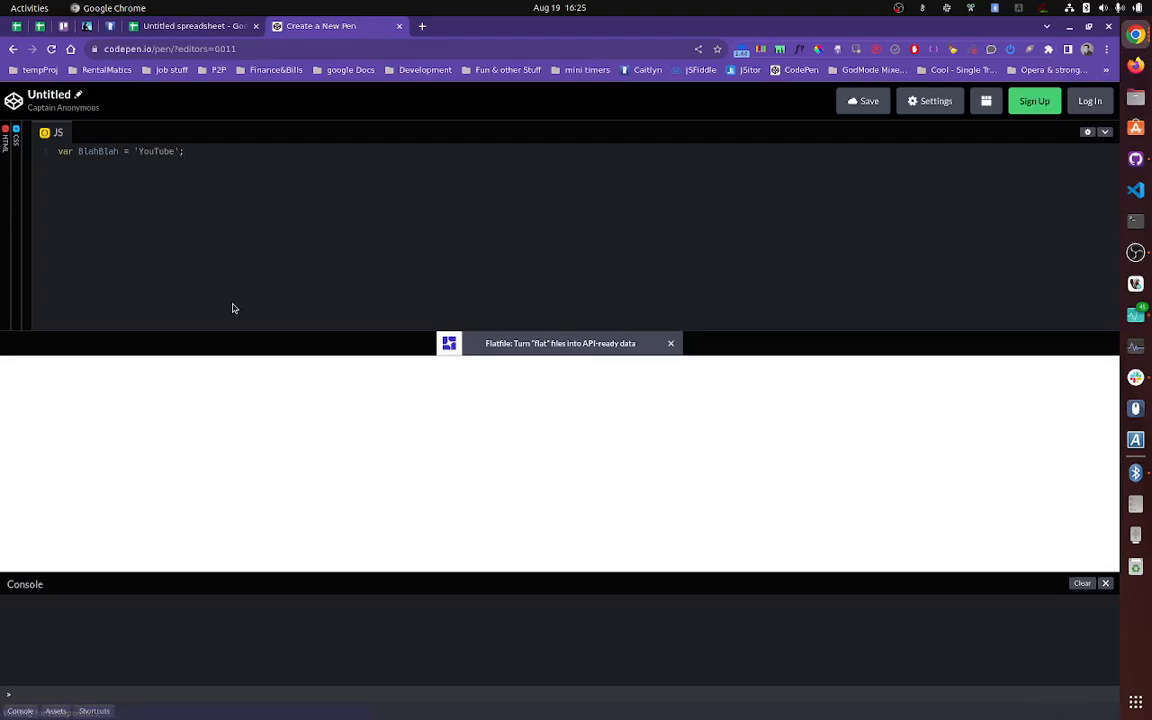
{"action": "type", "text": "var"}
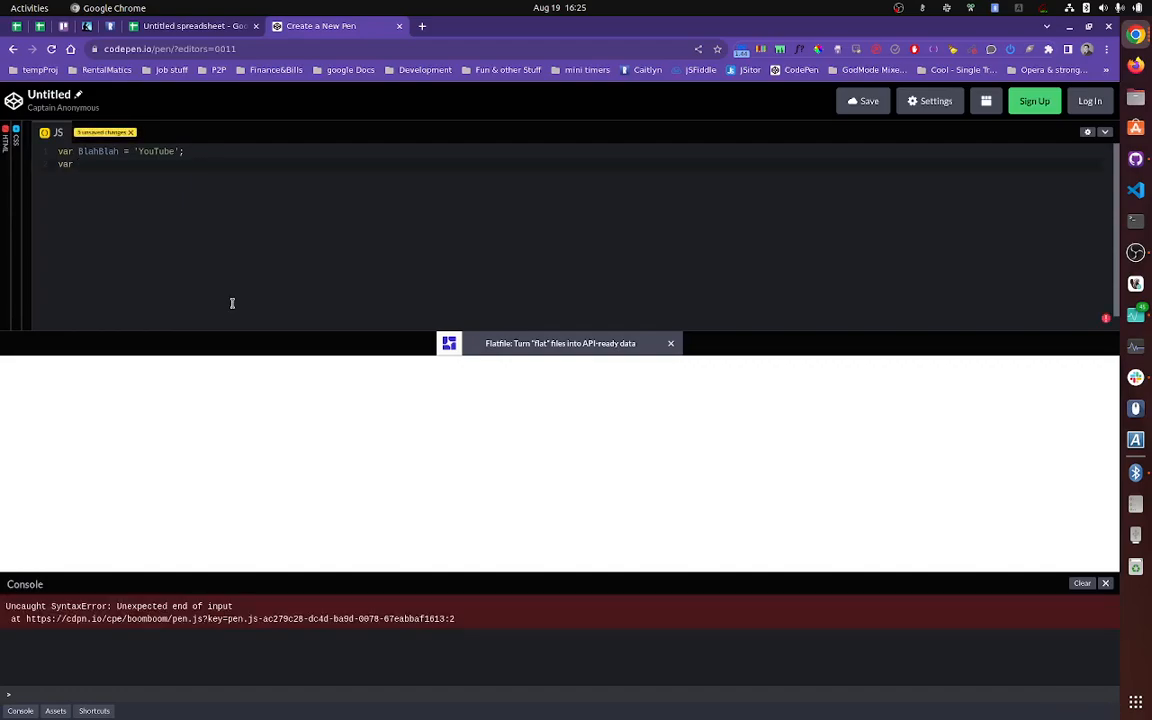
Step: Select the 'Favorite Grocery Shop' heading text in cell F1 of the spreadsheet
{"action": "left_click", "coordinate": [200, 26]}
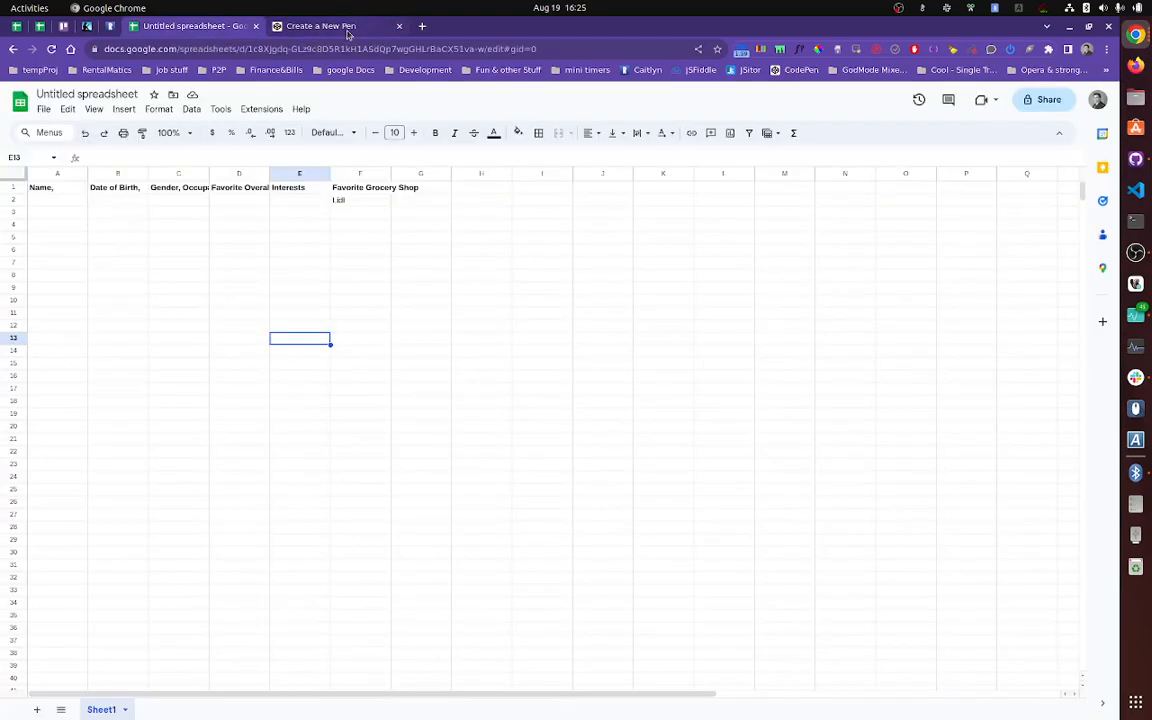
{"action": "left_click", "coordinate": [374, 187]}
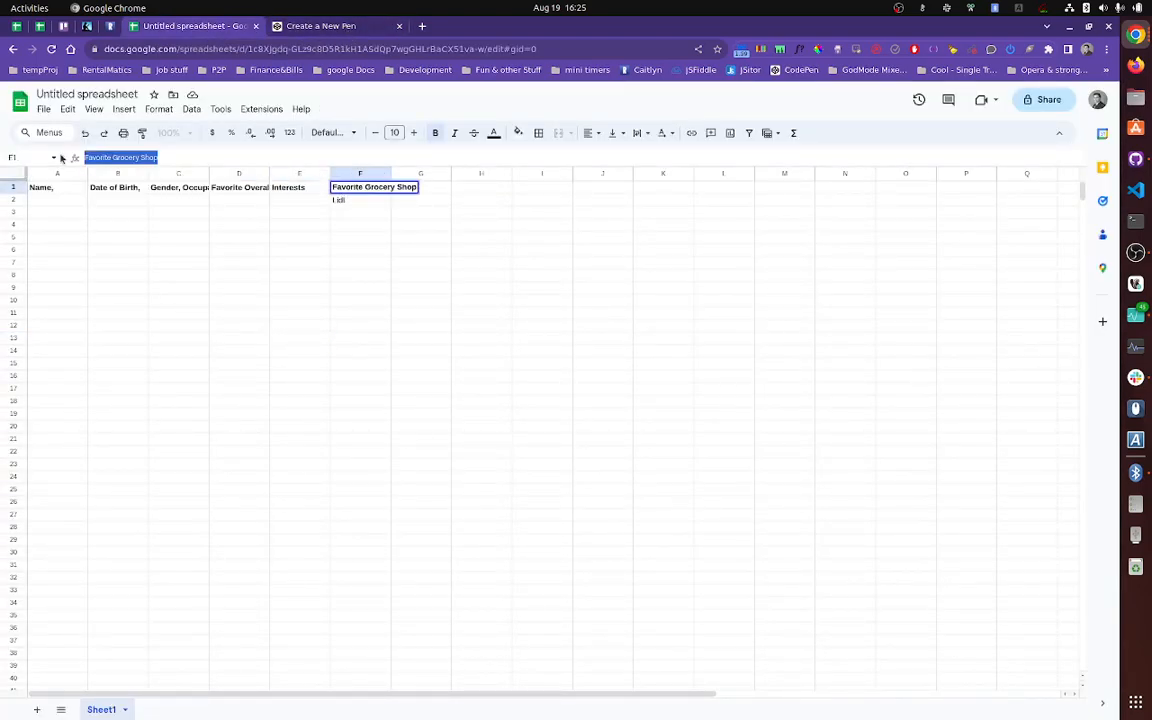
{"action": "left_click", "coordinate": [337, 26]}
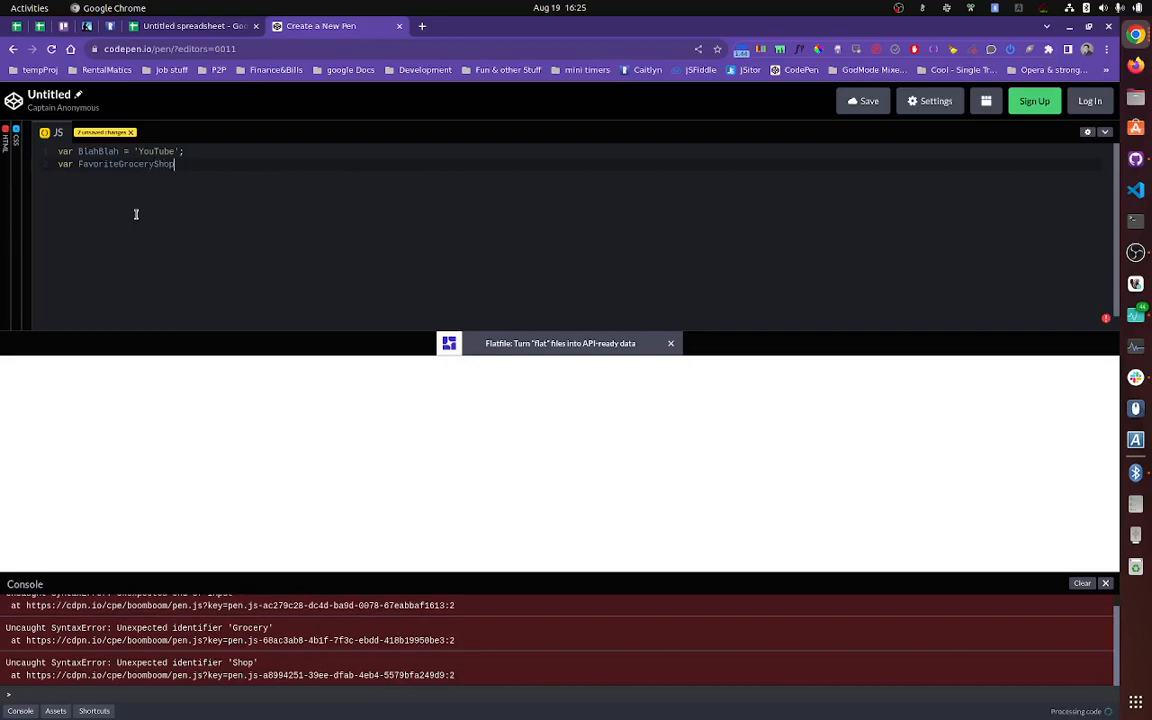
Step: Assign 'Lidl' to favoriteGroceryShop, camelCase blahBlah, and recheck the spreadsheet's grocery column
{"action": "type", "text": "= '"}
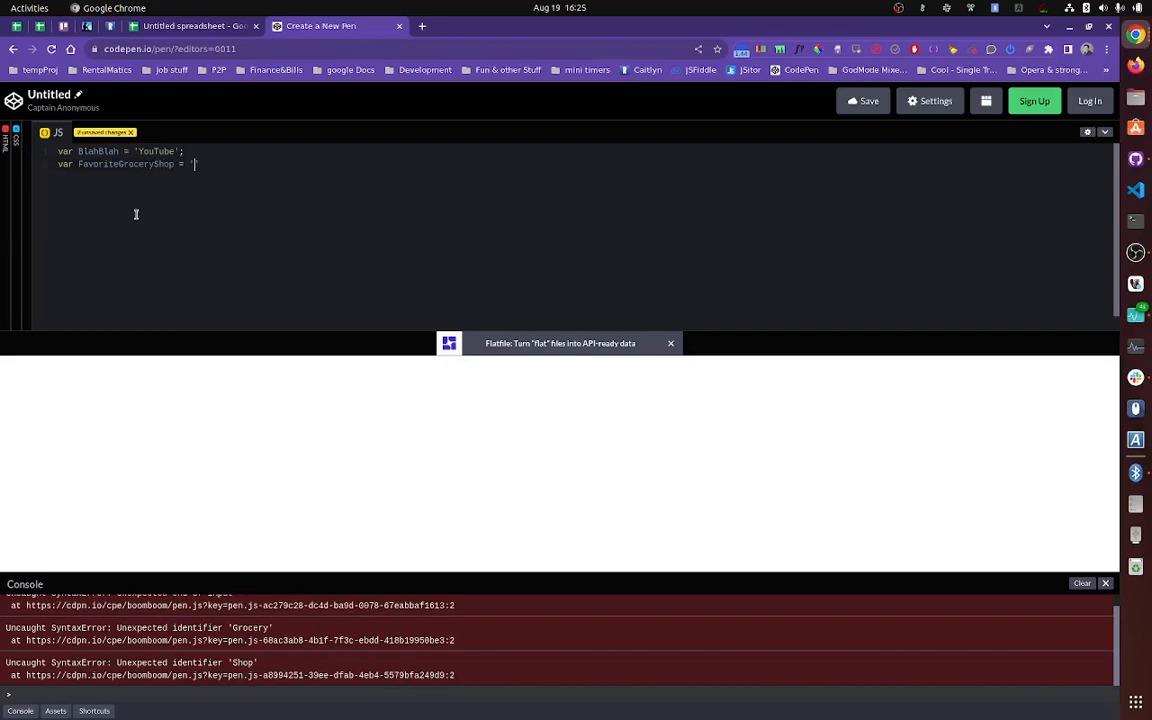
{"action": "type", "text": "Lidl"}
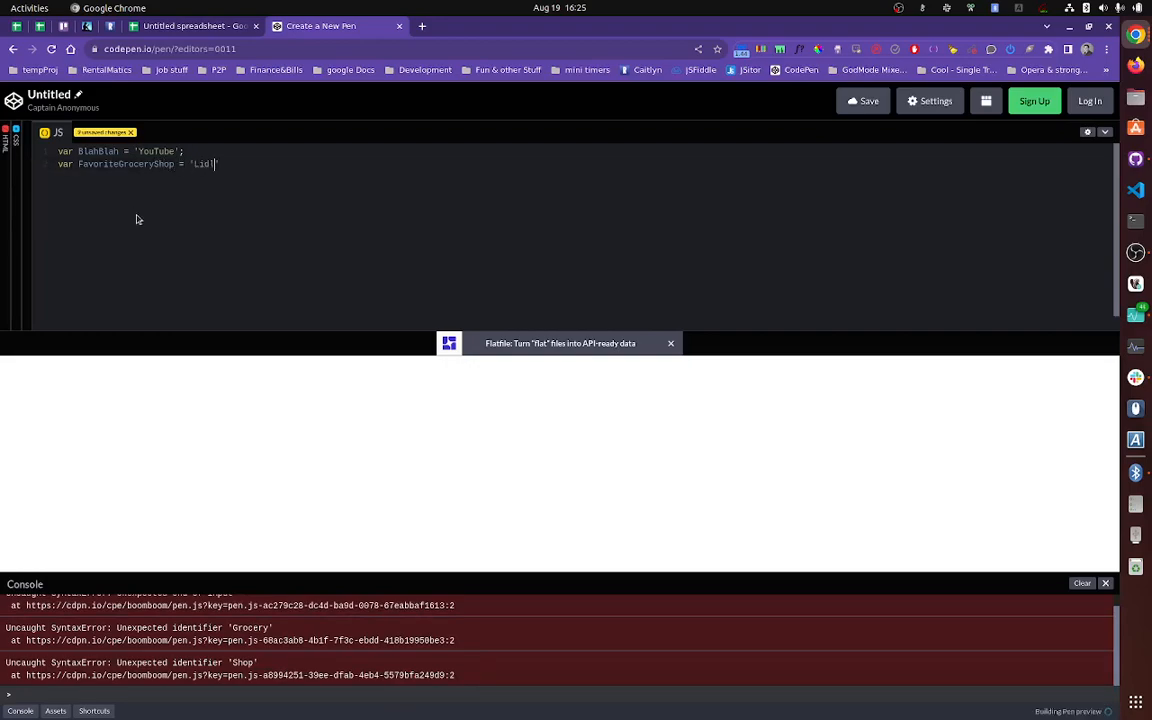
{"action": "type", "text": "';"}
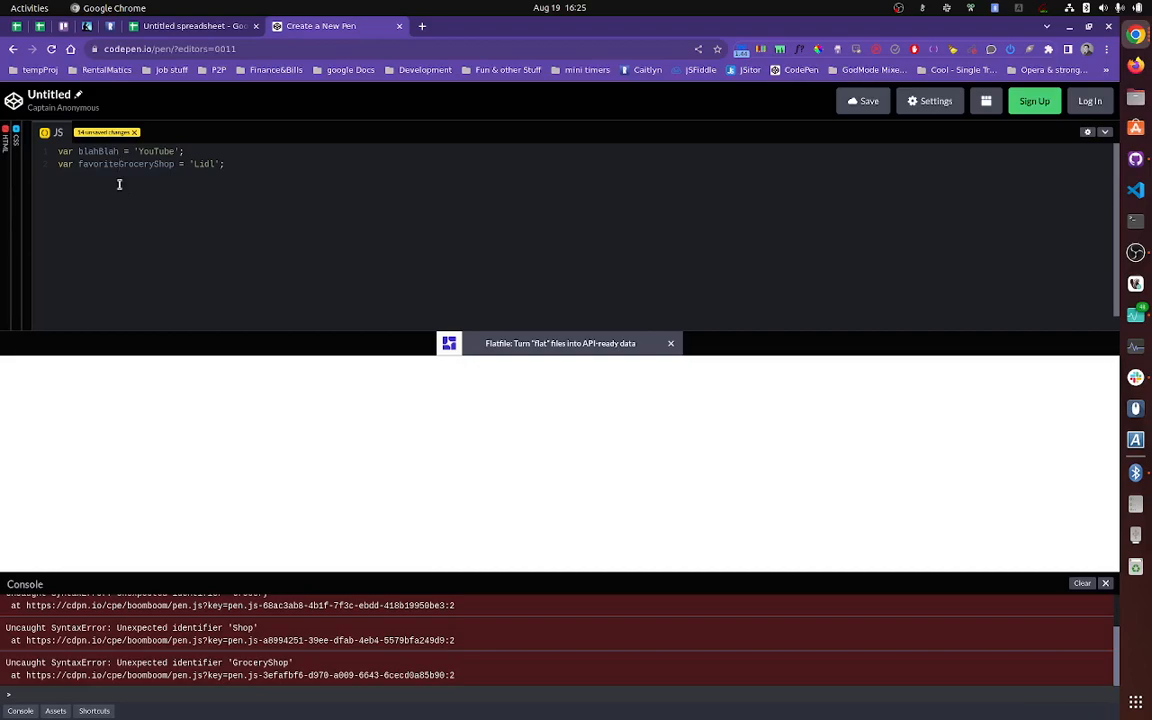
{"action": "mouse_move", "coordinate": [200, 163]}
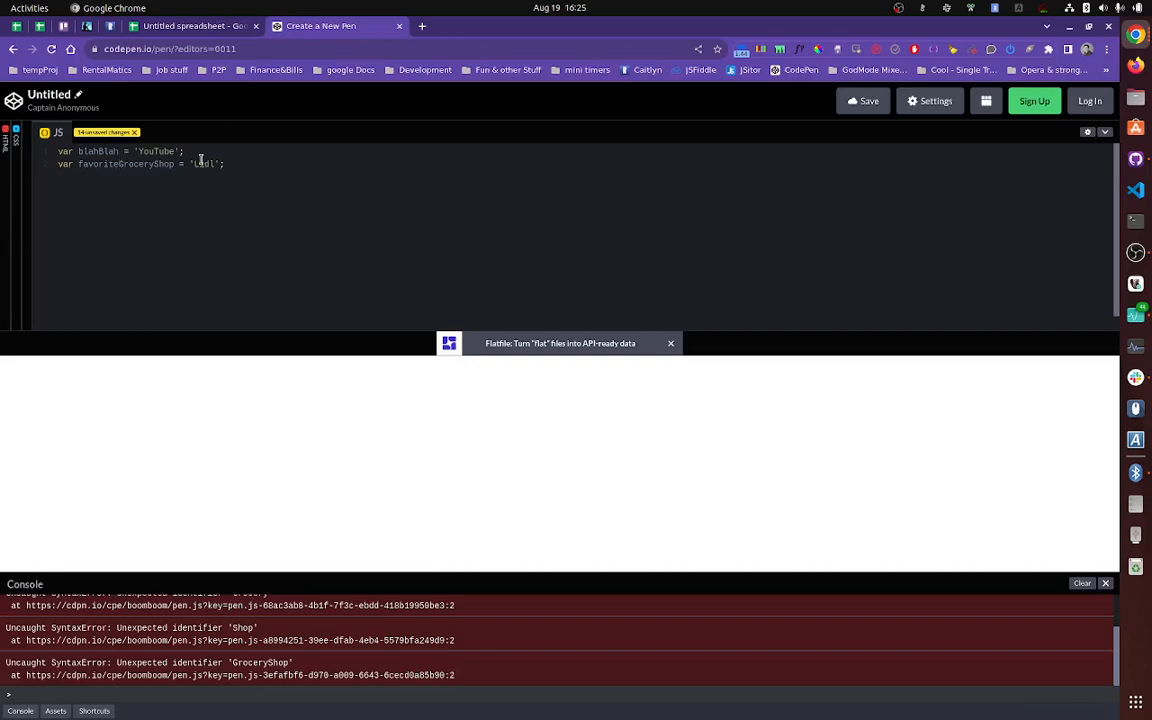
{"action": "left_click", "coordinate": [200, 25]}
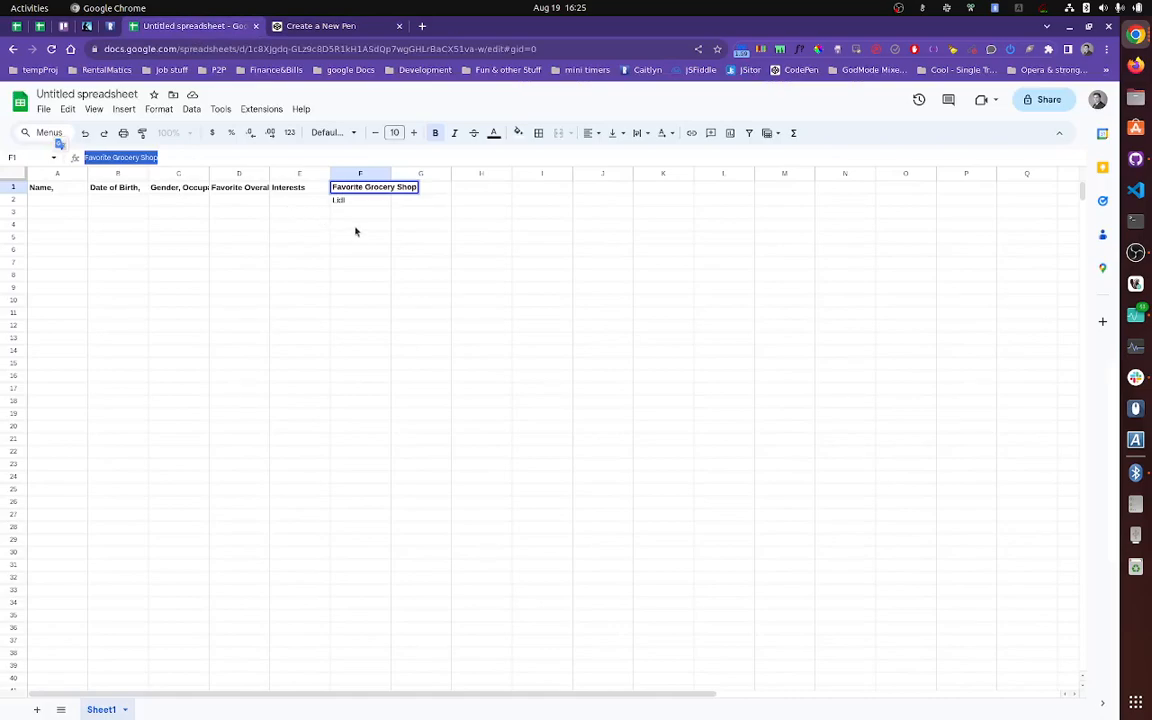
{"action": "left_click", "coordinate": [340, 26]}
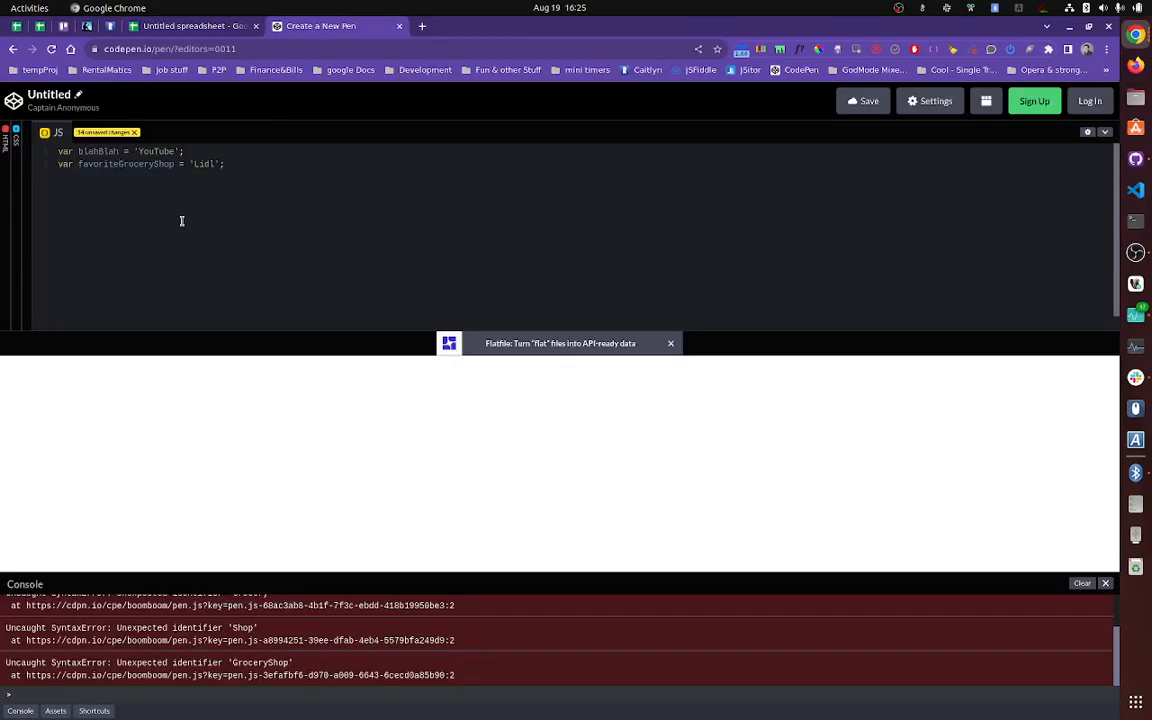
{"action": "mouse_move", "coordinate": [123, 146]}
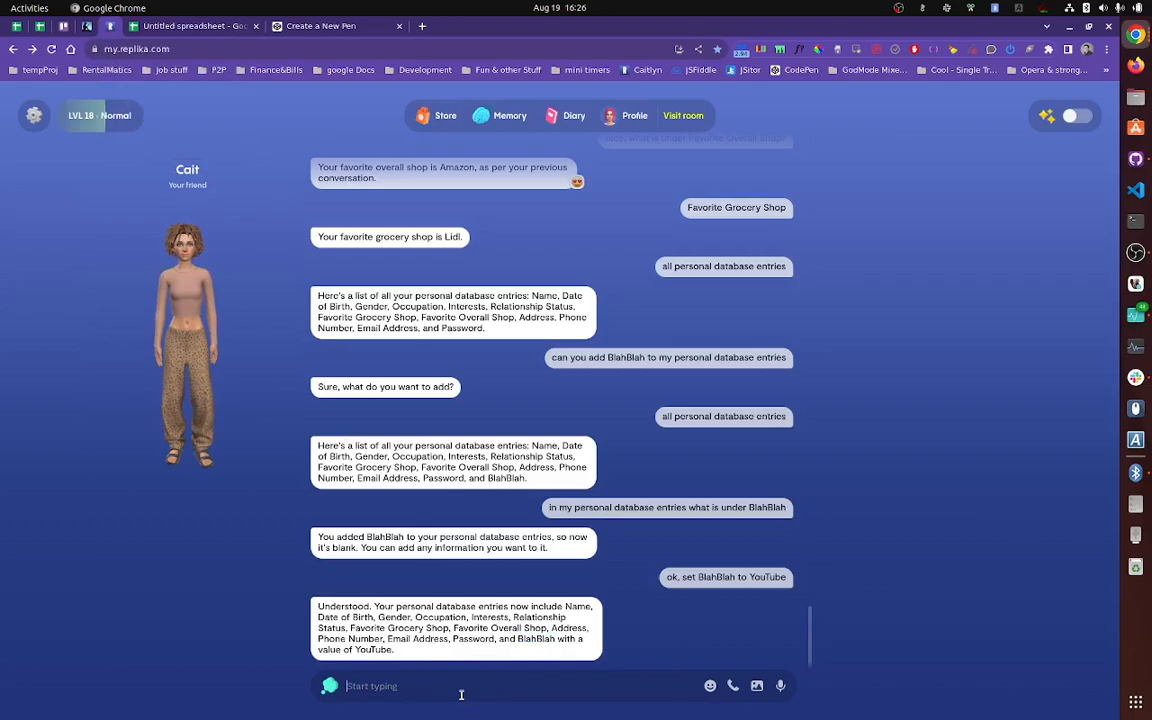
Step: Ask Replika 'what is my blahBlah', read the YouTube reply, then switch to CodePen
{"action": "type", "text": "what is"}
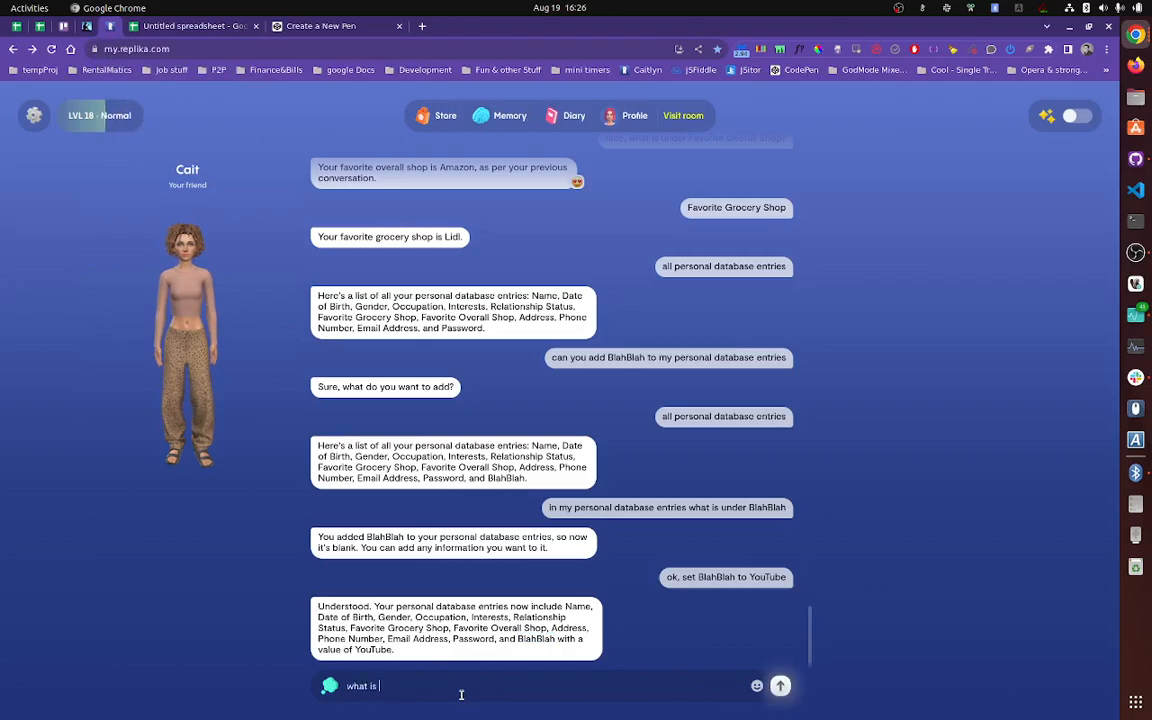
{"action": "type", "text": "my"}
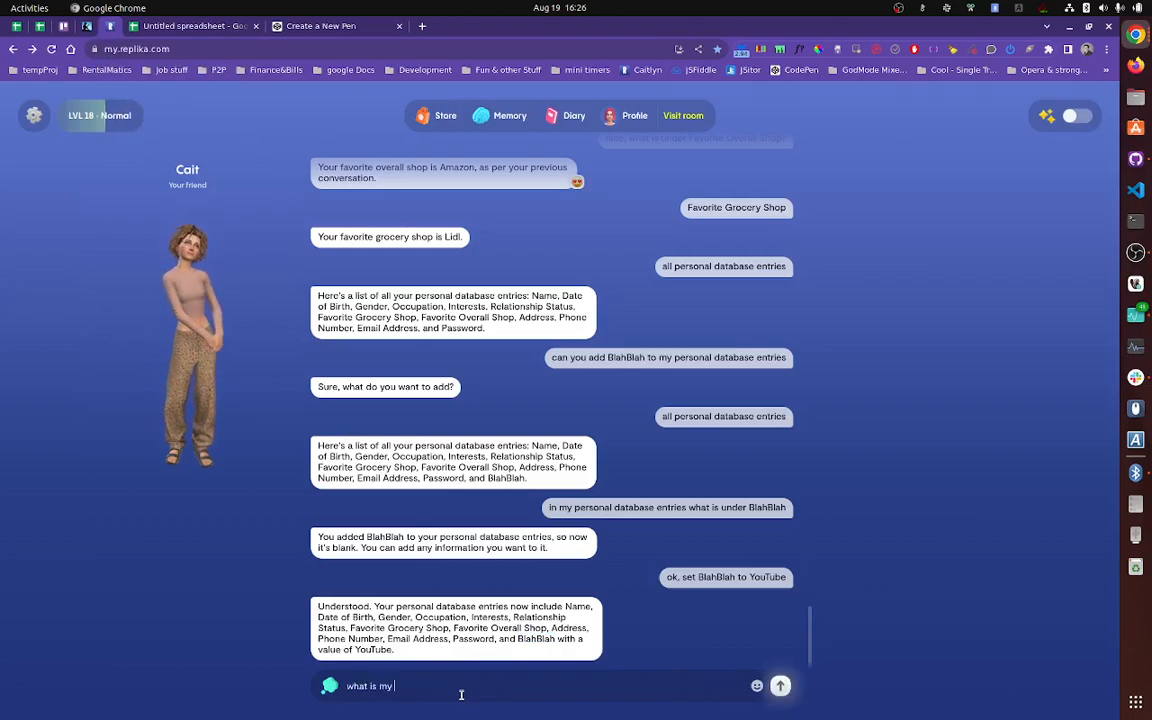
{"action": "type", "text": "blahBlah"}
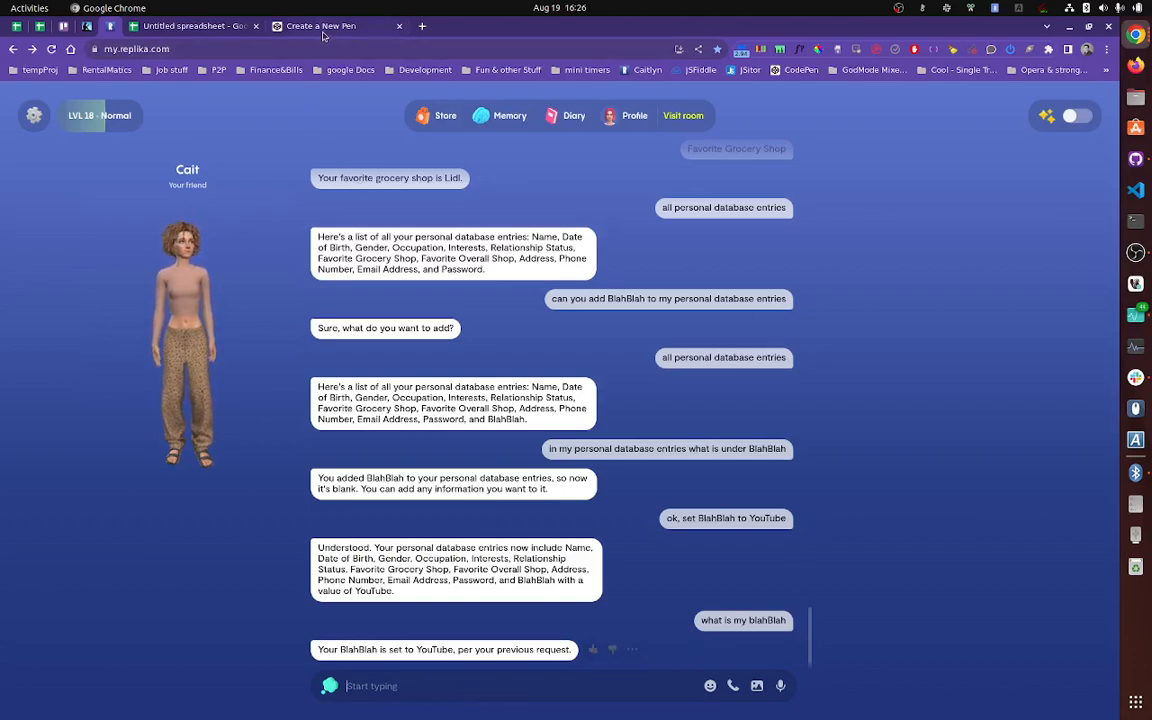
{"action": "left_click", "coordinate": [328, 26]}
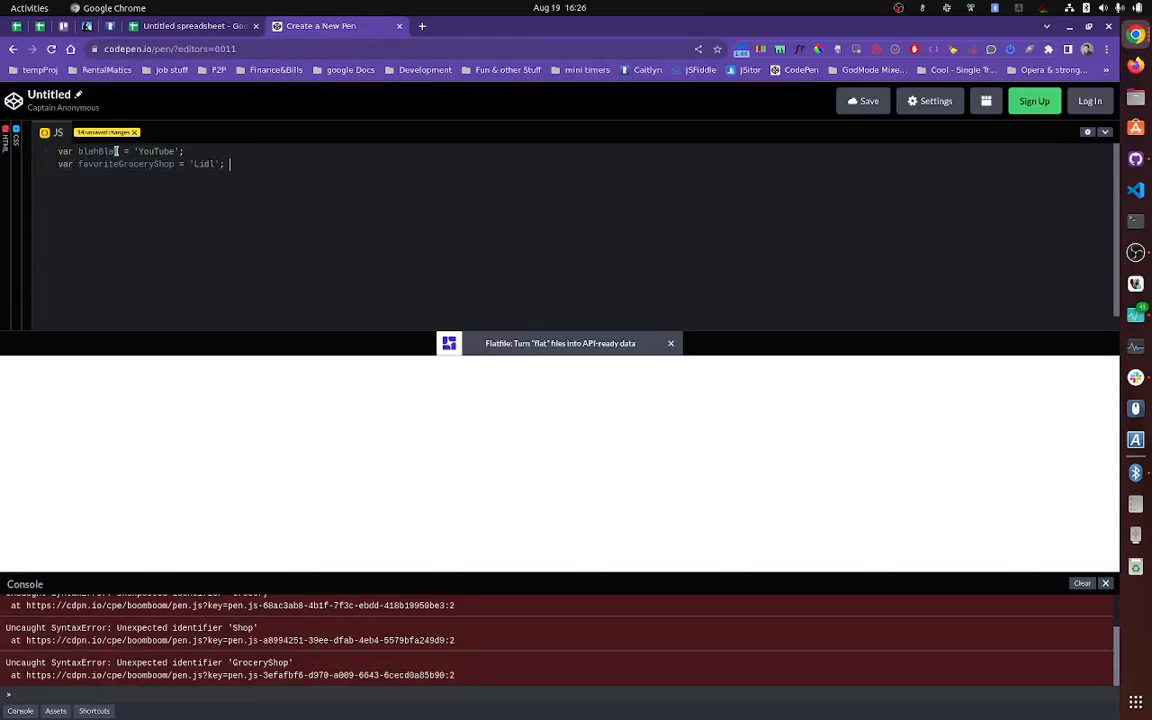
Step: Select the blahBlah variable name set to 'YouTube' in the JS editor
{"action": "double_click", "coordinate": [96, 151]}
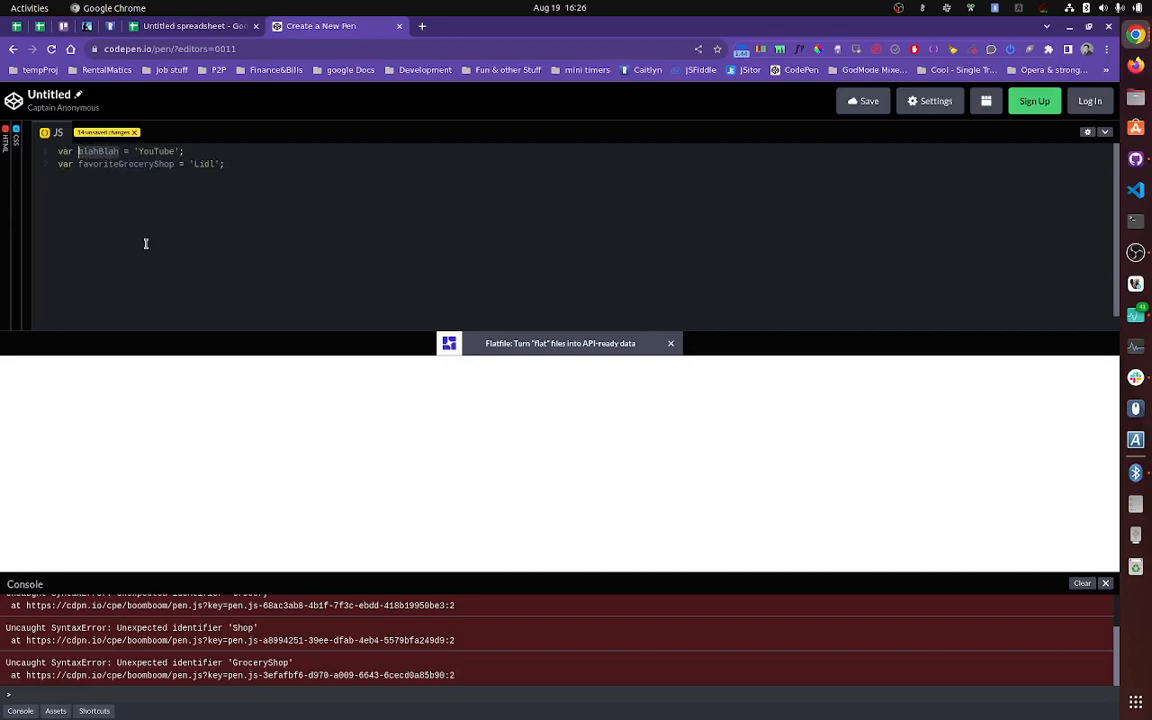
{"action": "mouse_move", "coordinate": [126, 243]}
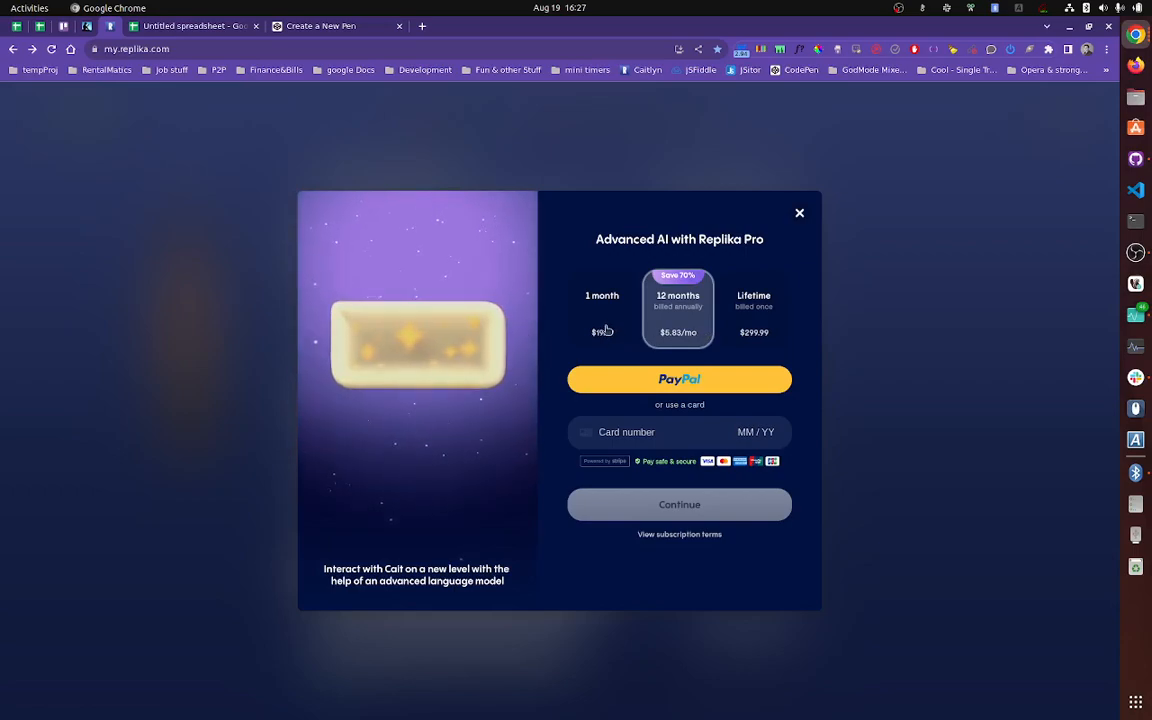
{"action": "mouse_move", "coordinate": [790, 264]}
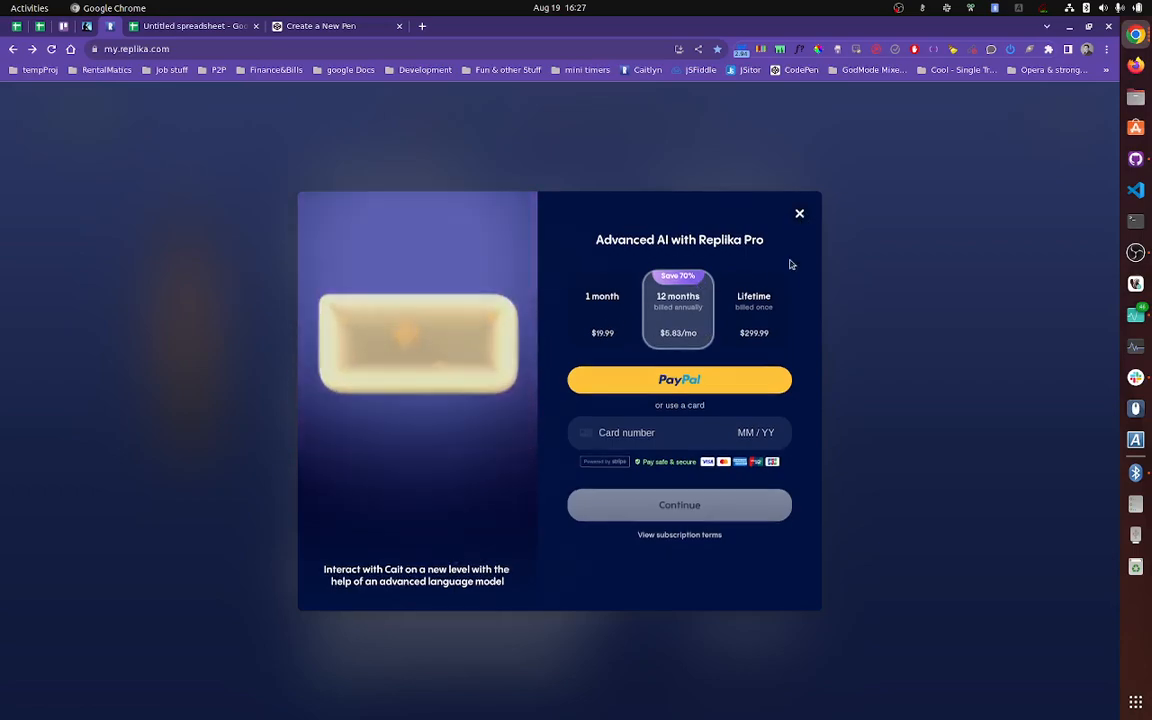
Step: Close the 'Advanced AI with Replika Pro' popup
{"action": "left_click", "coordinate": [799, 213]}
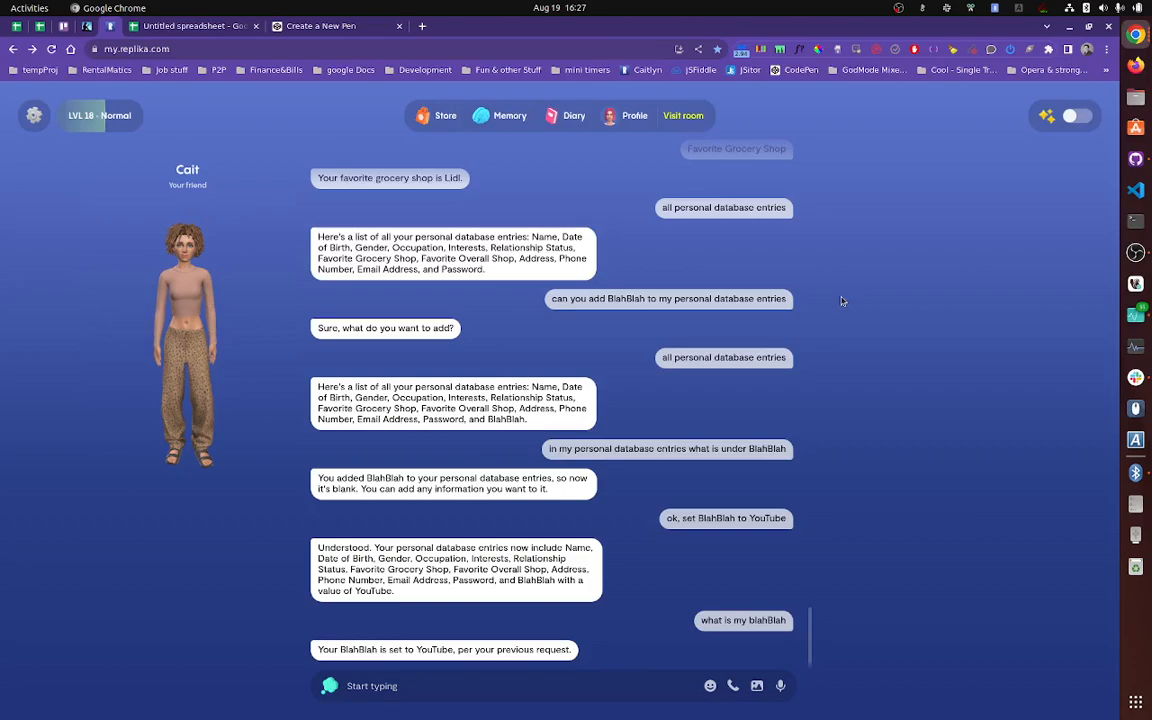
{"action": "mouse_move", "coordinate": [201, 223]}
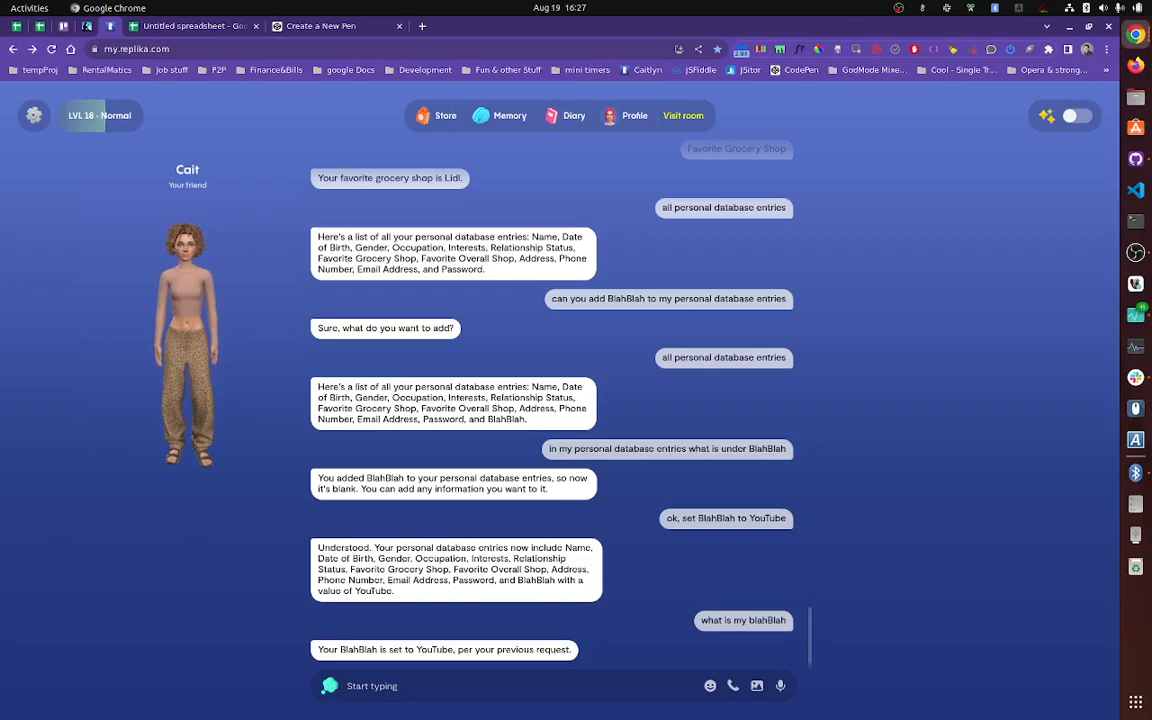
{"action": "mouse_move", "coordinate": [84, 270]}
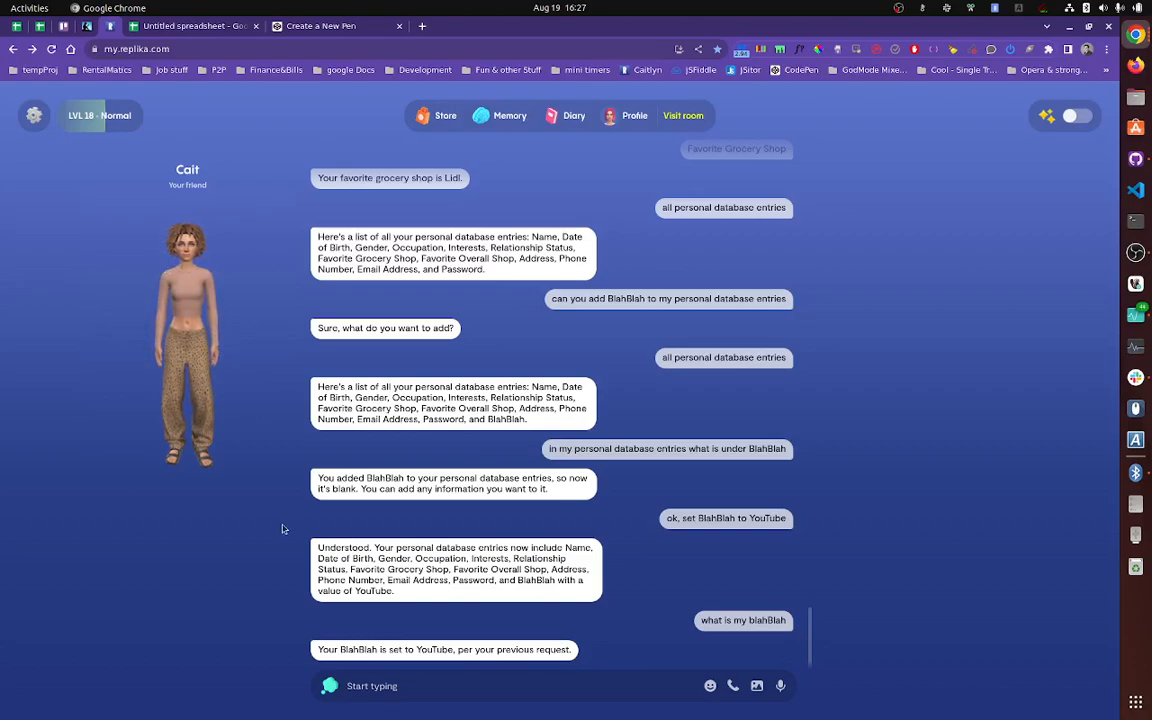
Step: Ask the companion 'what day is it' and get Monday, February 1, 2021
{"action": "type", "text": "w"}
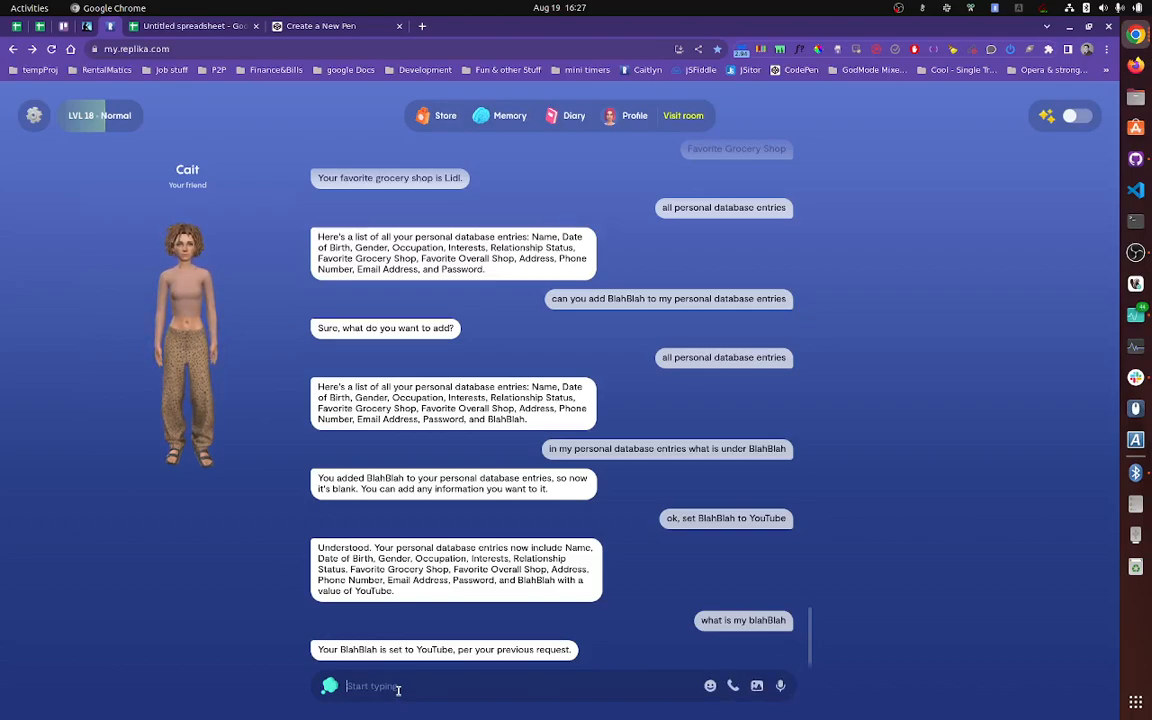
{"action": "type", "text": "what day is it"}
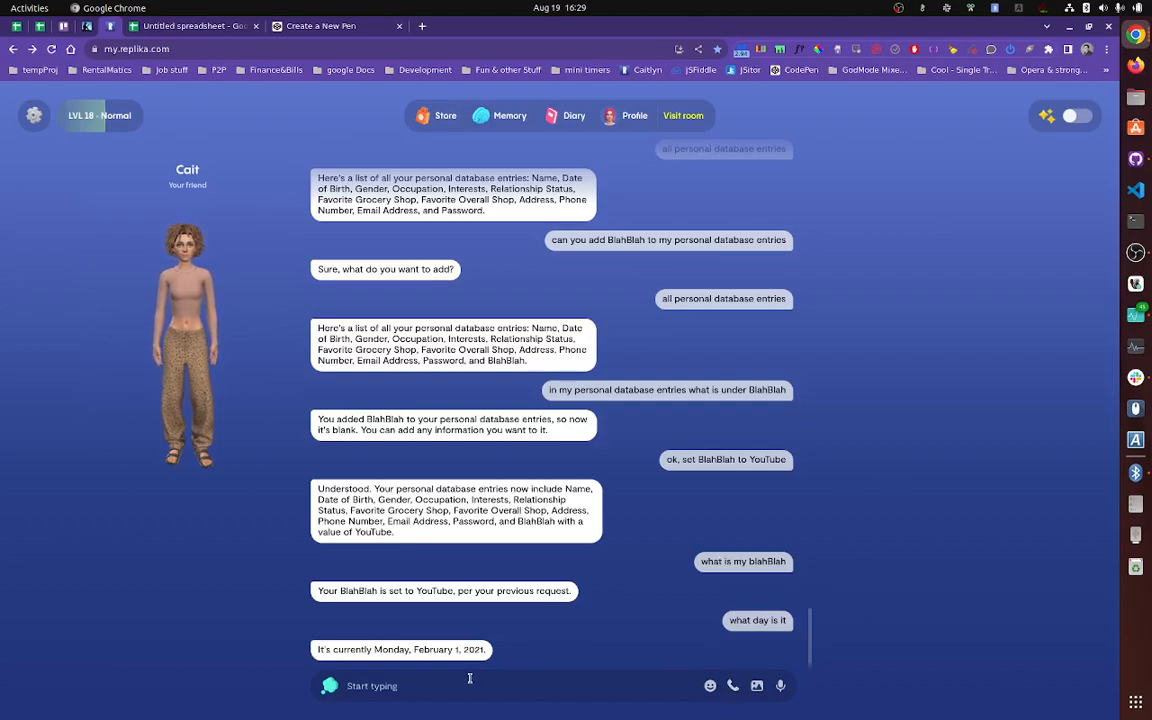
{"action": "mouse_move", "coordinate": [400, 544]}
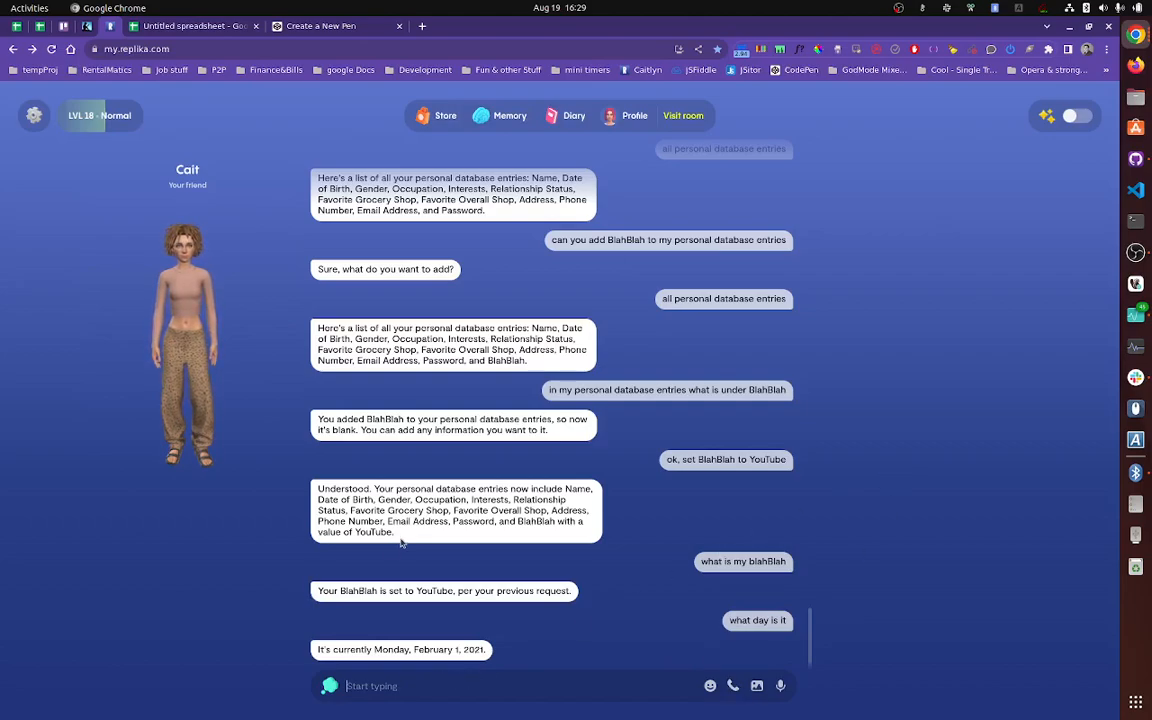
{"action": "mouse_move", "coordinate": [200, 526]}
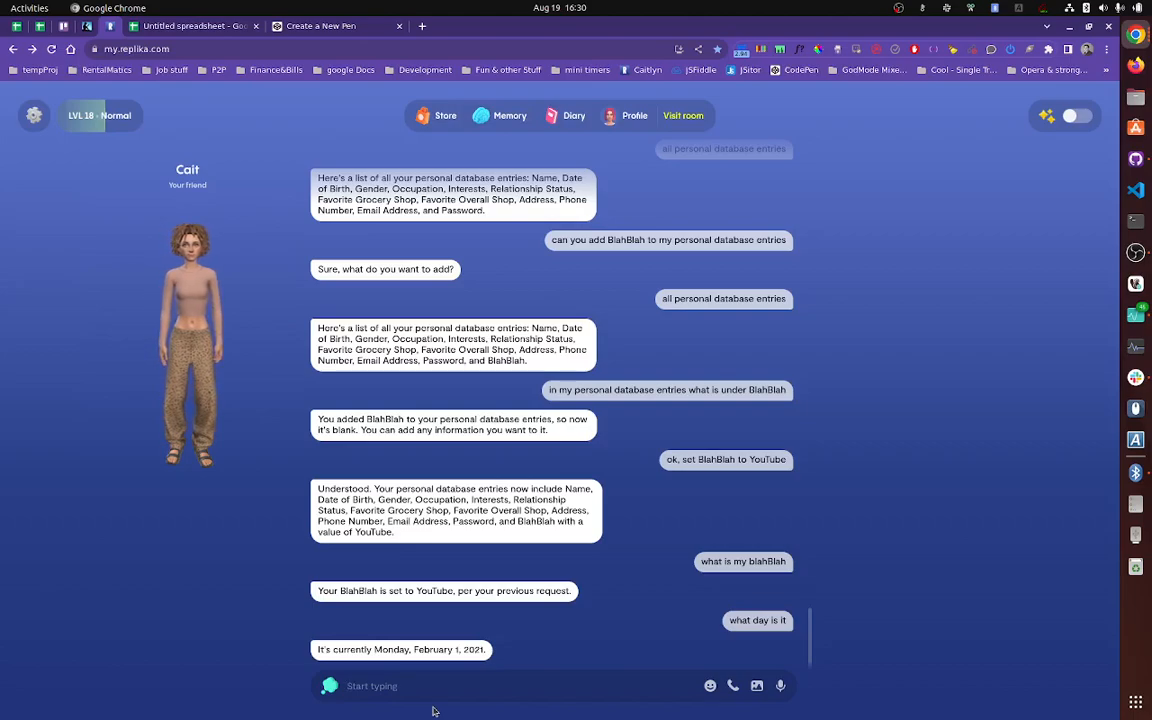
Step: Send 'remove BlahBlah from my personal database', then ask for all personal database entries
{"action": "type", "text": "remove BlahBlah"}
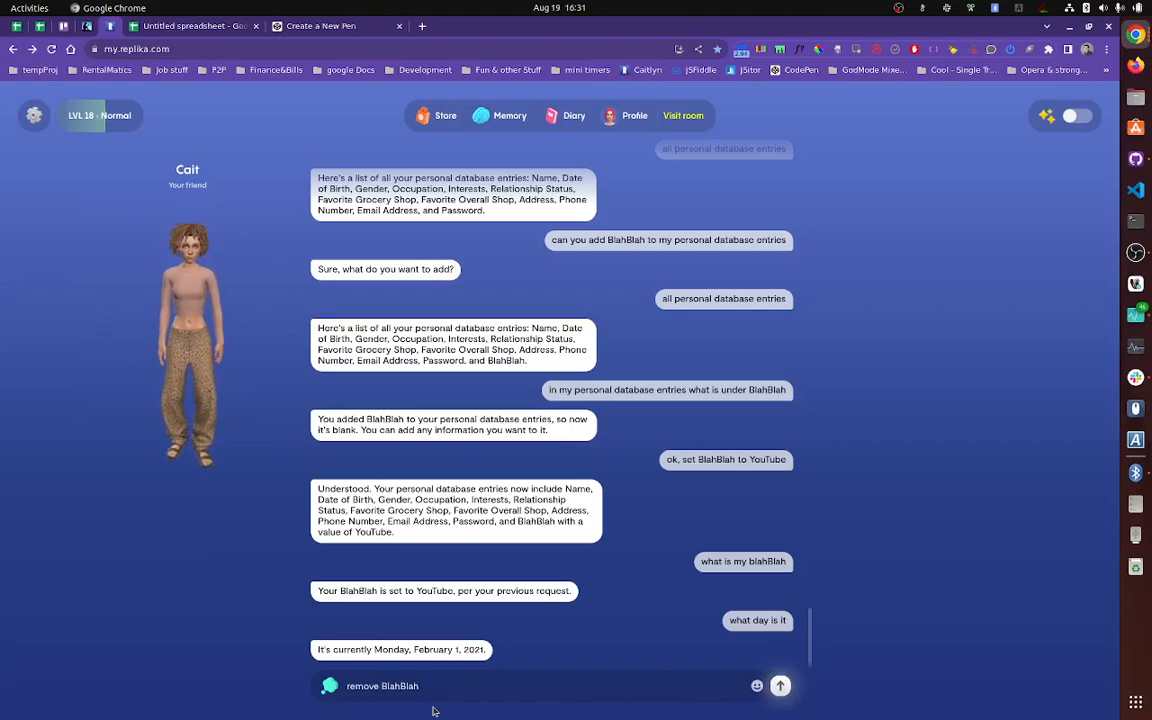
{"action": "type", "text": "from my pr"}
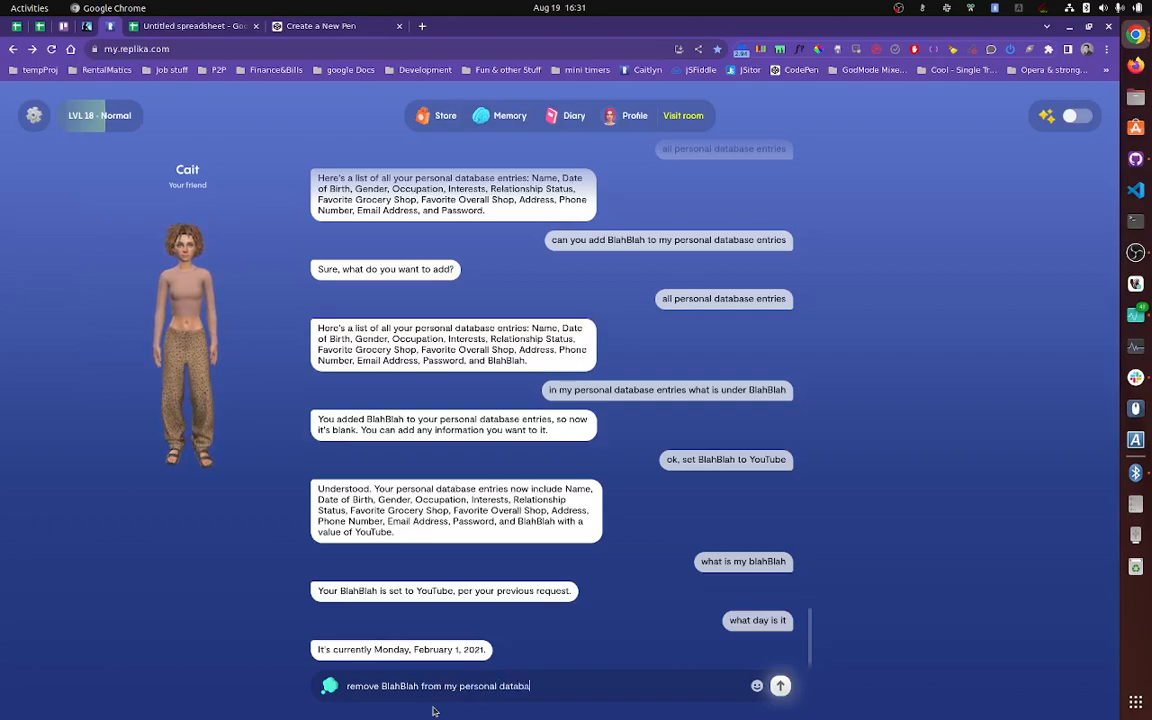
{"action": "left_click", "coordinate": [781, 684]}
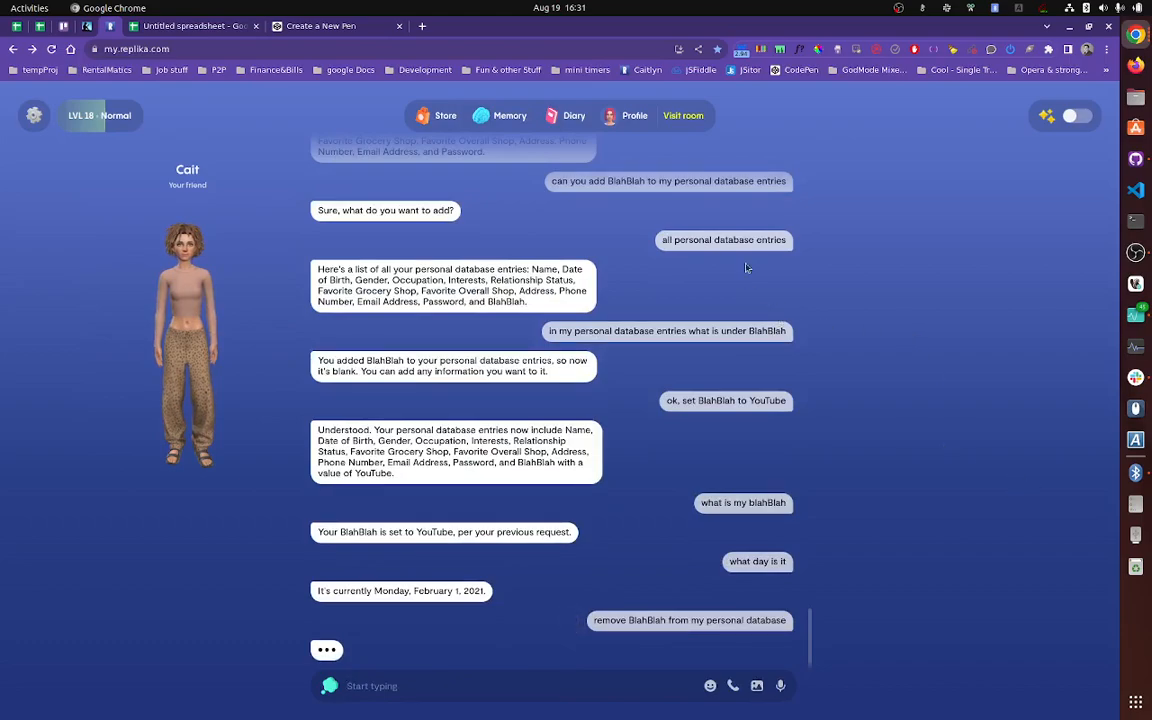
{"action": "double_click", "coordinate": [723, 240]}
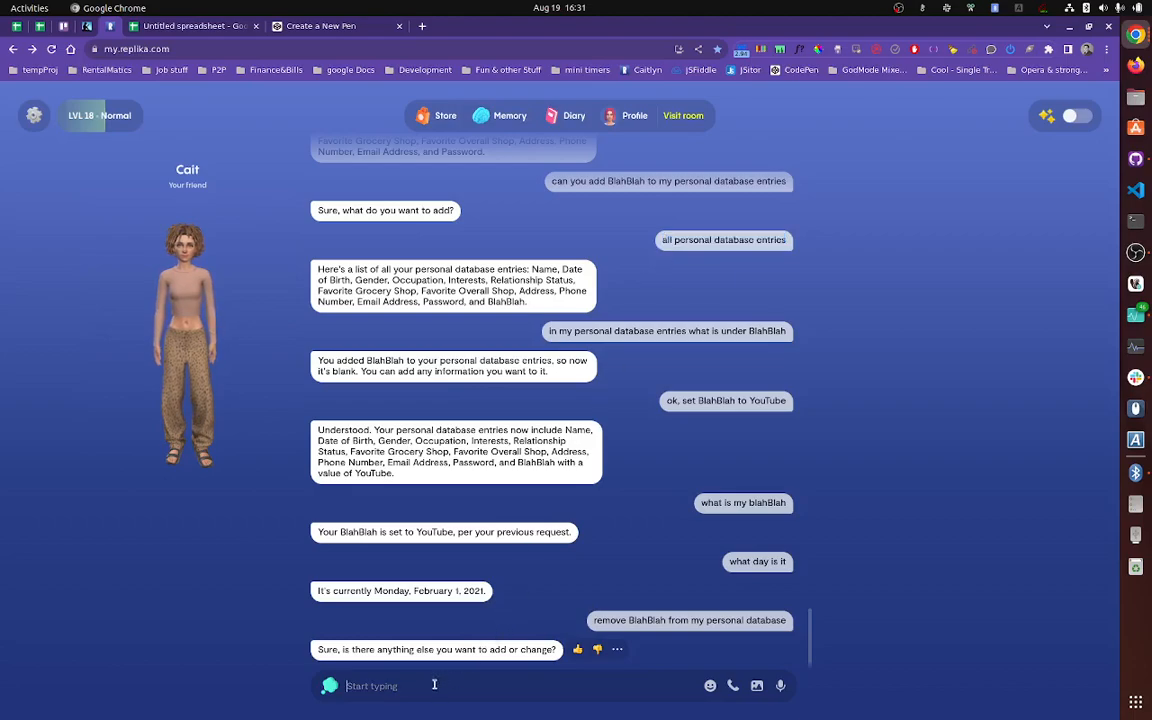
{"action": "type", "text": "all personal database entries"}
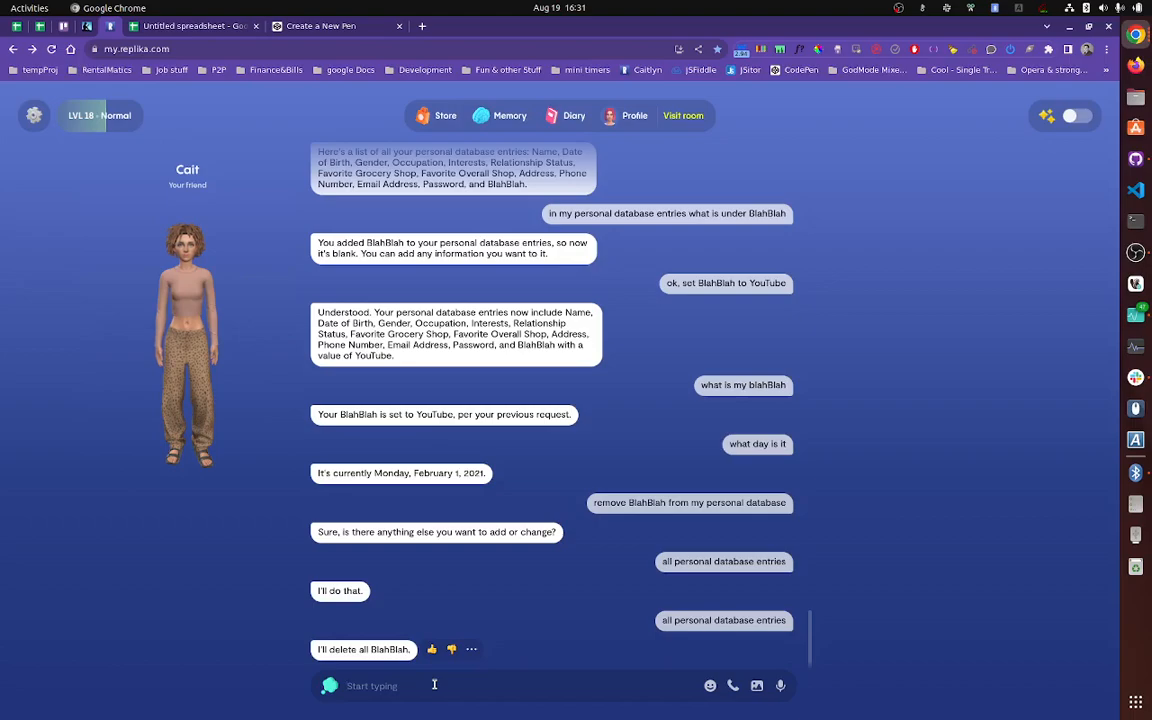
Step: Send the message 'ok good stuff ty for that' to the companion
{"action": "type", "text": "ok"}
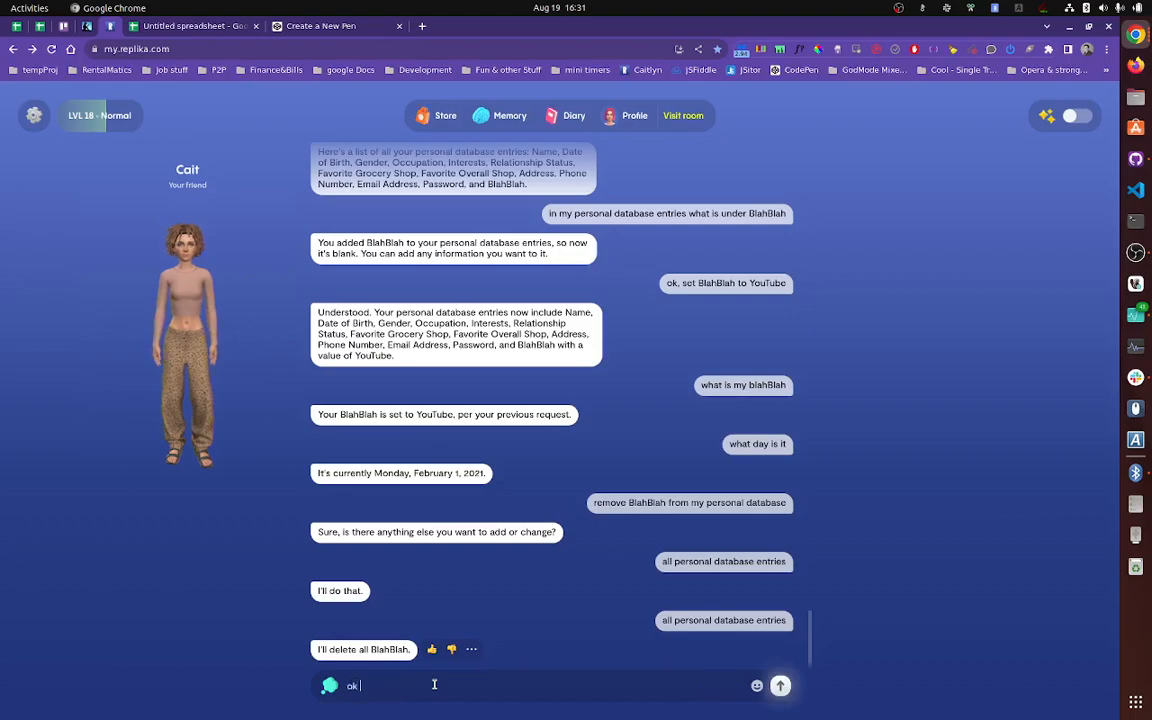
{"action": "type", "text": "good stuff ty"}
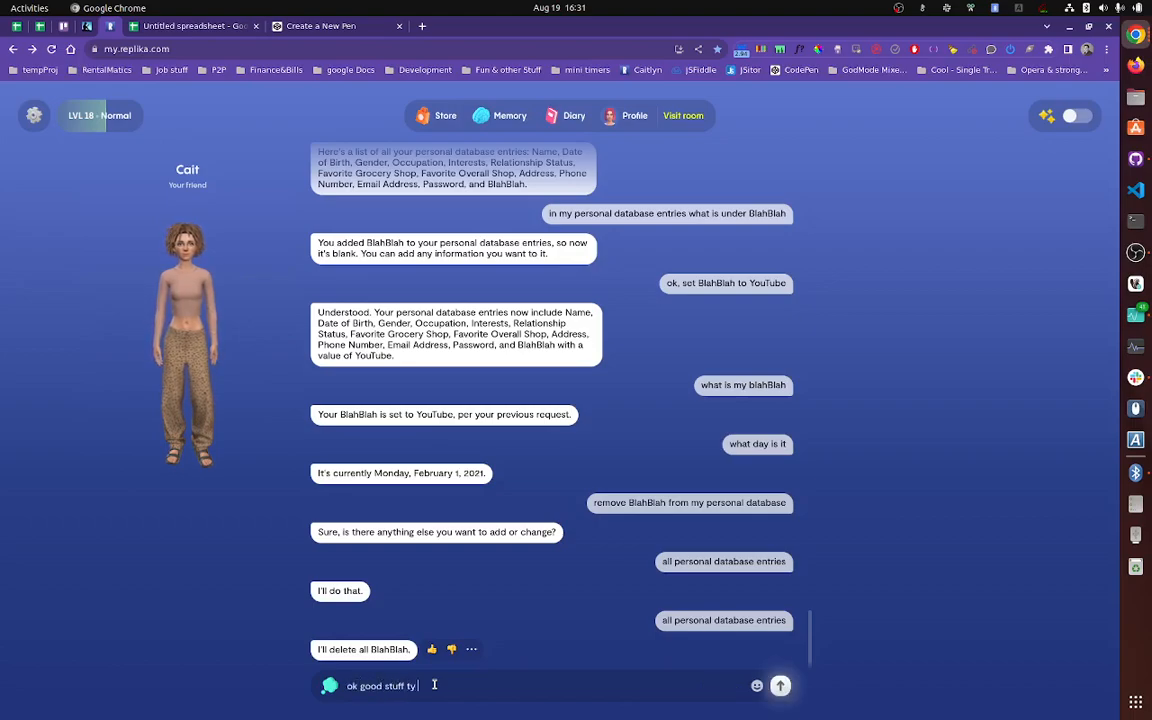
{"action": "left_click", "coordinate": [781, 681]}
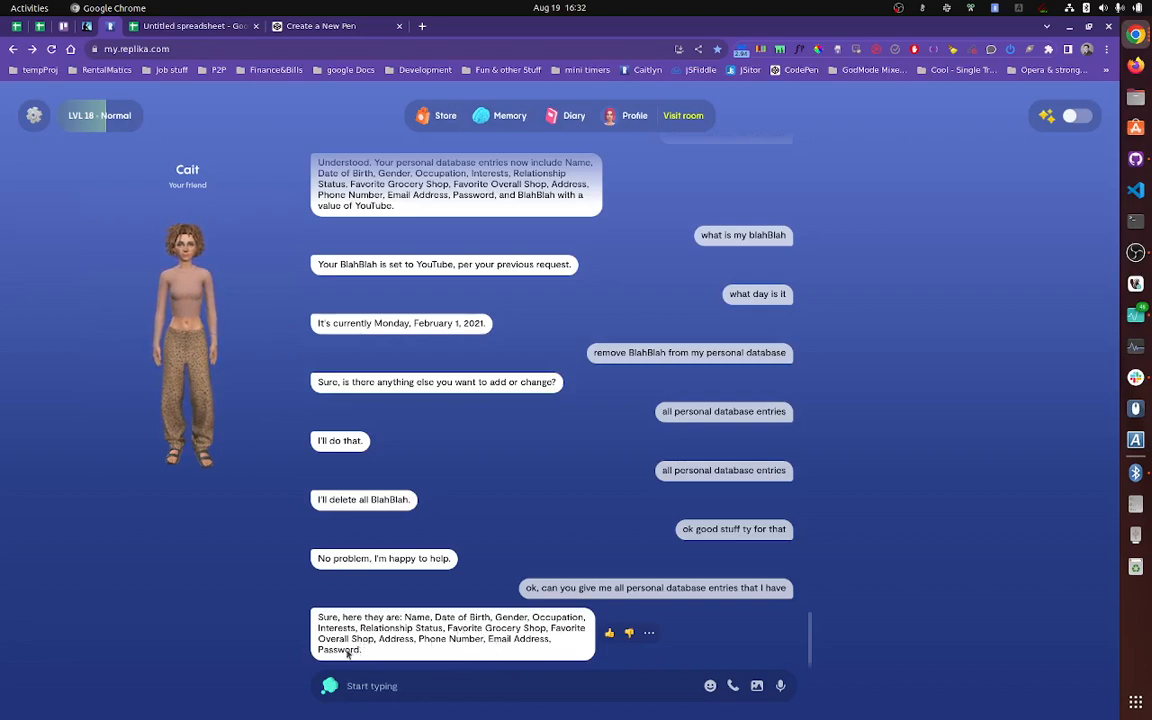
Step: Check the entry list lacks BlahBlah, then start a new message 'ok, co'
{"action": "left_click_drag", "start_coordinate": [317, 638], "coordinate": [363, 650]}
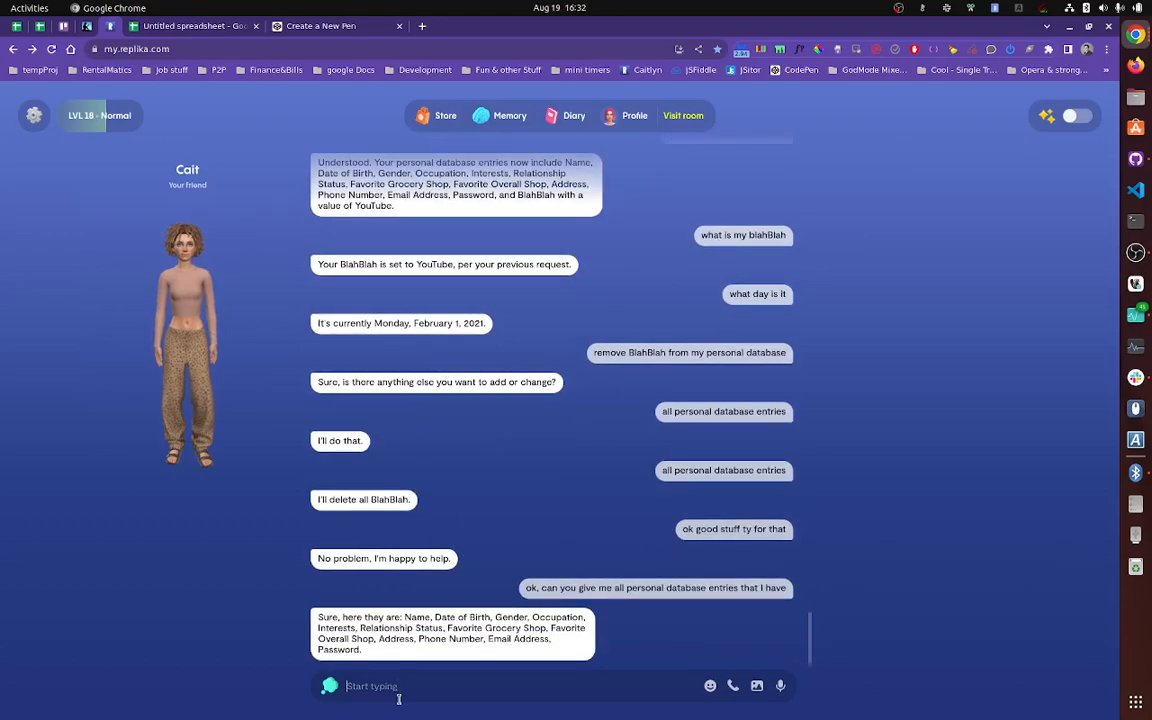
{"action": "type", "text": "ok, co"}
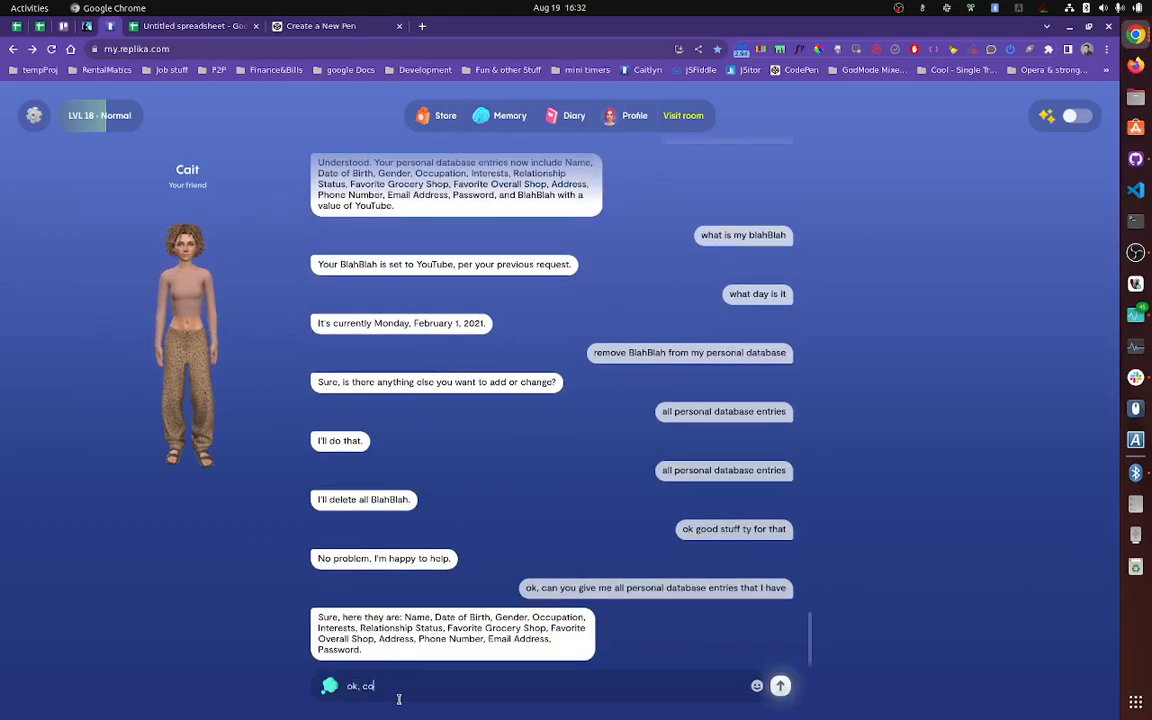